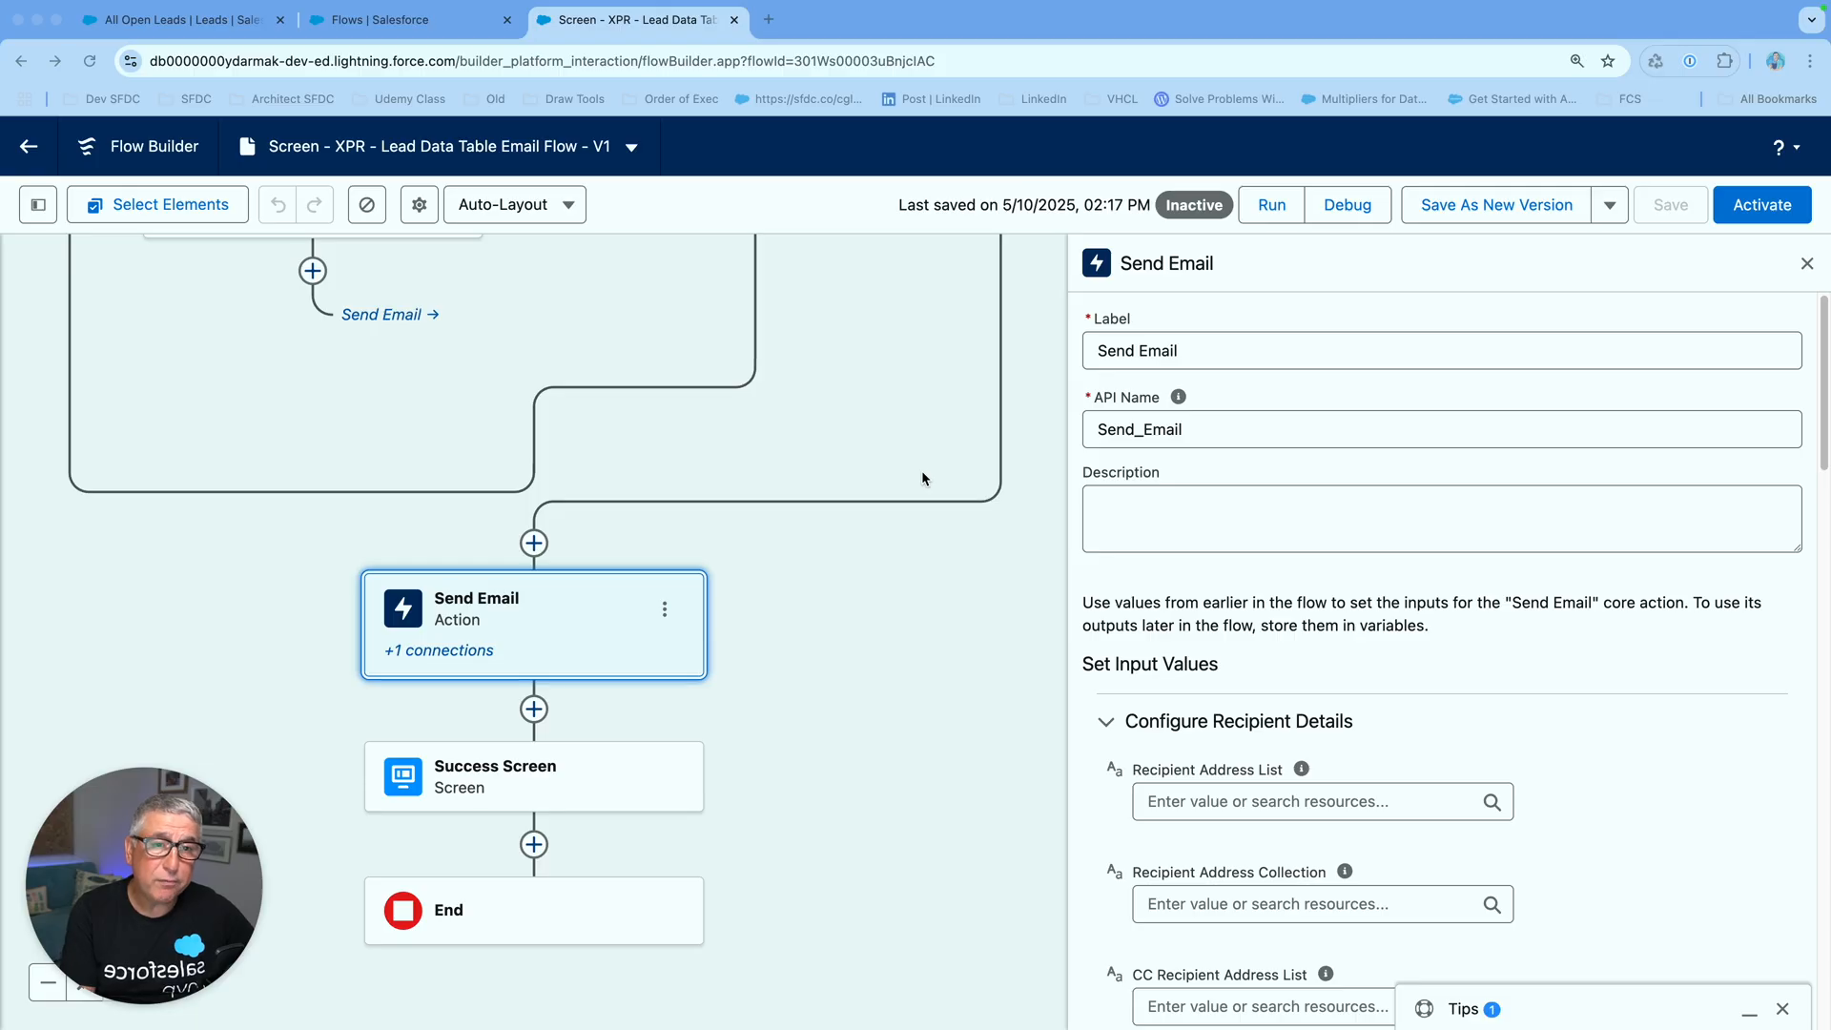
{"action": "mouse_move", "coordinate": [1017, 483]}
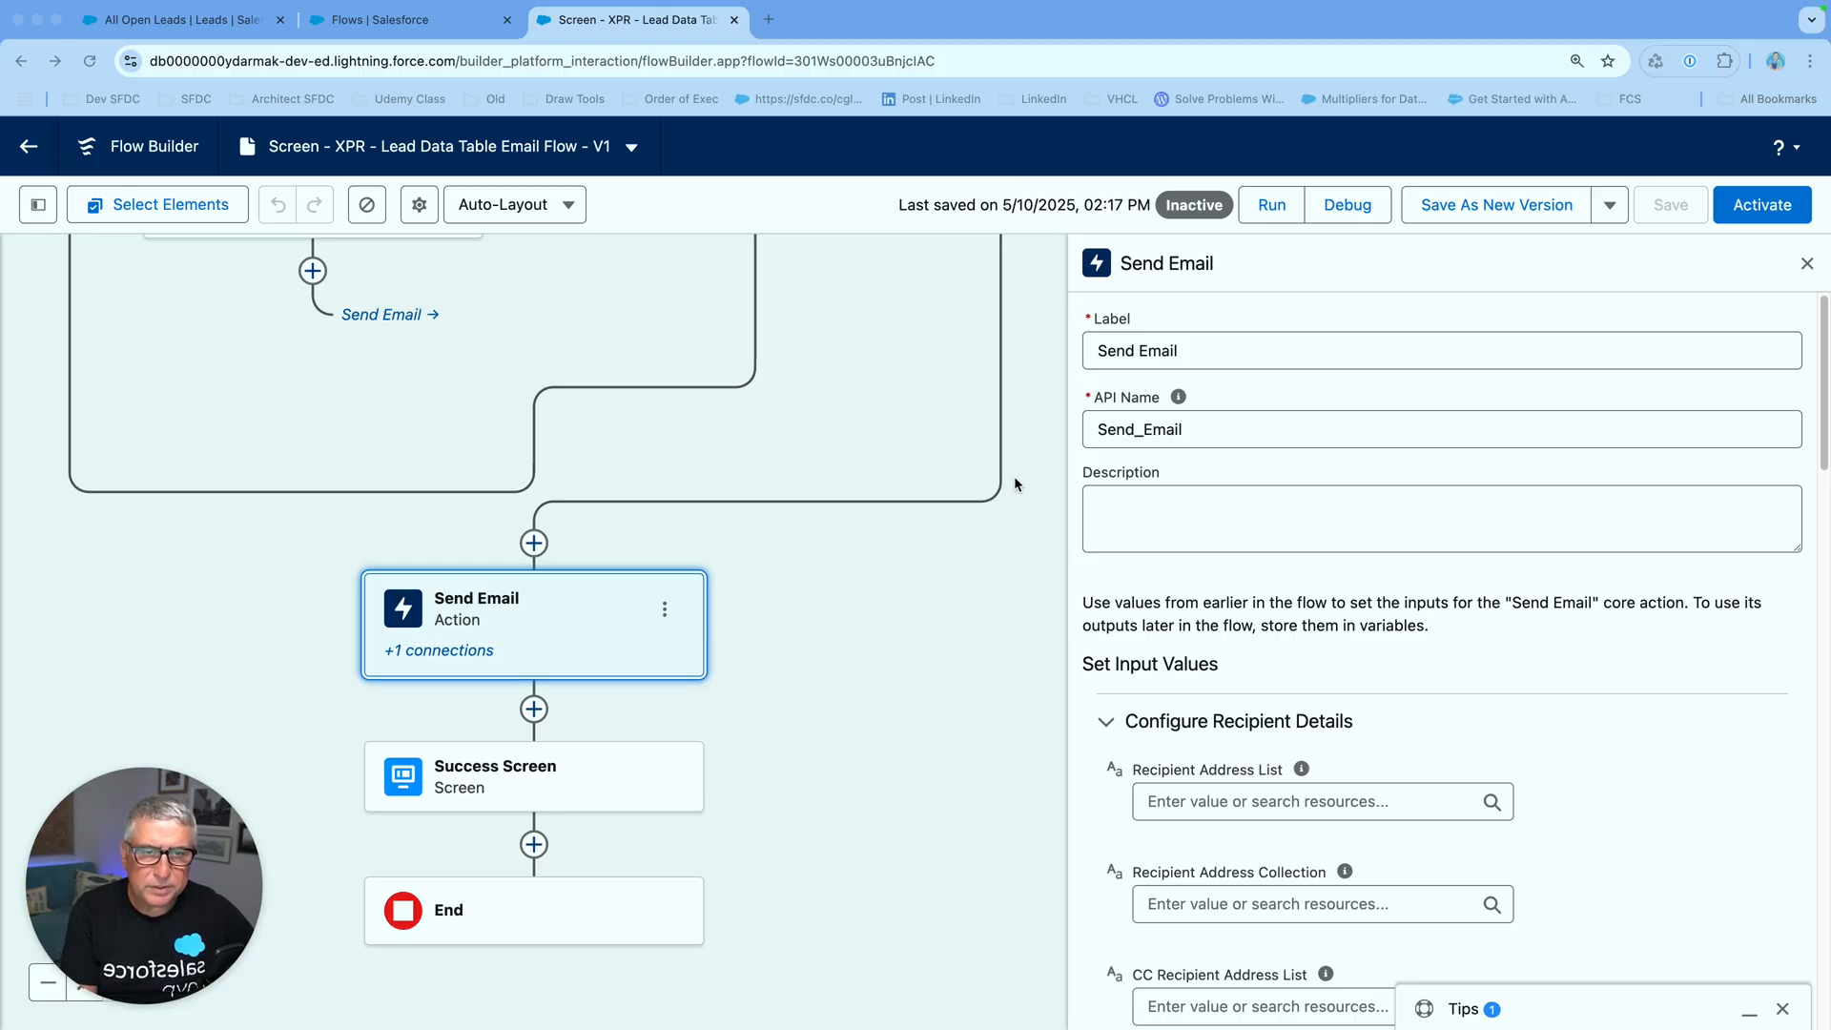
{"action": "mouse_move", "coordinate": [1105, 499]}
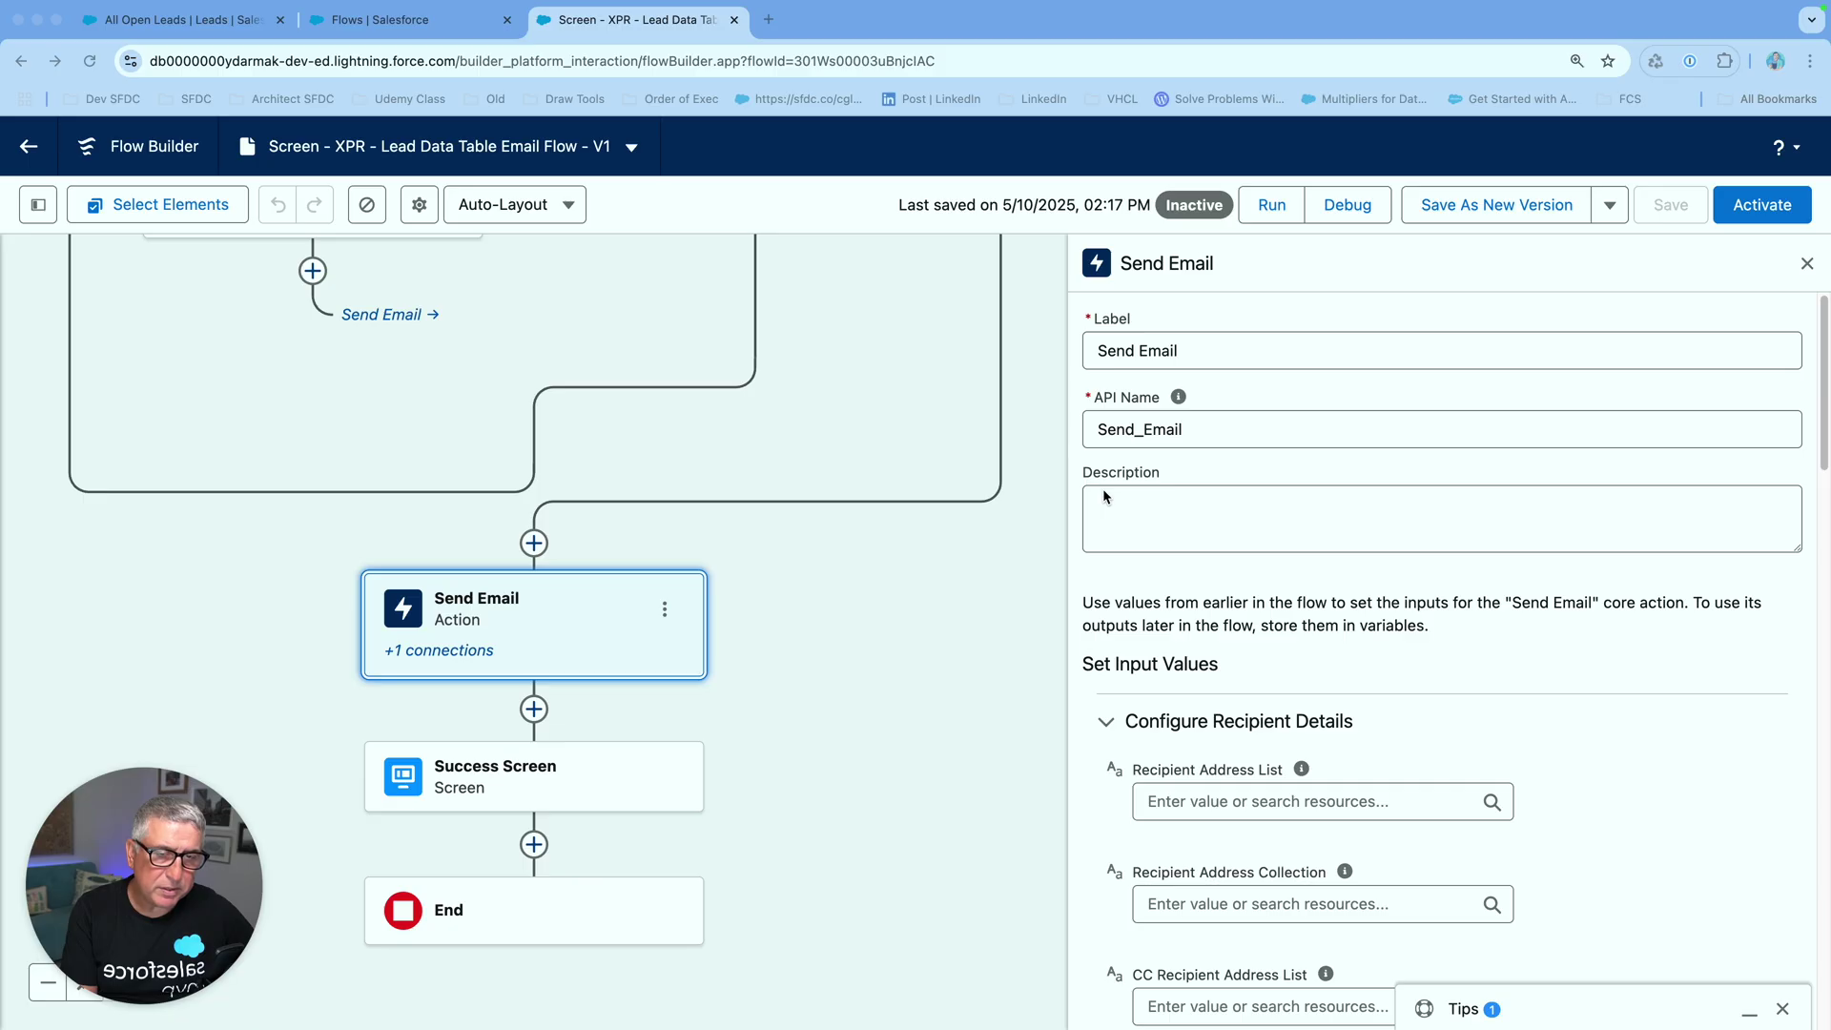
{"action": "mouse_move", "coordinate": [1183, 498]}
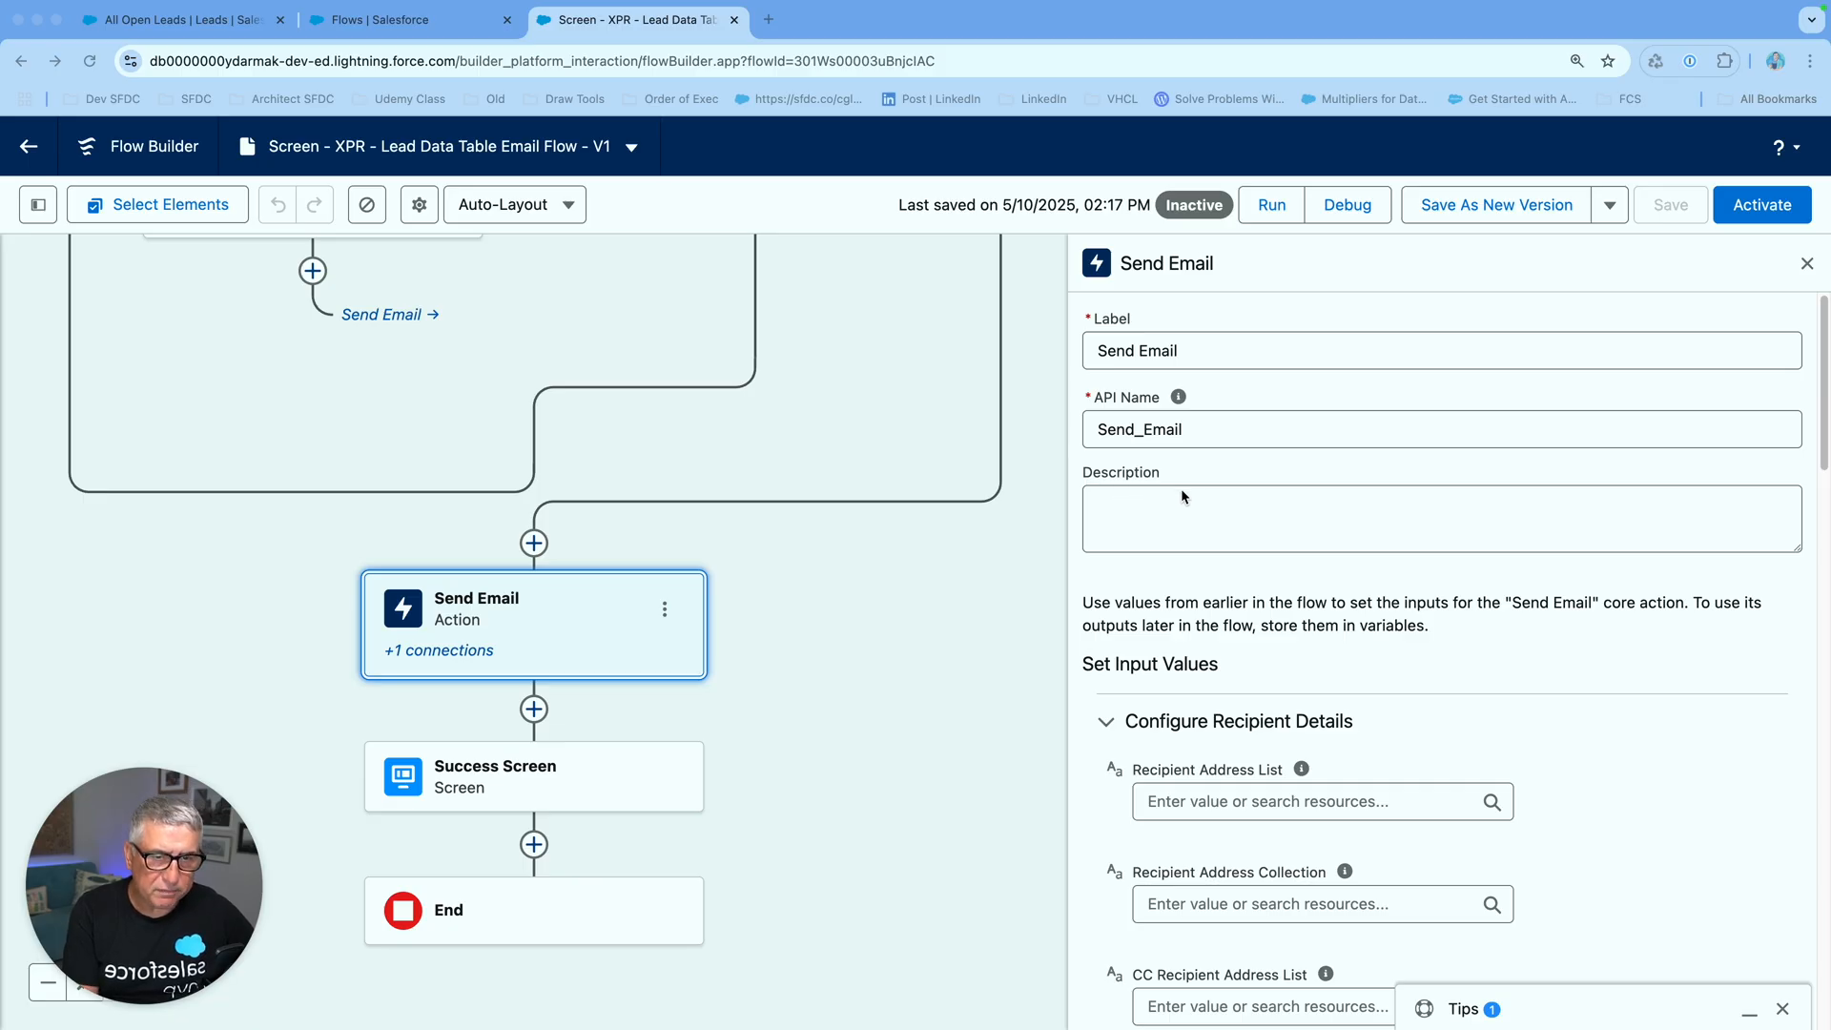
Bring the Configure Email Content section into view, showing the Congratulations subject and body
{"action": "scroll", "scroll_direction": "down", "scroll_amount": 3}
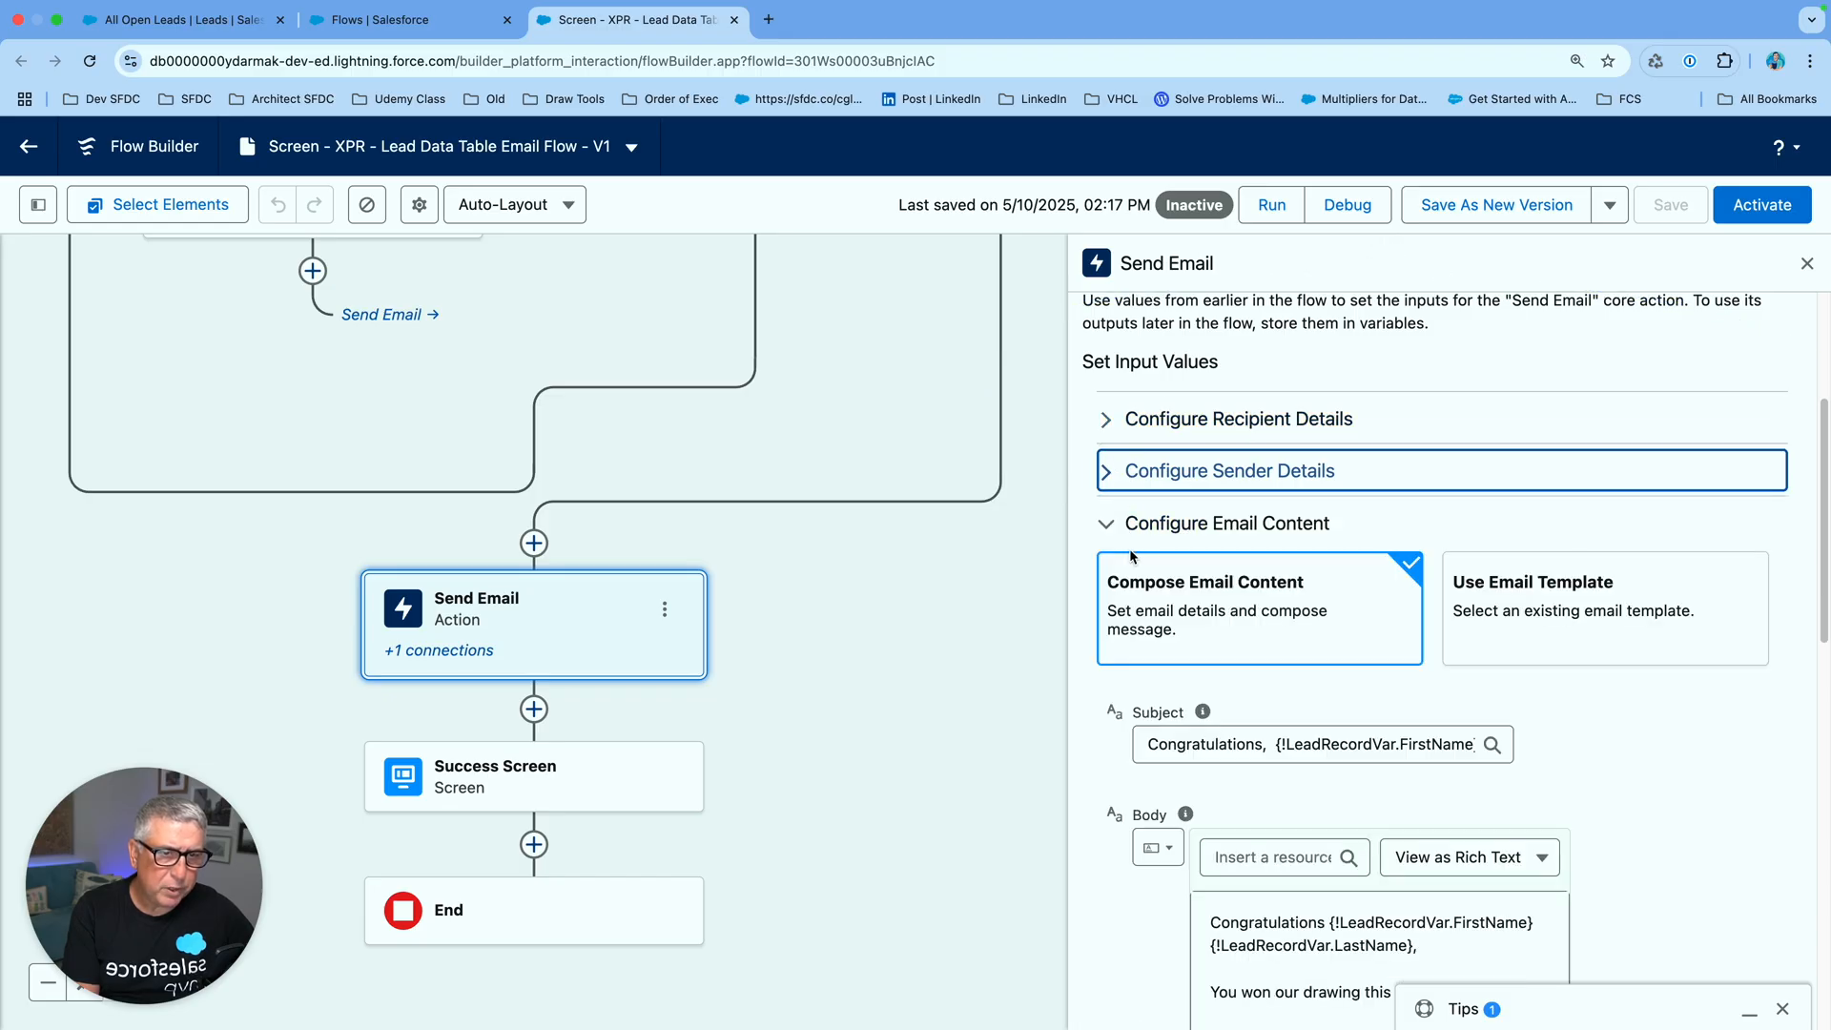
Switch from email content to recipient details and review the empty recipient, CC and BCC fields
{"action": "left_click", "coordinate": [1225, 523]}
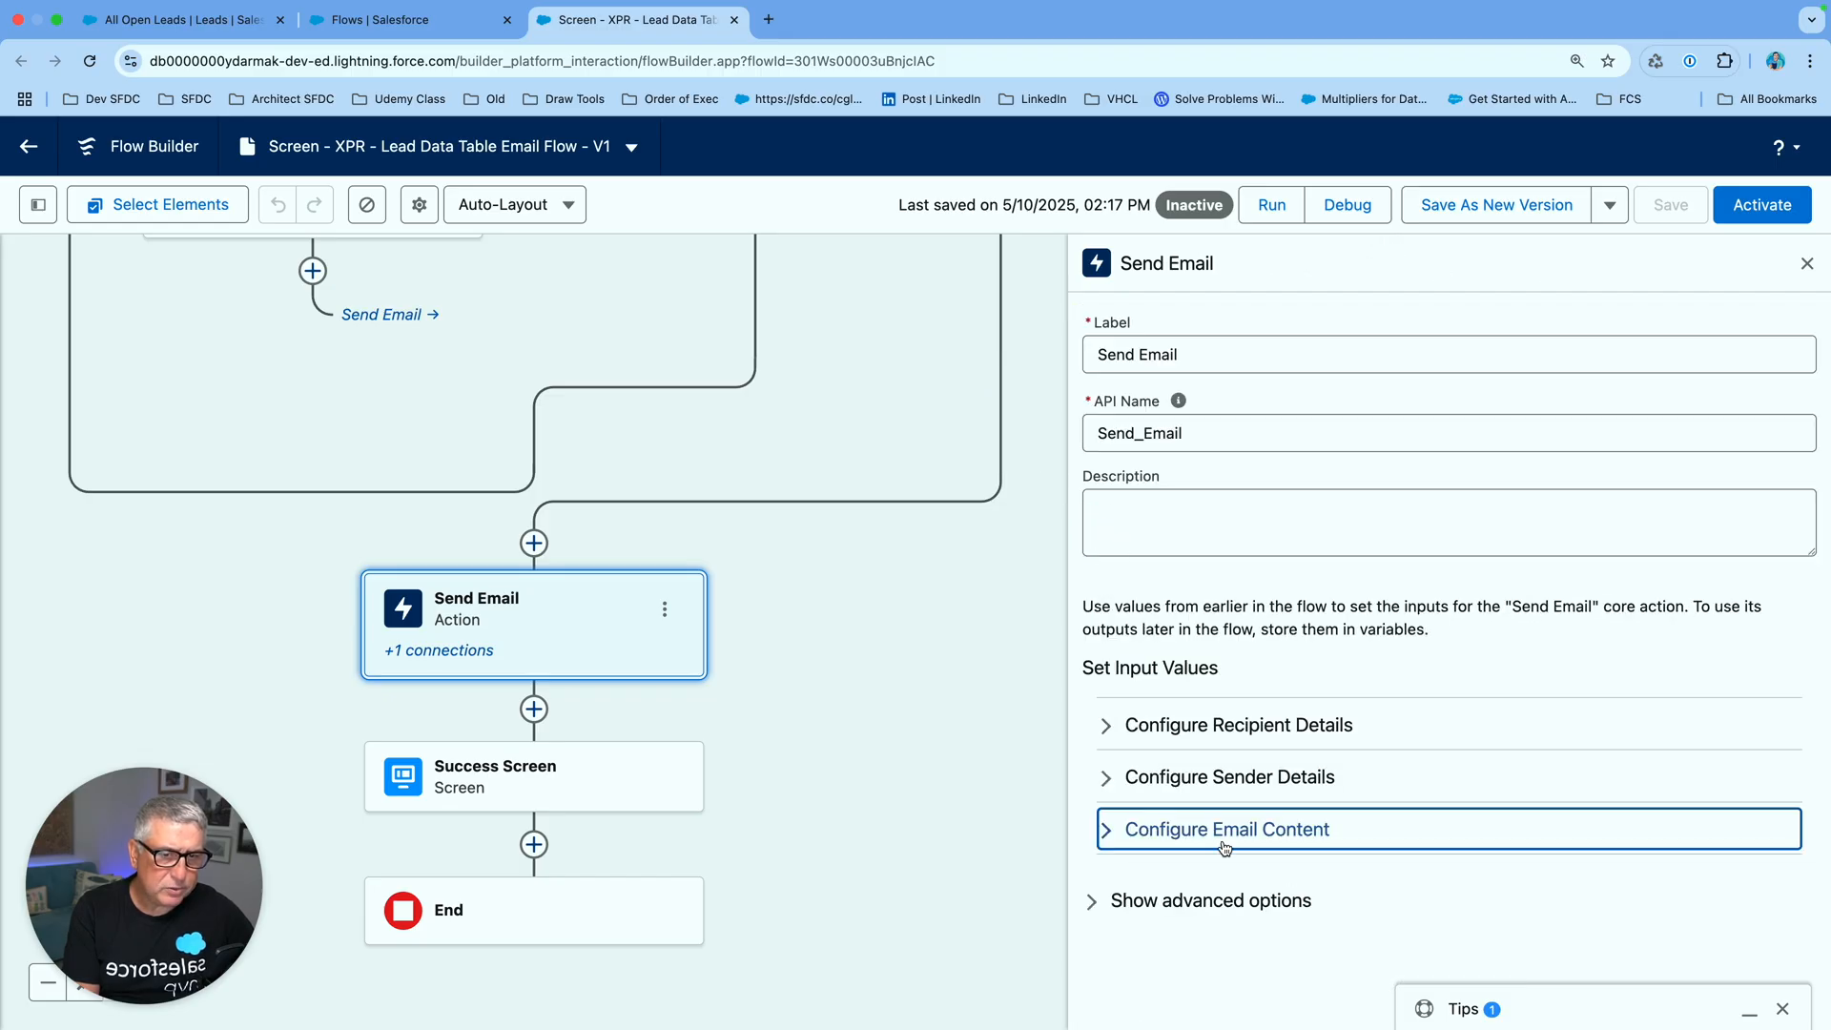
{"action": "mouse_move", "coordinate": [1211, 901]}
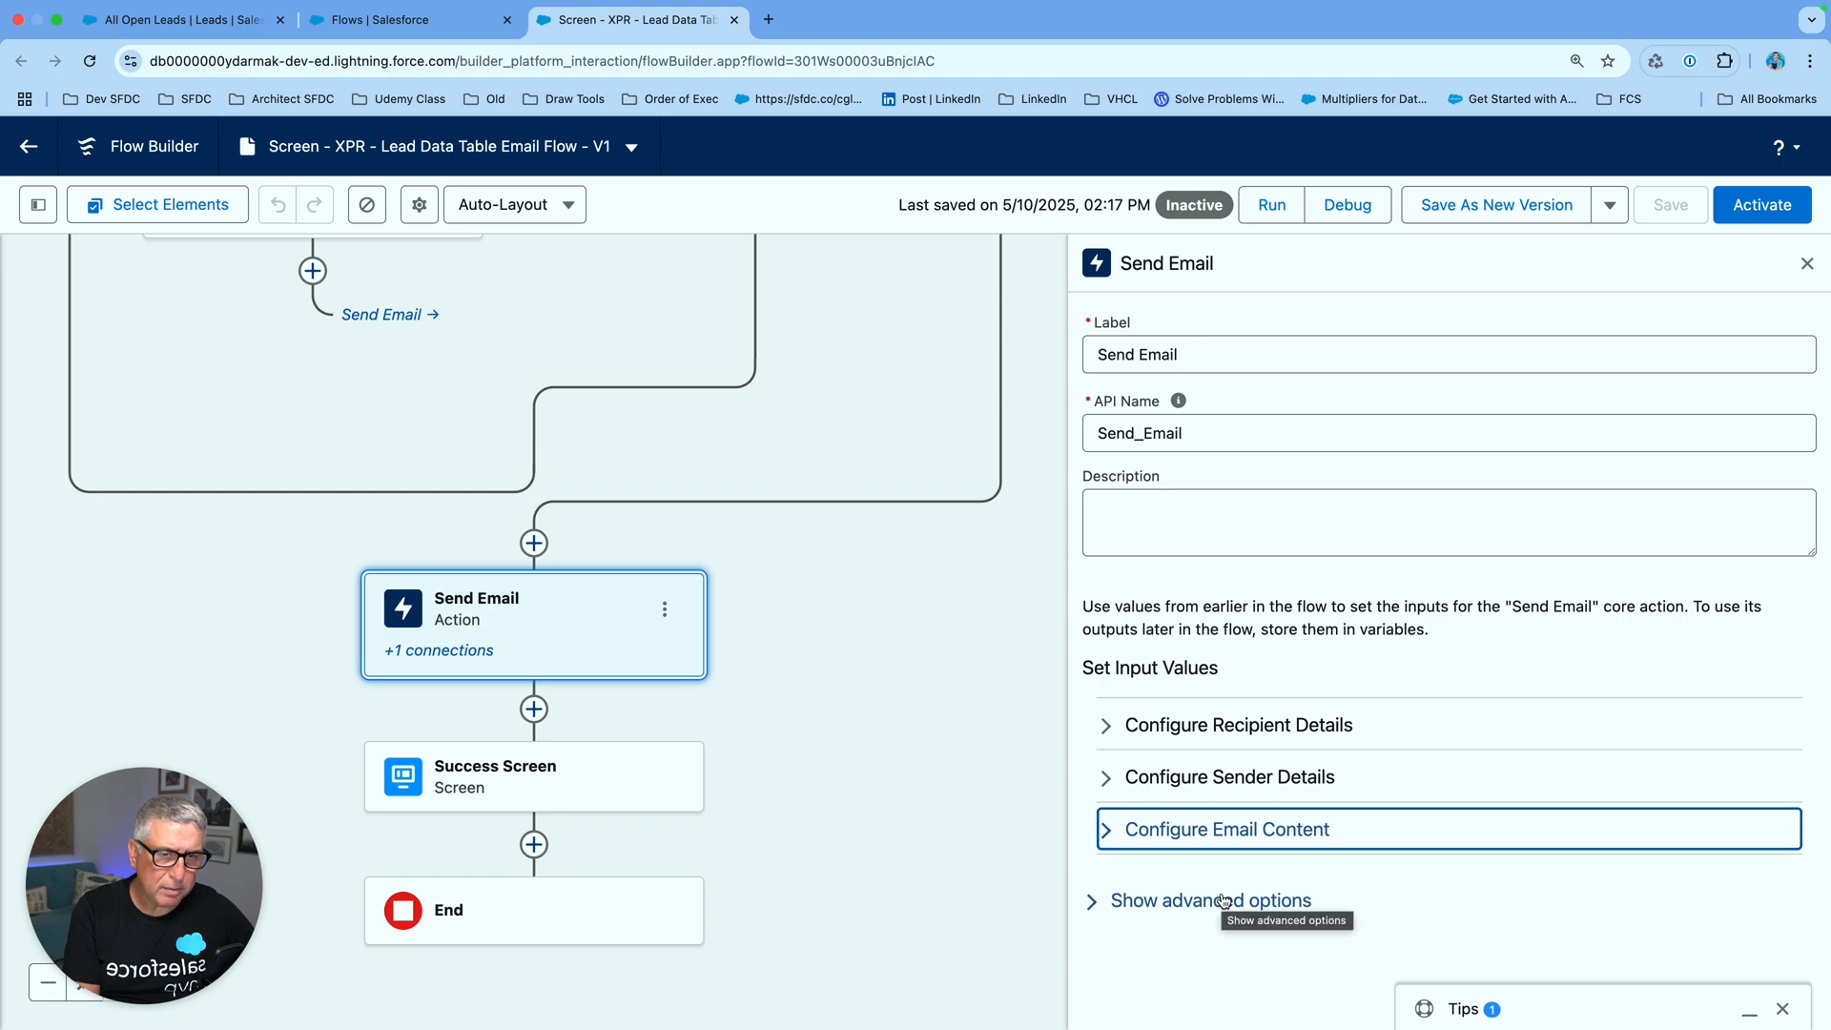
{"action": "left_click", "coordinate": [1236, 725]}
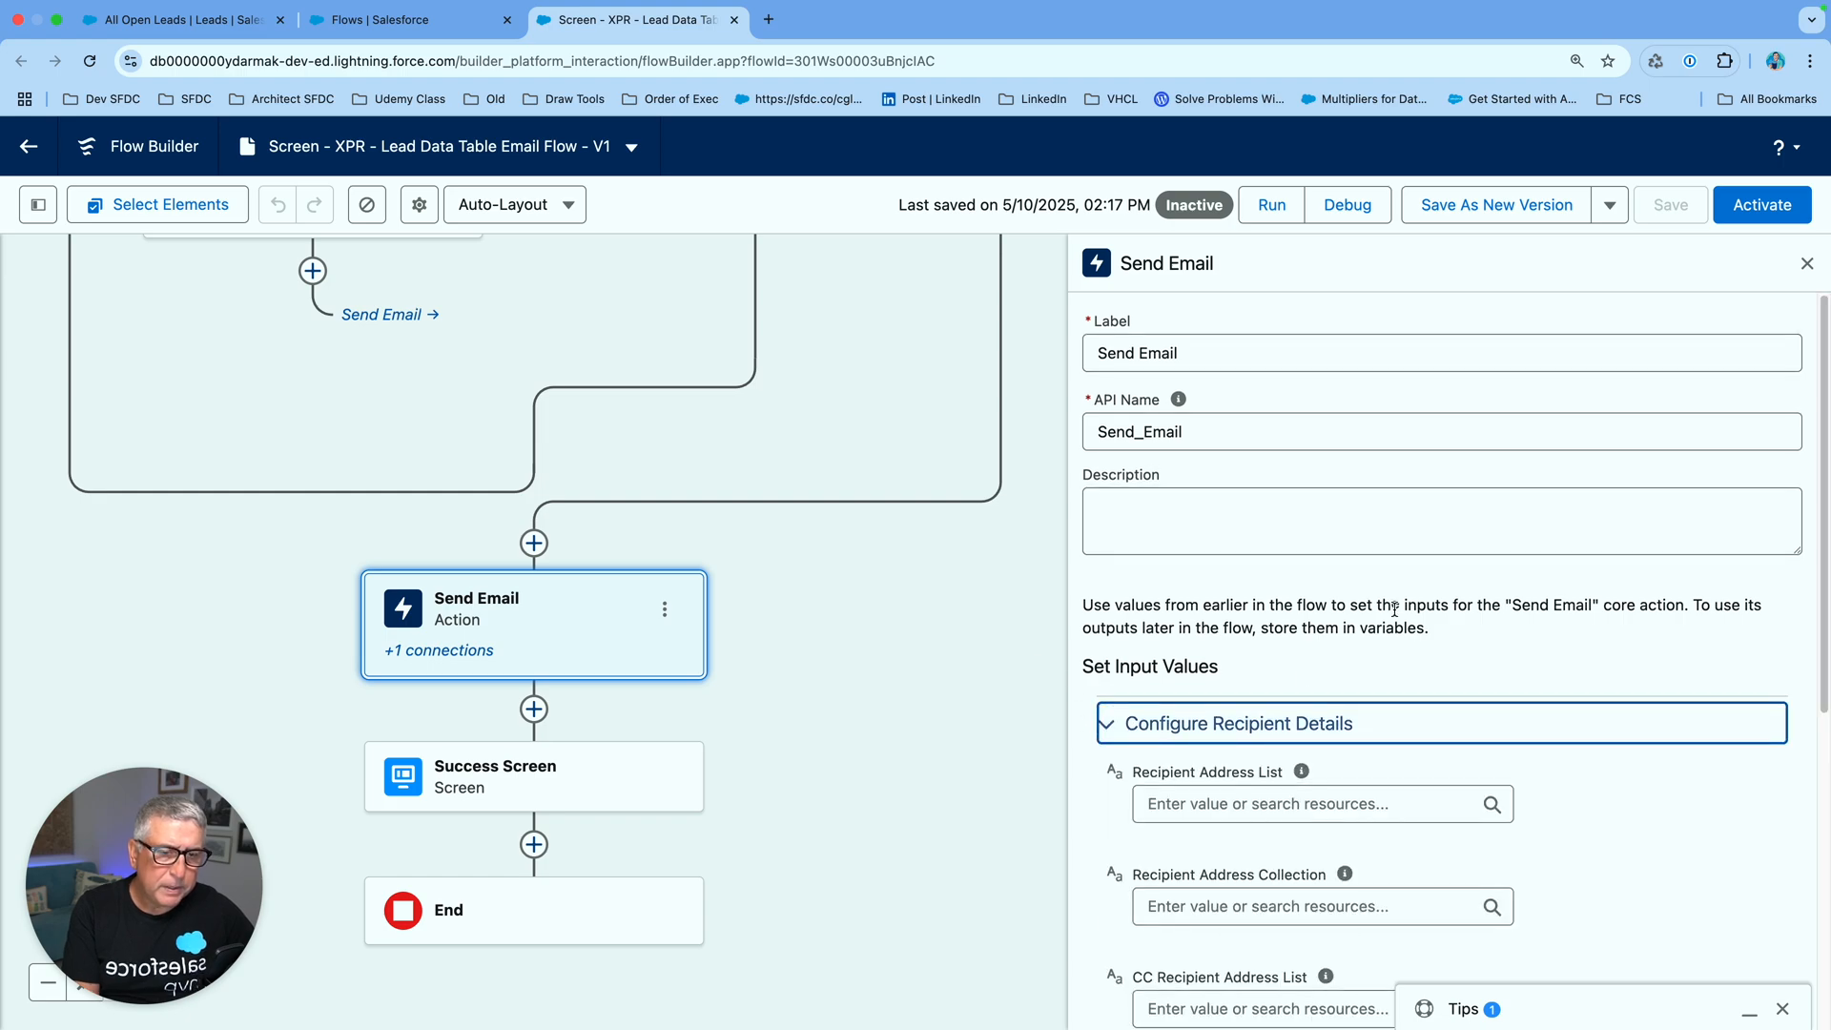
{"action": "scroll", "scroll_direction": "down", "scroll_amount": 3}
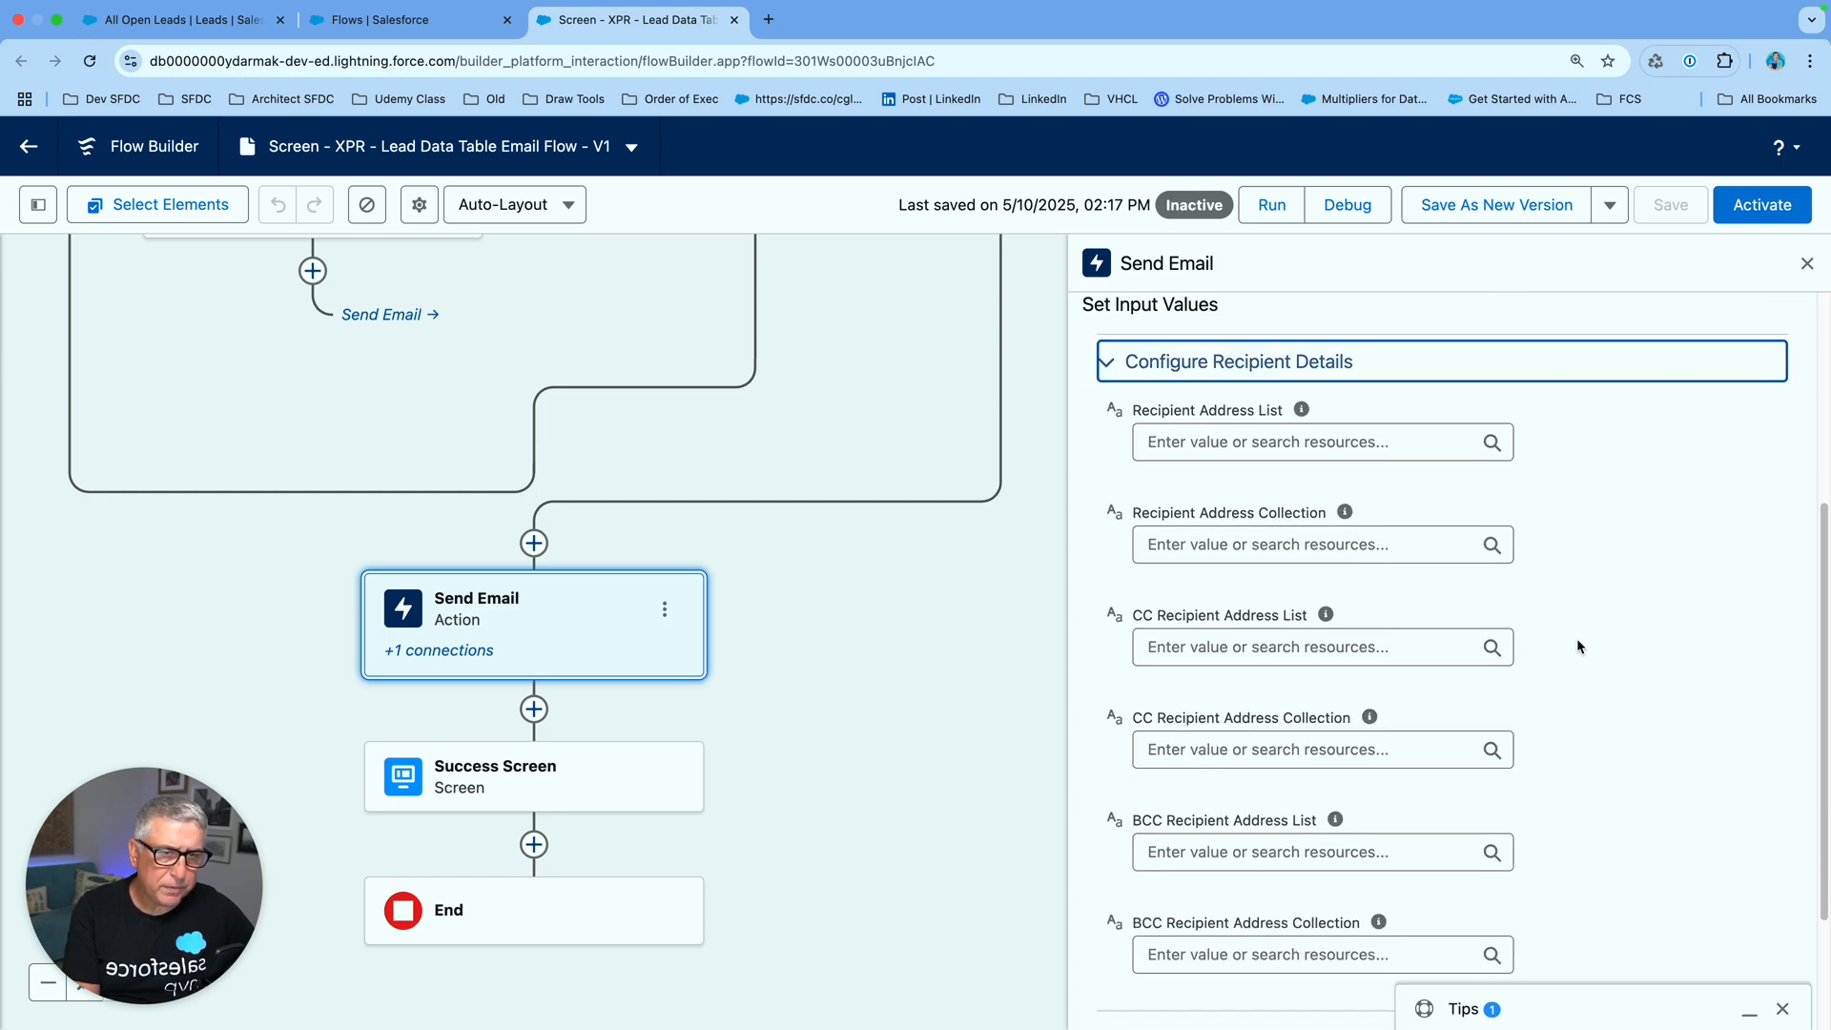
{"action": "scroll", "scroll_direction": "down", "scroll_amount": 3}
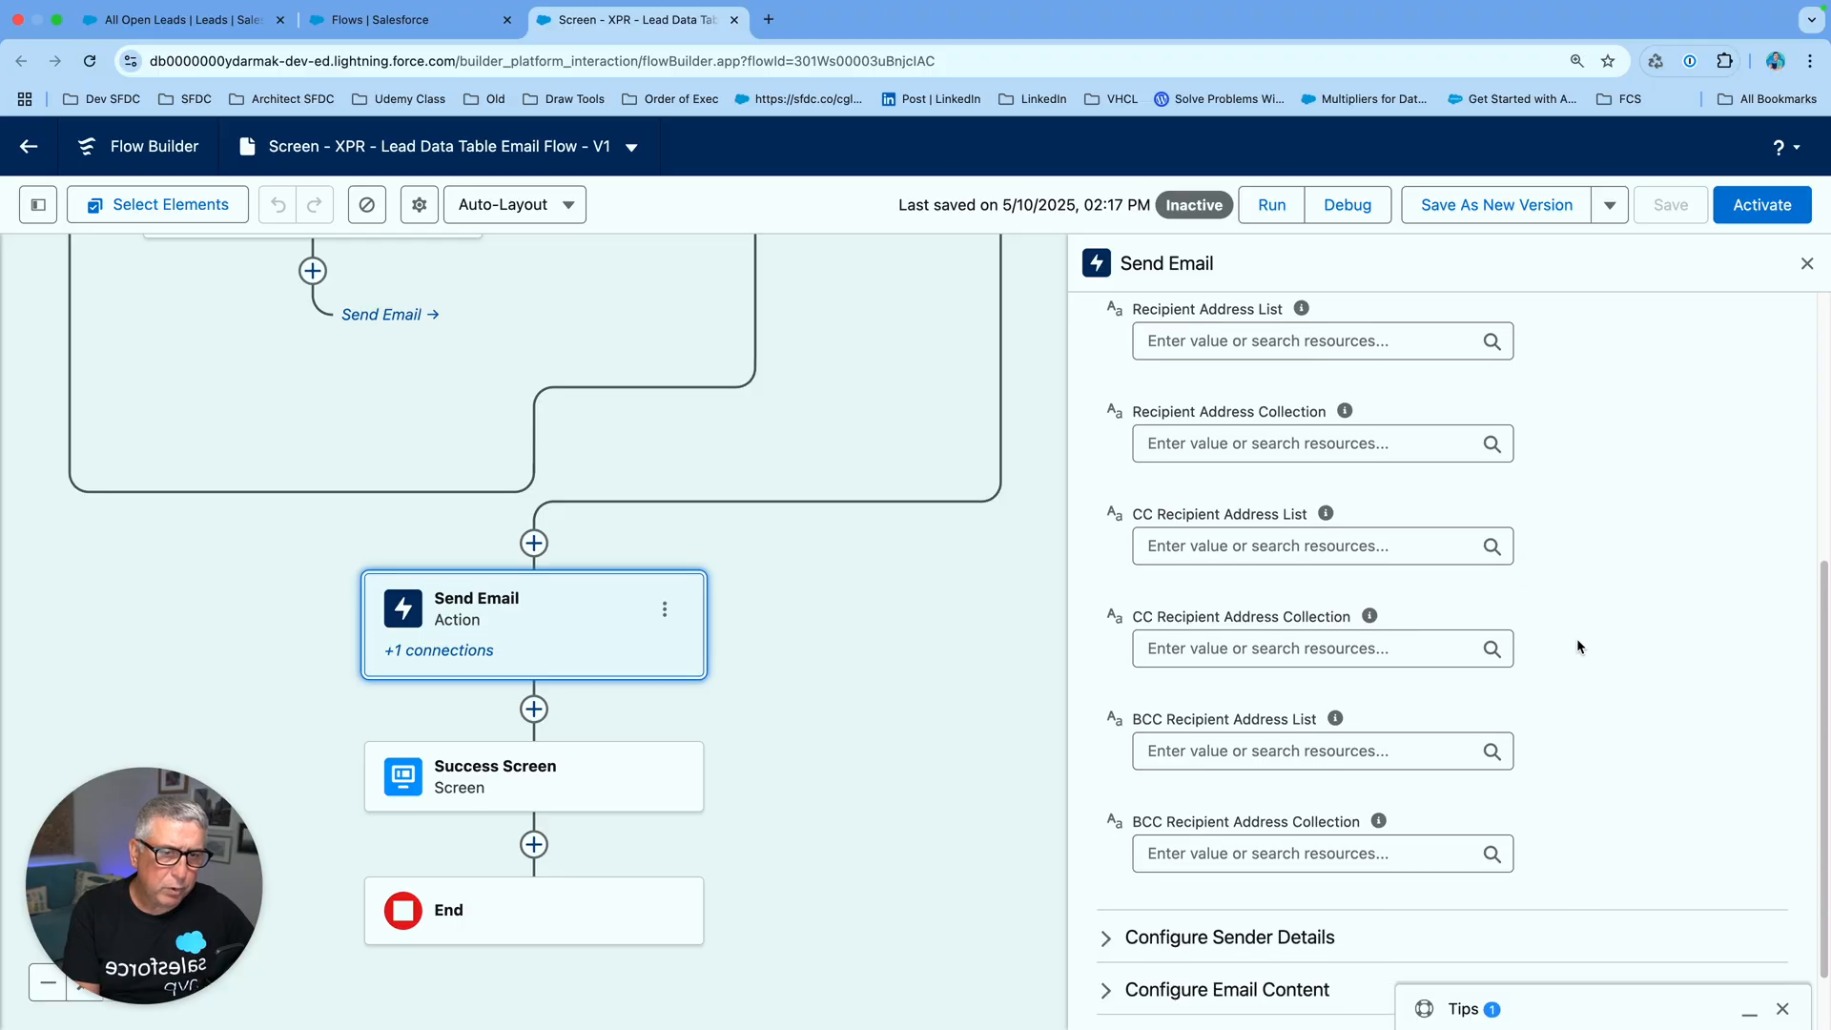
{"action": "scroll", "scroll_direction": "down", "scroll_amount": 3}
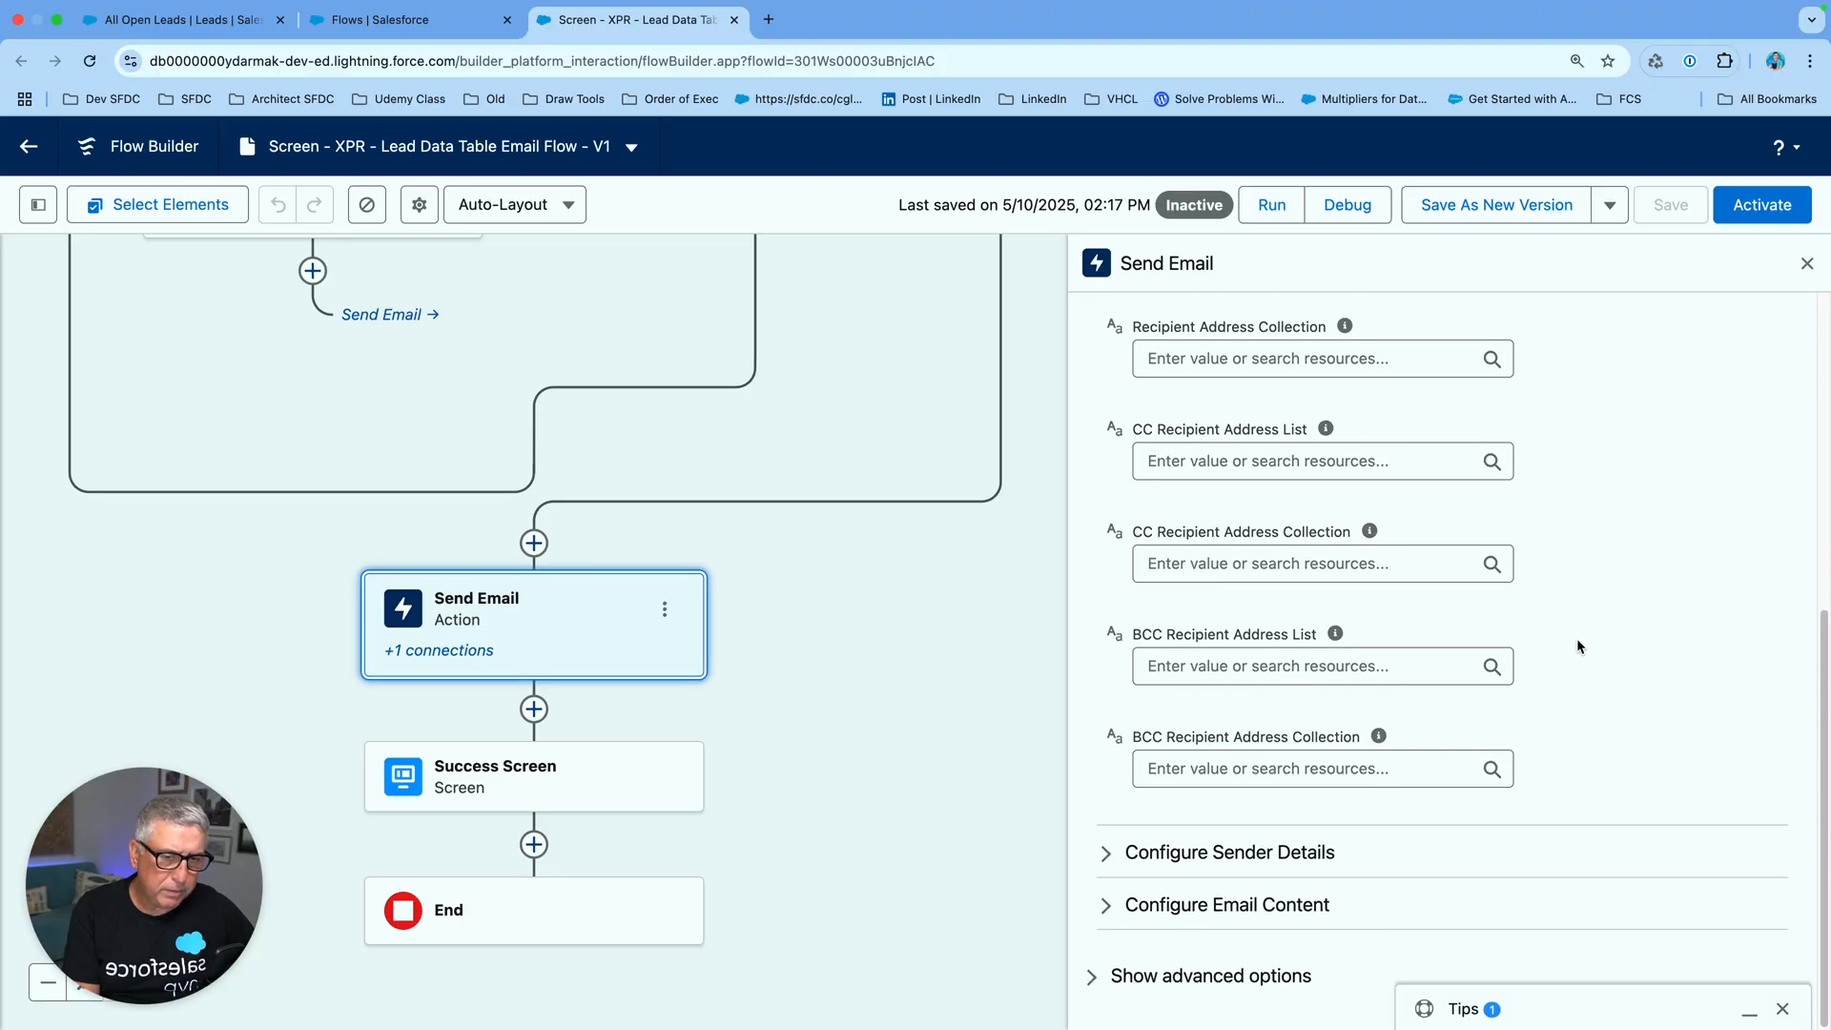
Review Sender Type's available values and input modes, leaving it as a fixed-value picklist, unset
{"action": "left_click", "coordinate": [1226, 851]}
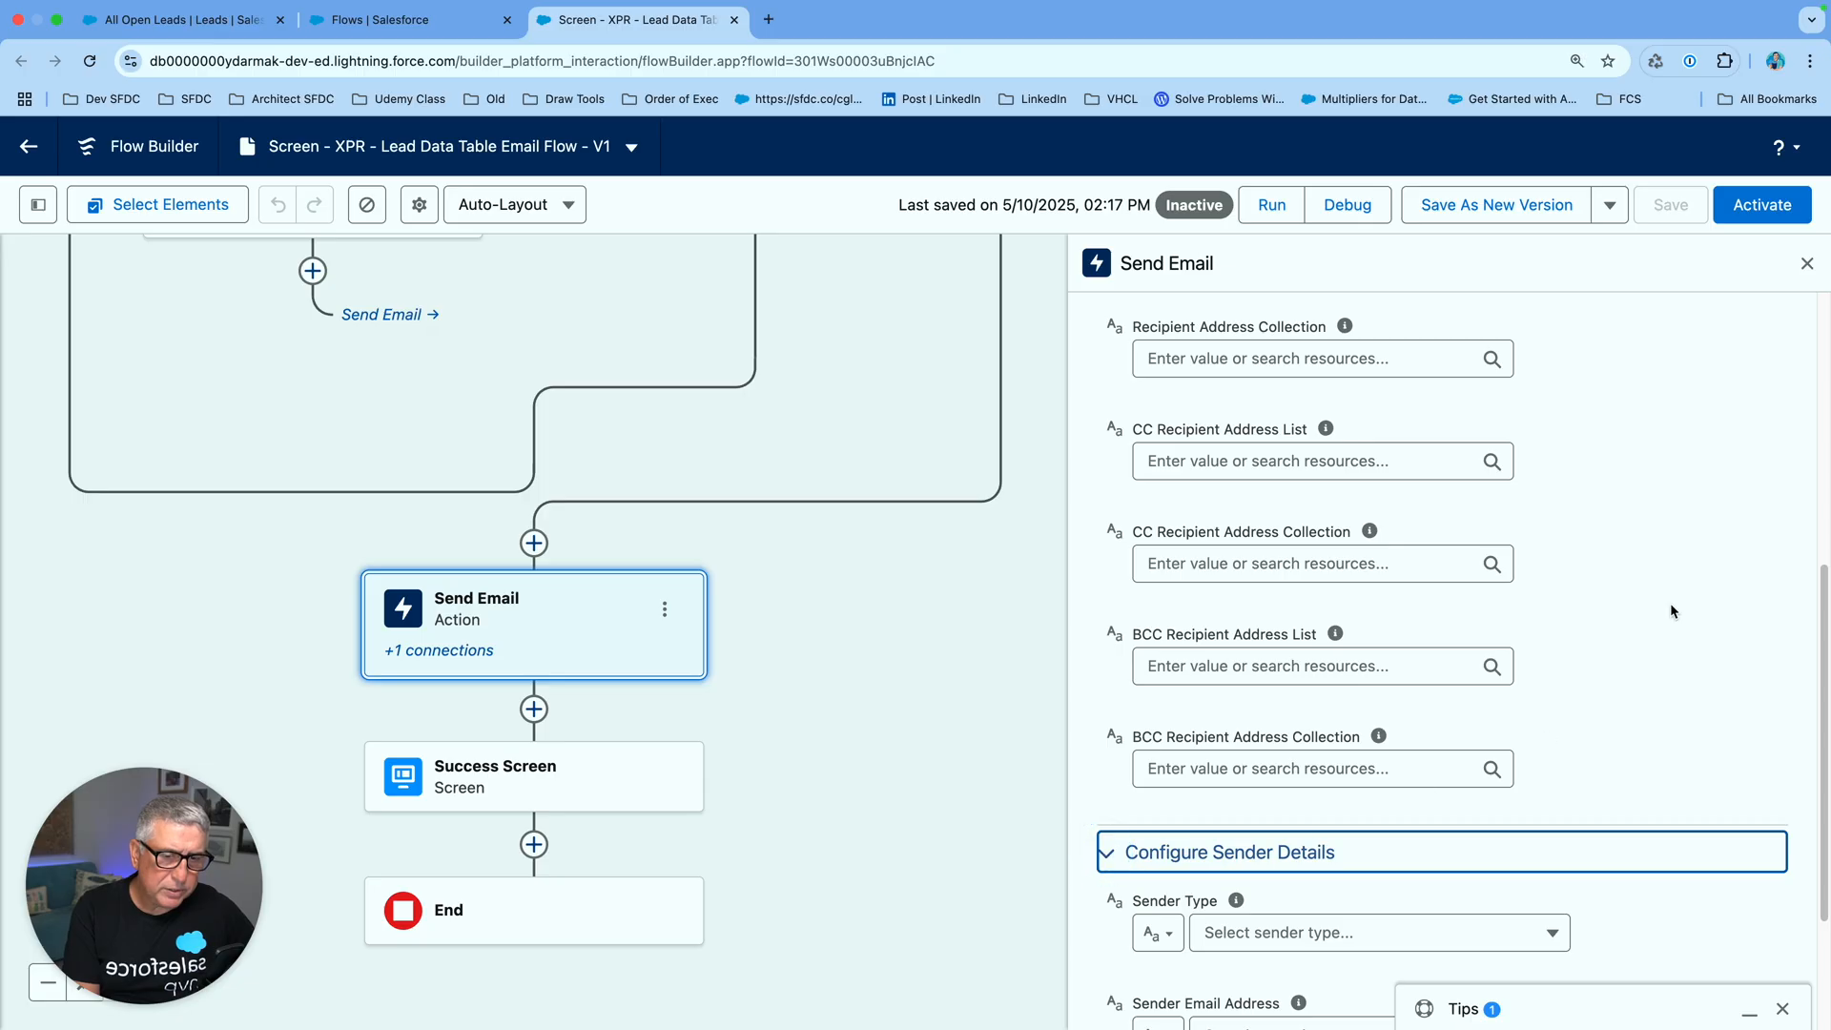
{"action": "scroll", "scroll_direction": "down", "scroll_amount": 3}
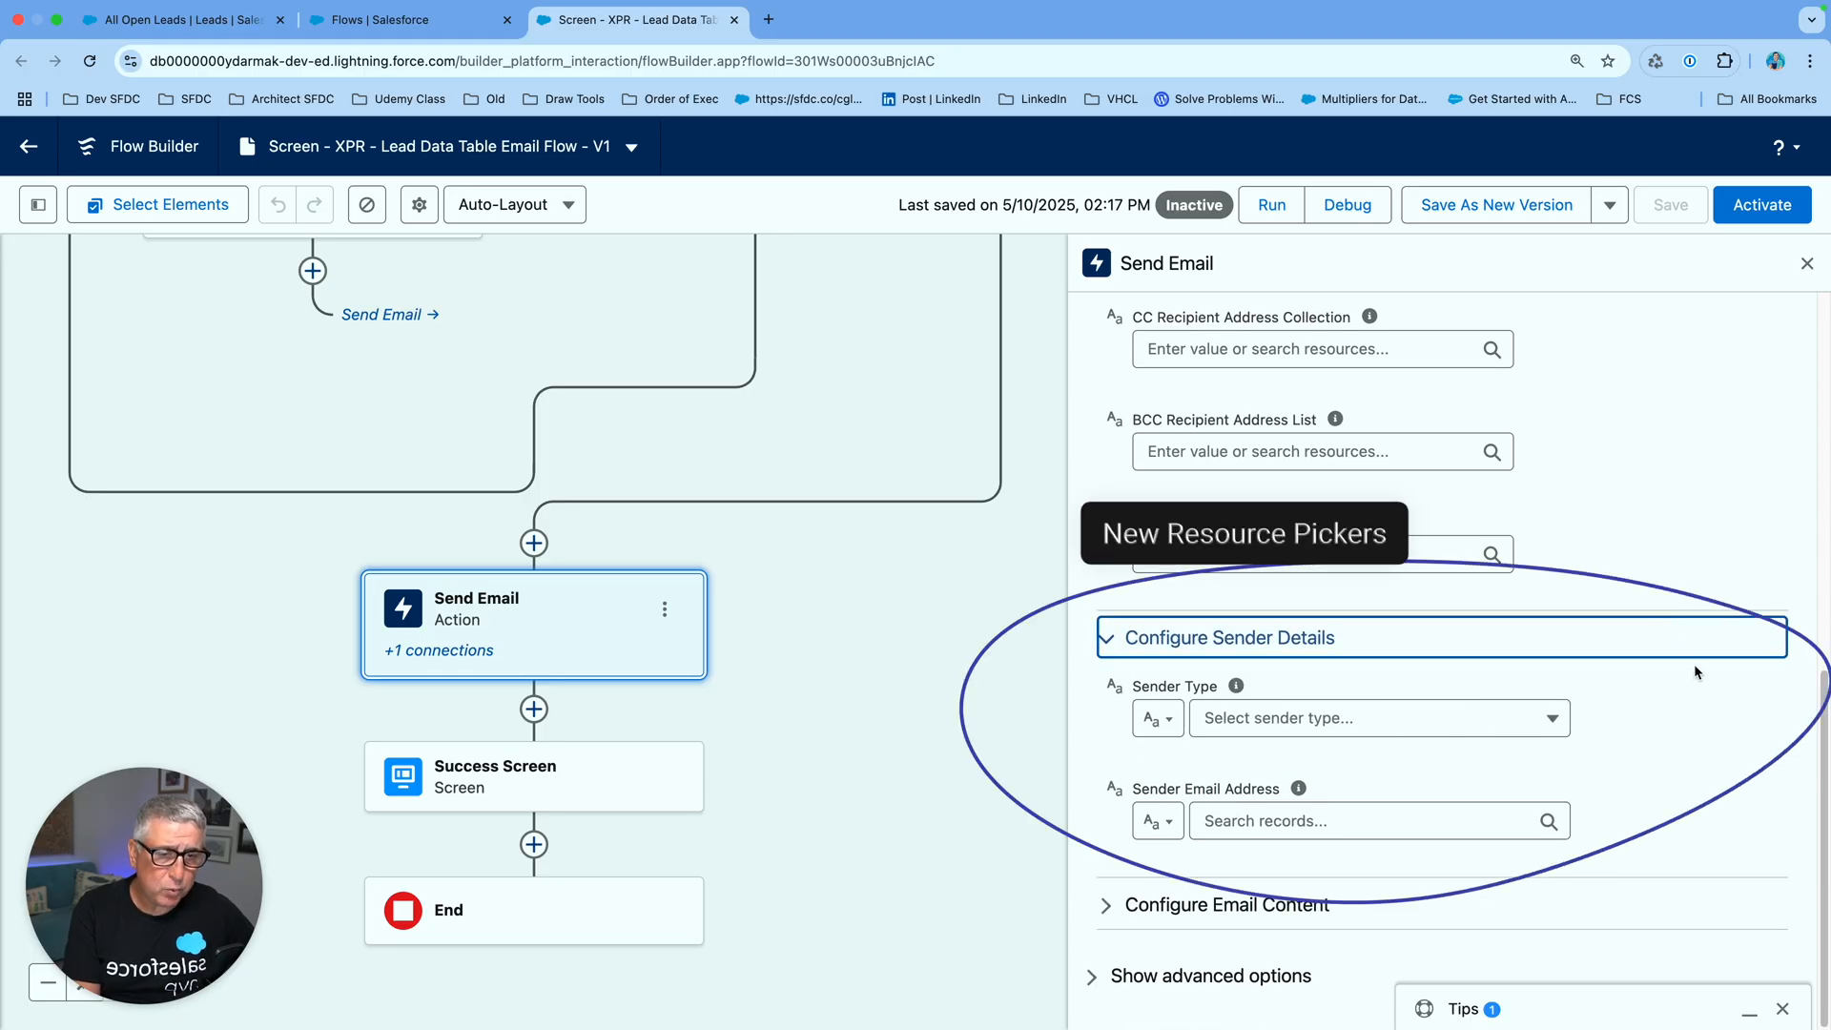
{"action": "mouse_move", "coordinate": [1238, 687]}
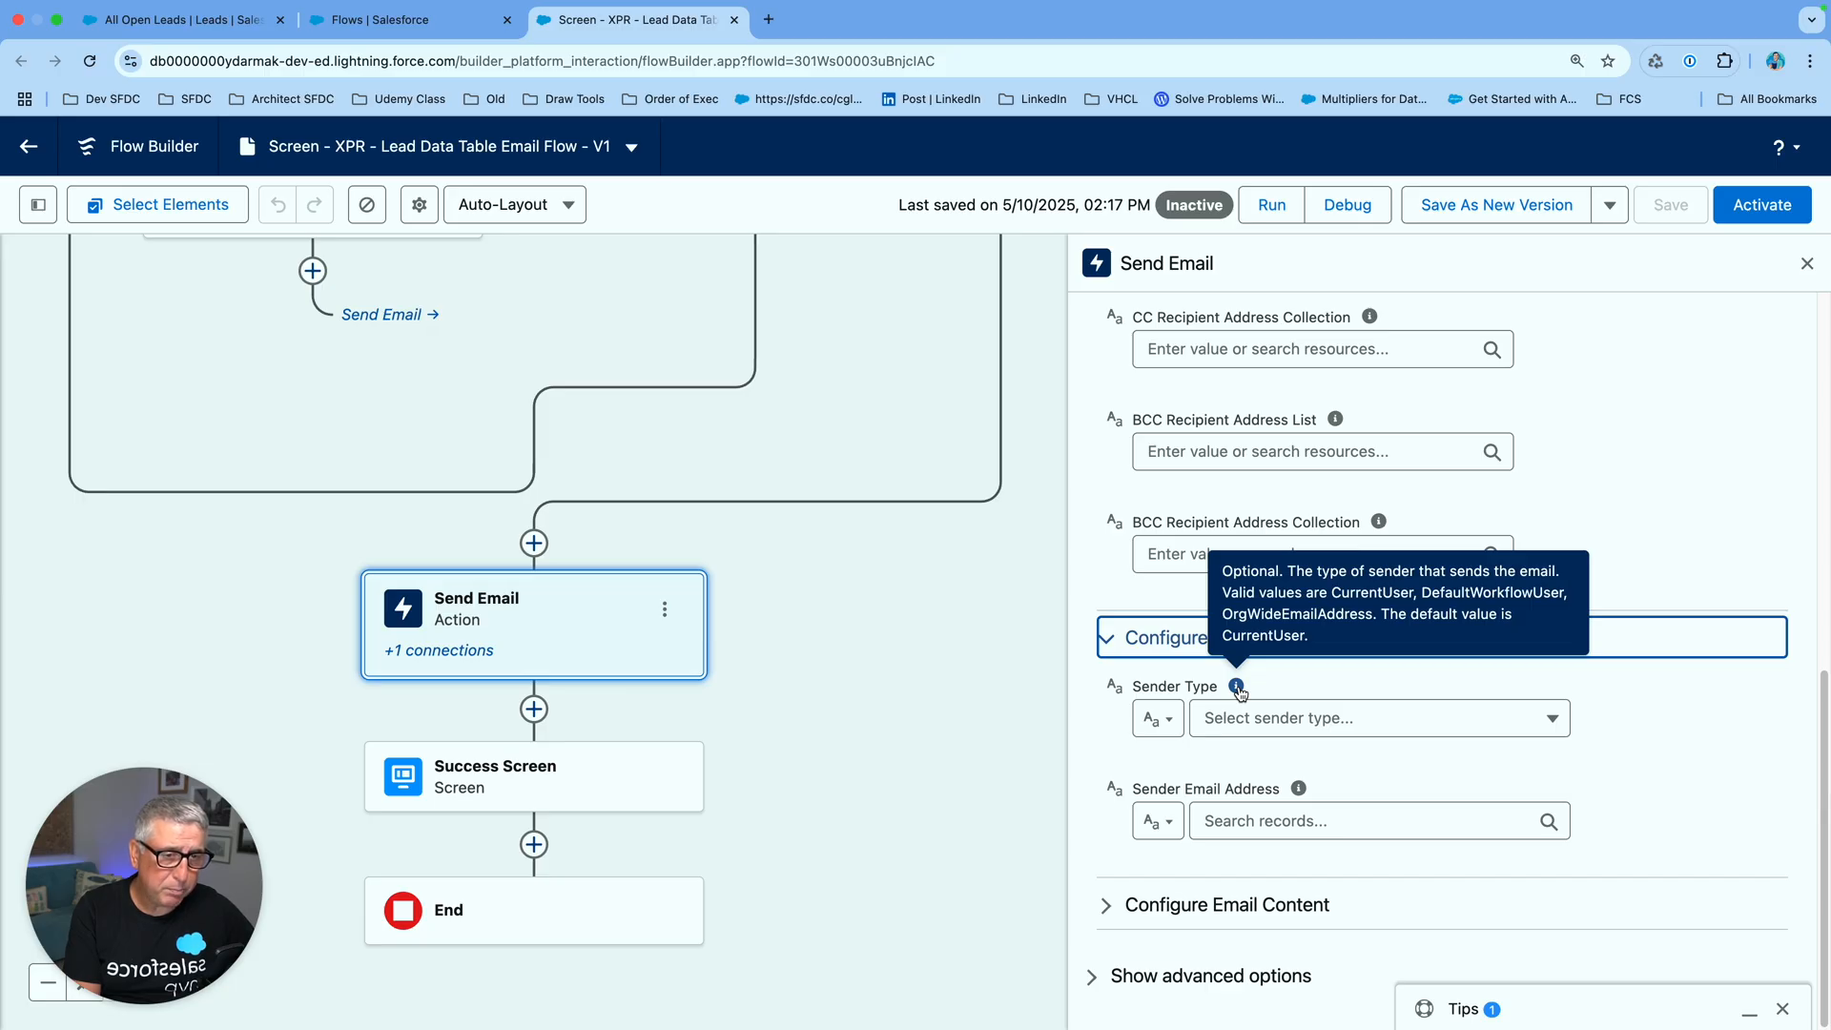
{"action": "left_click", "coordinate": [1377, 717]}
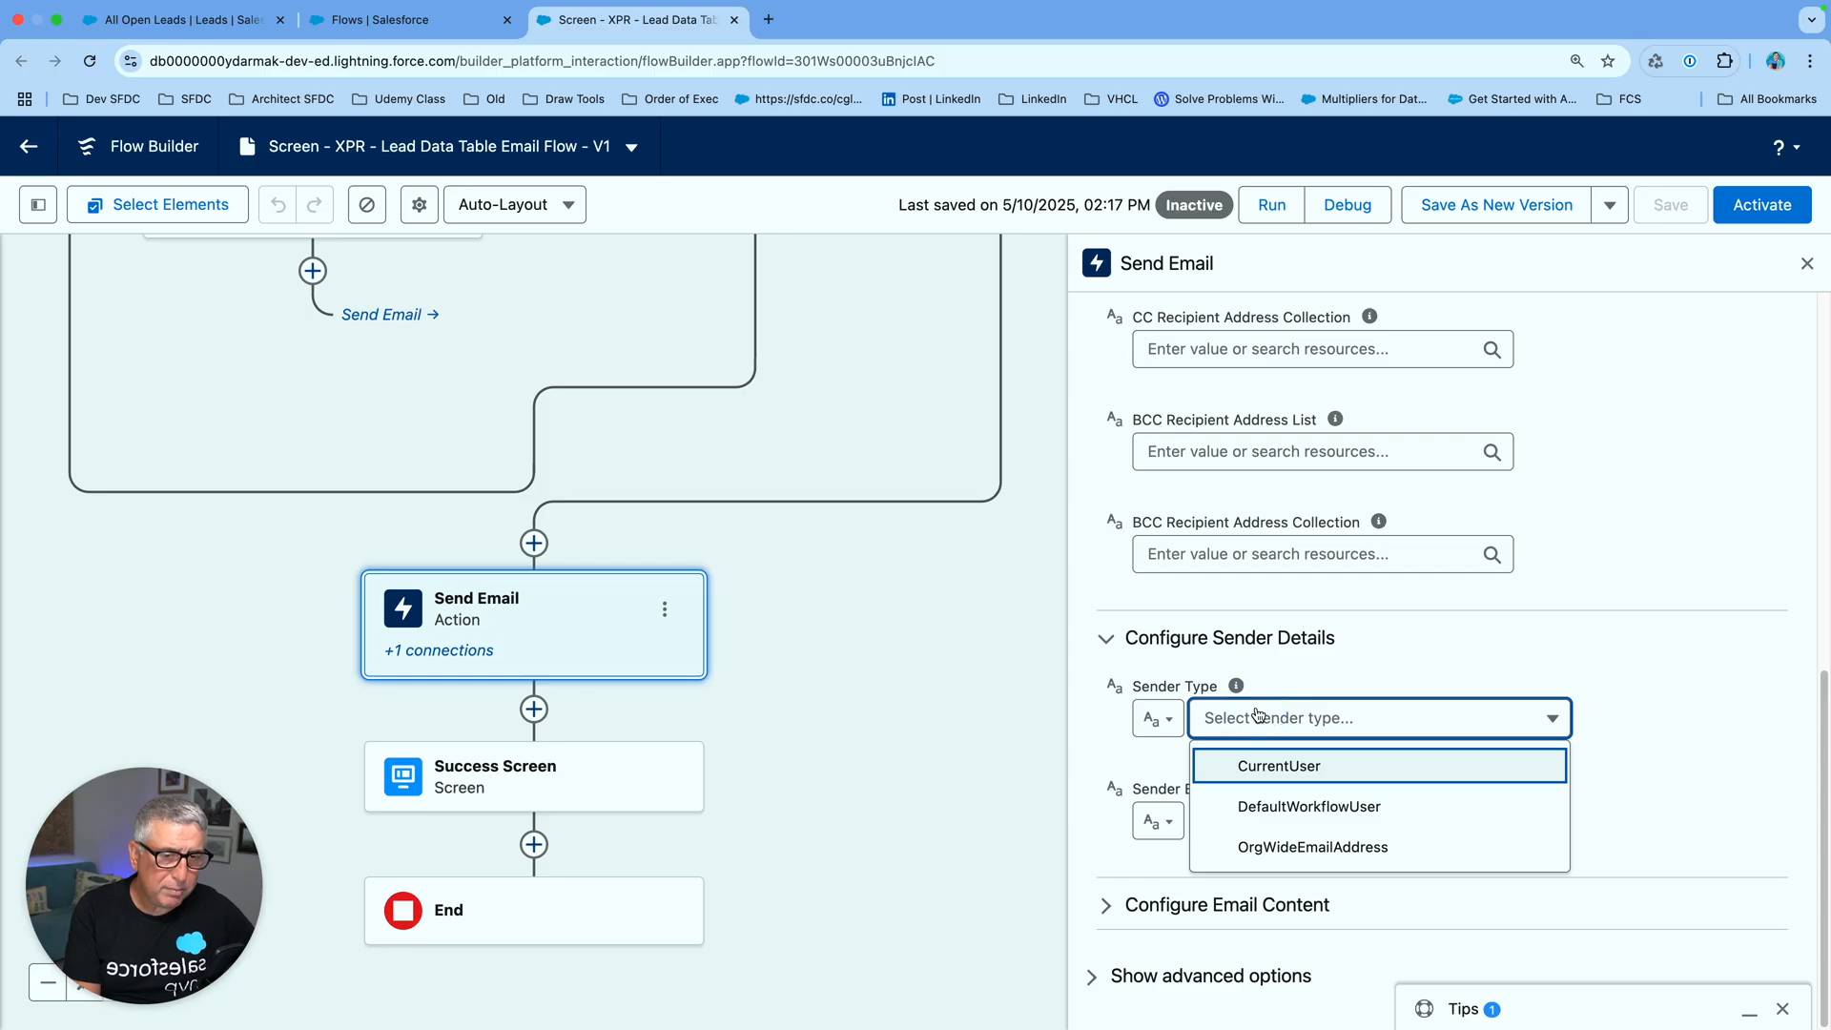
{"action": "mouse_move", "coordinate": [1335, 759]}
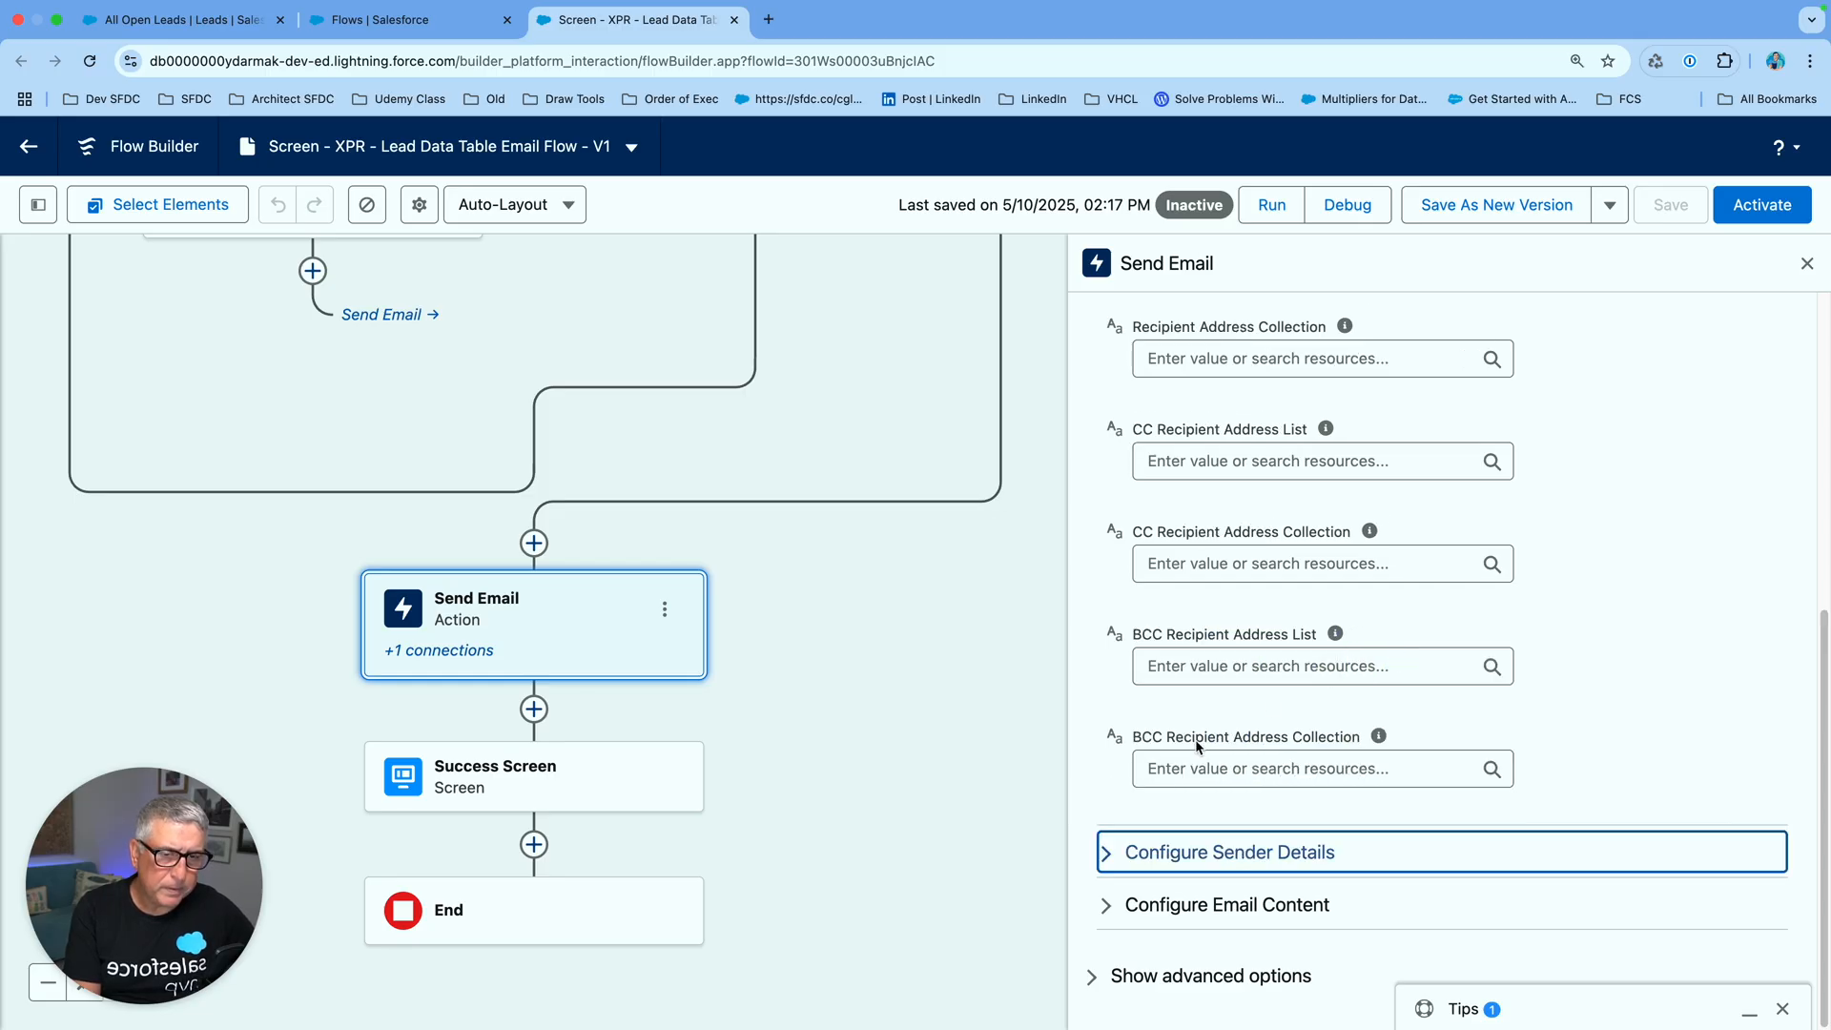
{"action": "left_click", "coordinate": [1227, 851]}
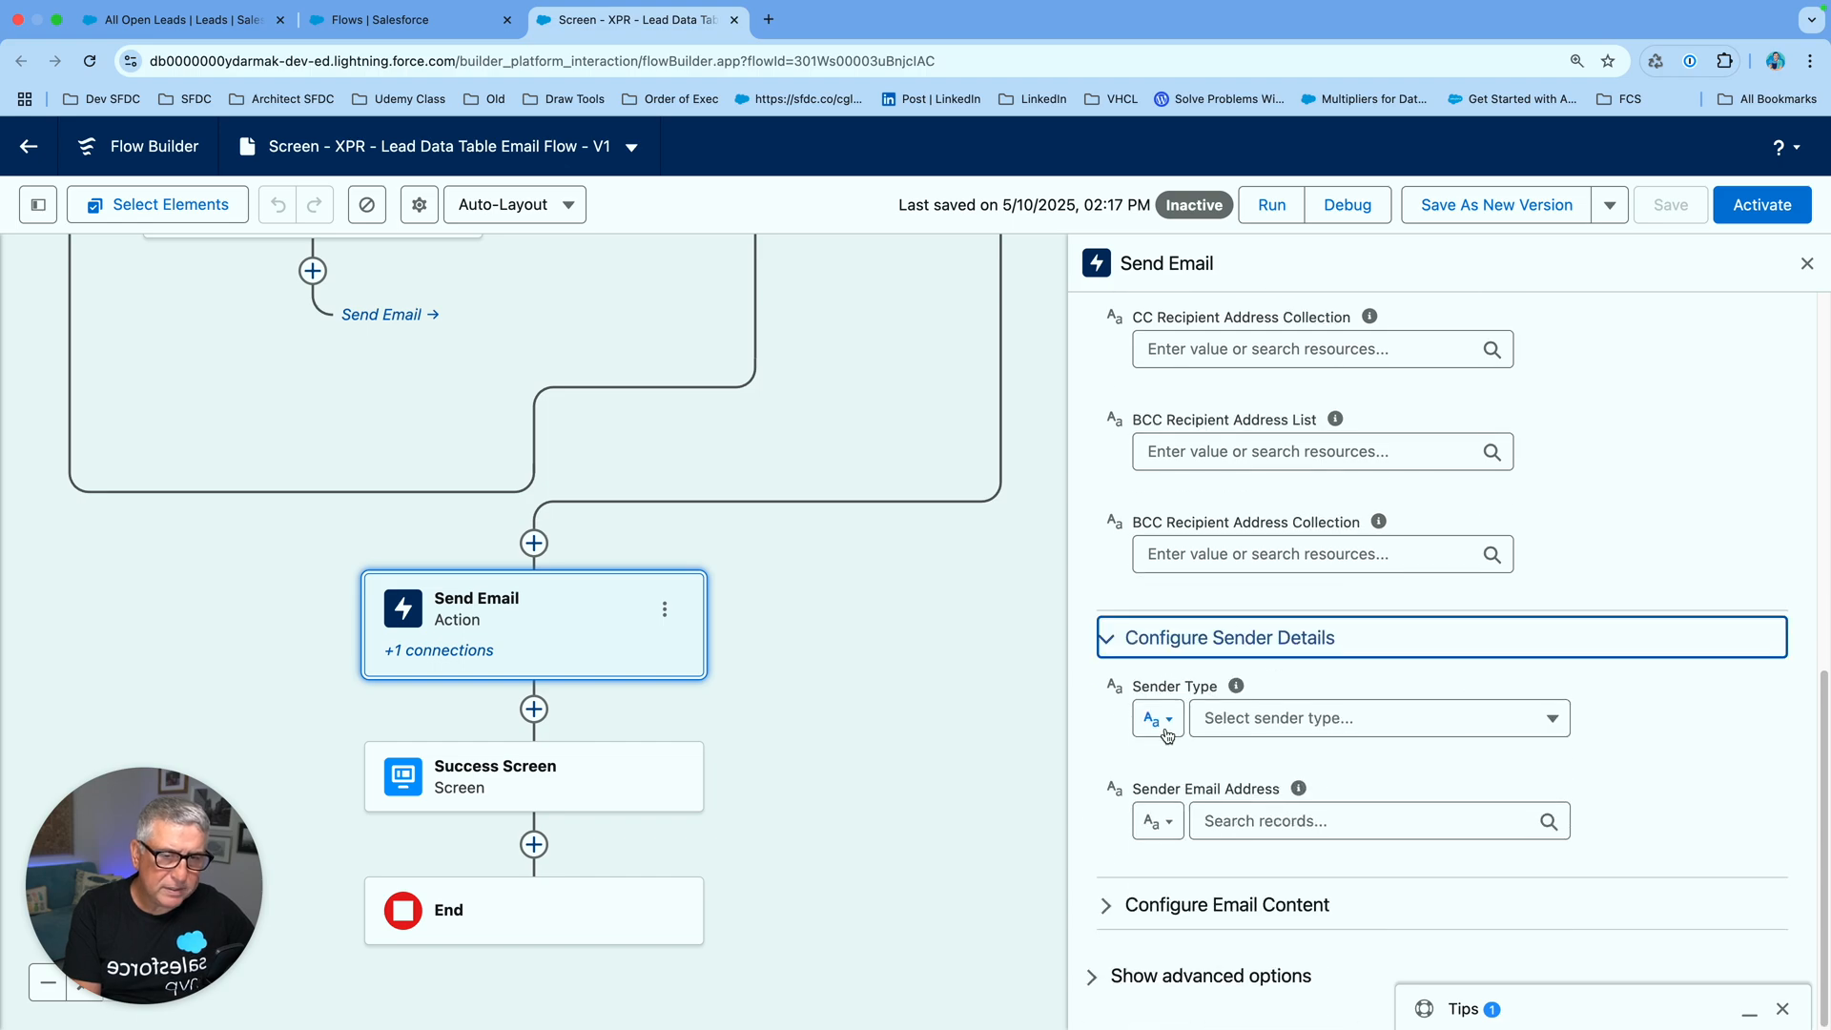
{"action": "left_click", "coordinate": [1156, 719]}
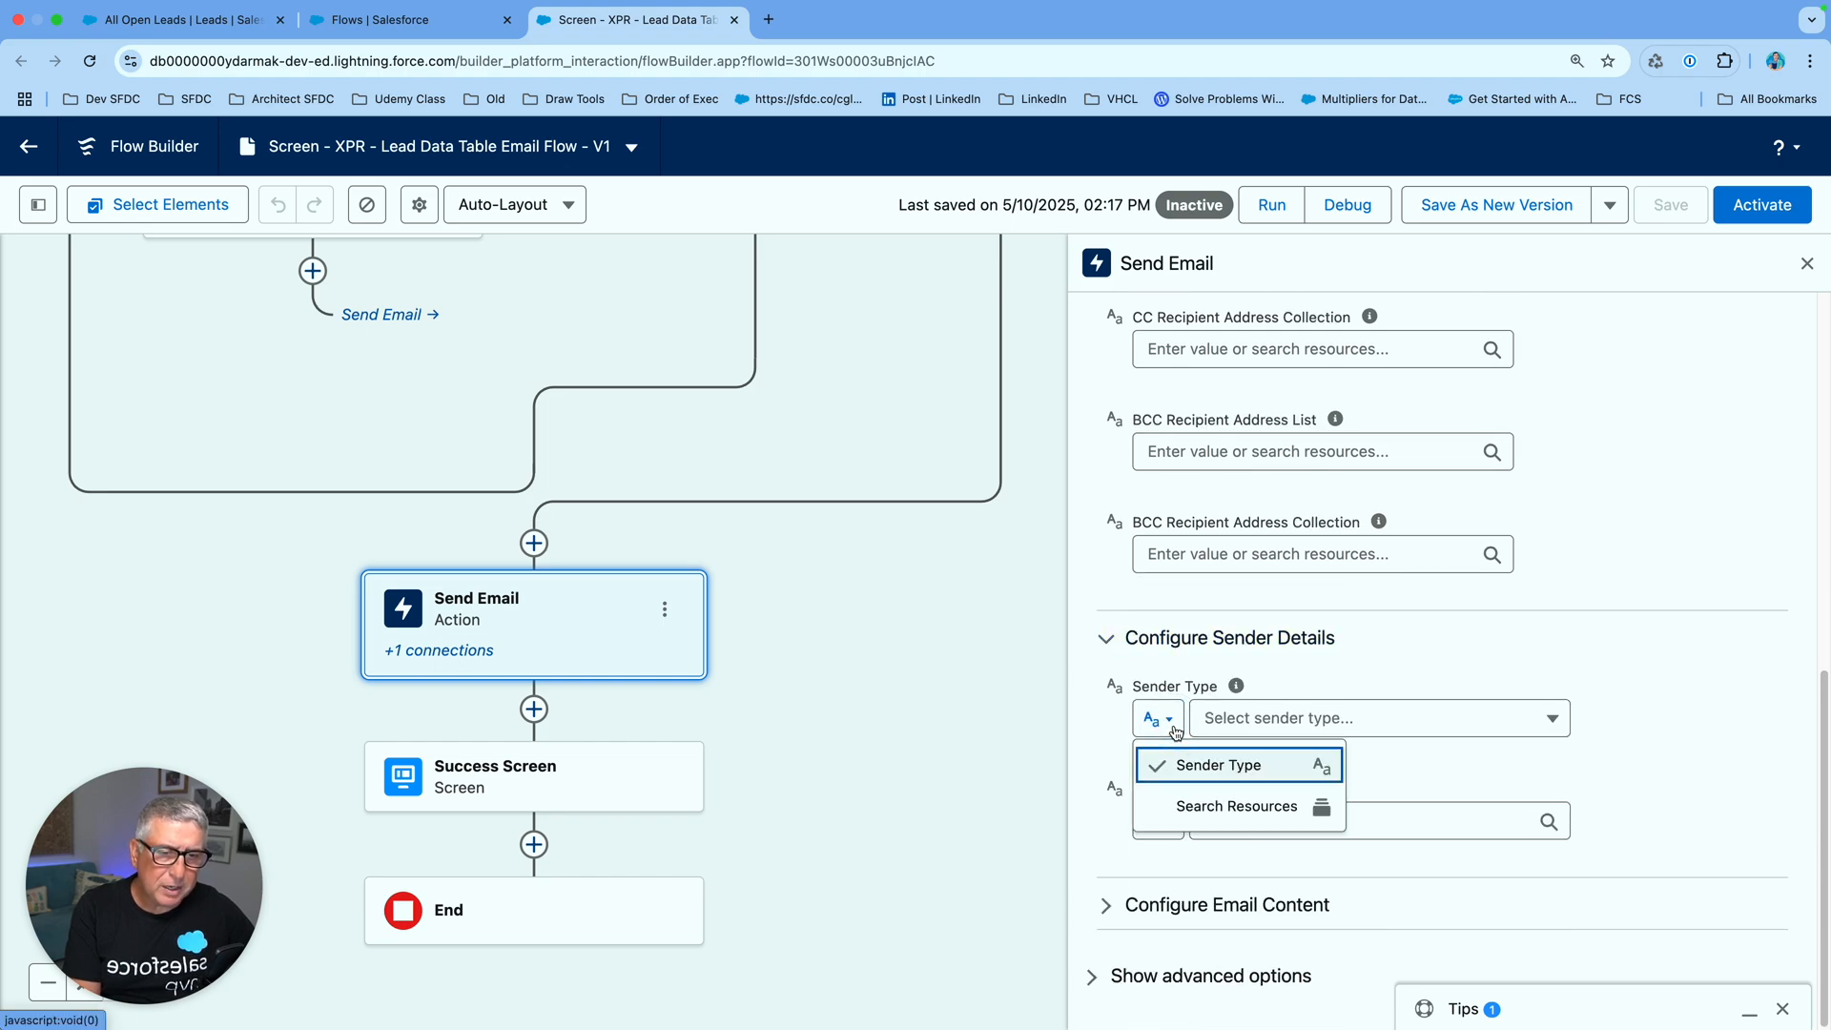
{"action": "mouse_move", "coordinate": [1204, 772]}
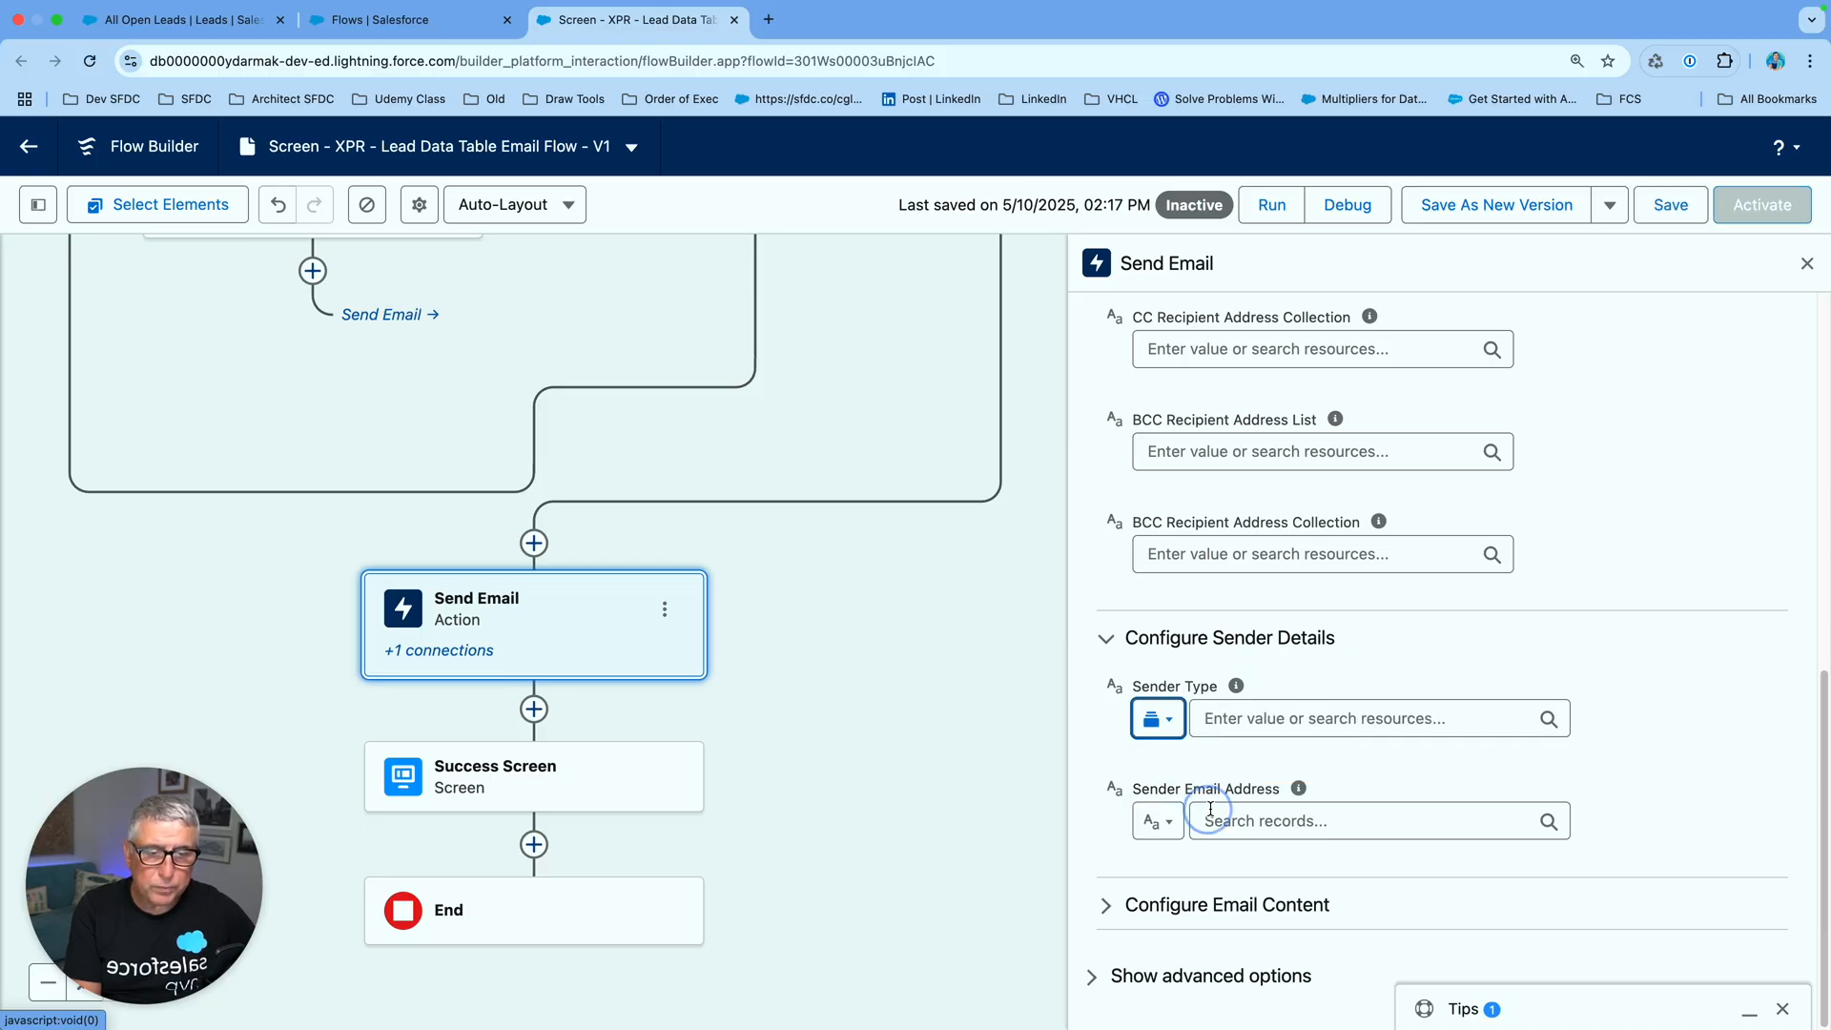
{"action": "left_click", "coordinate": [1377, 719]}
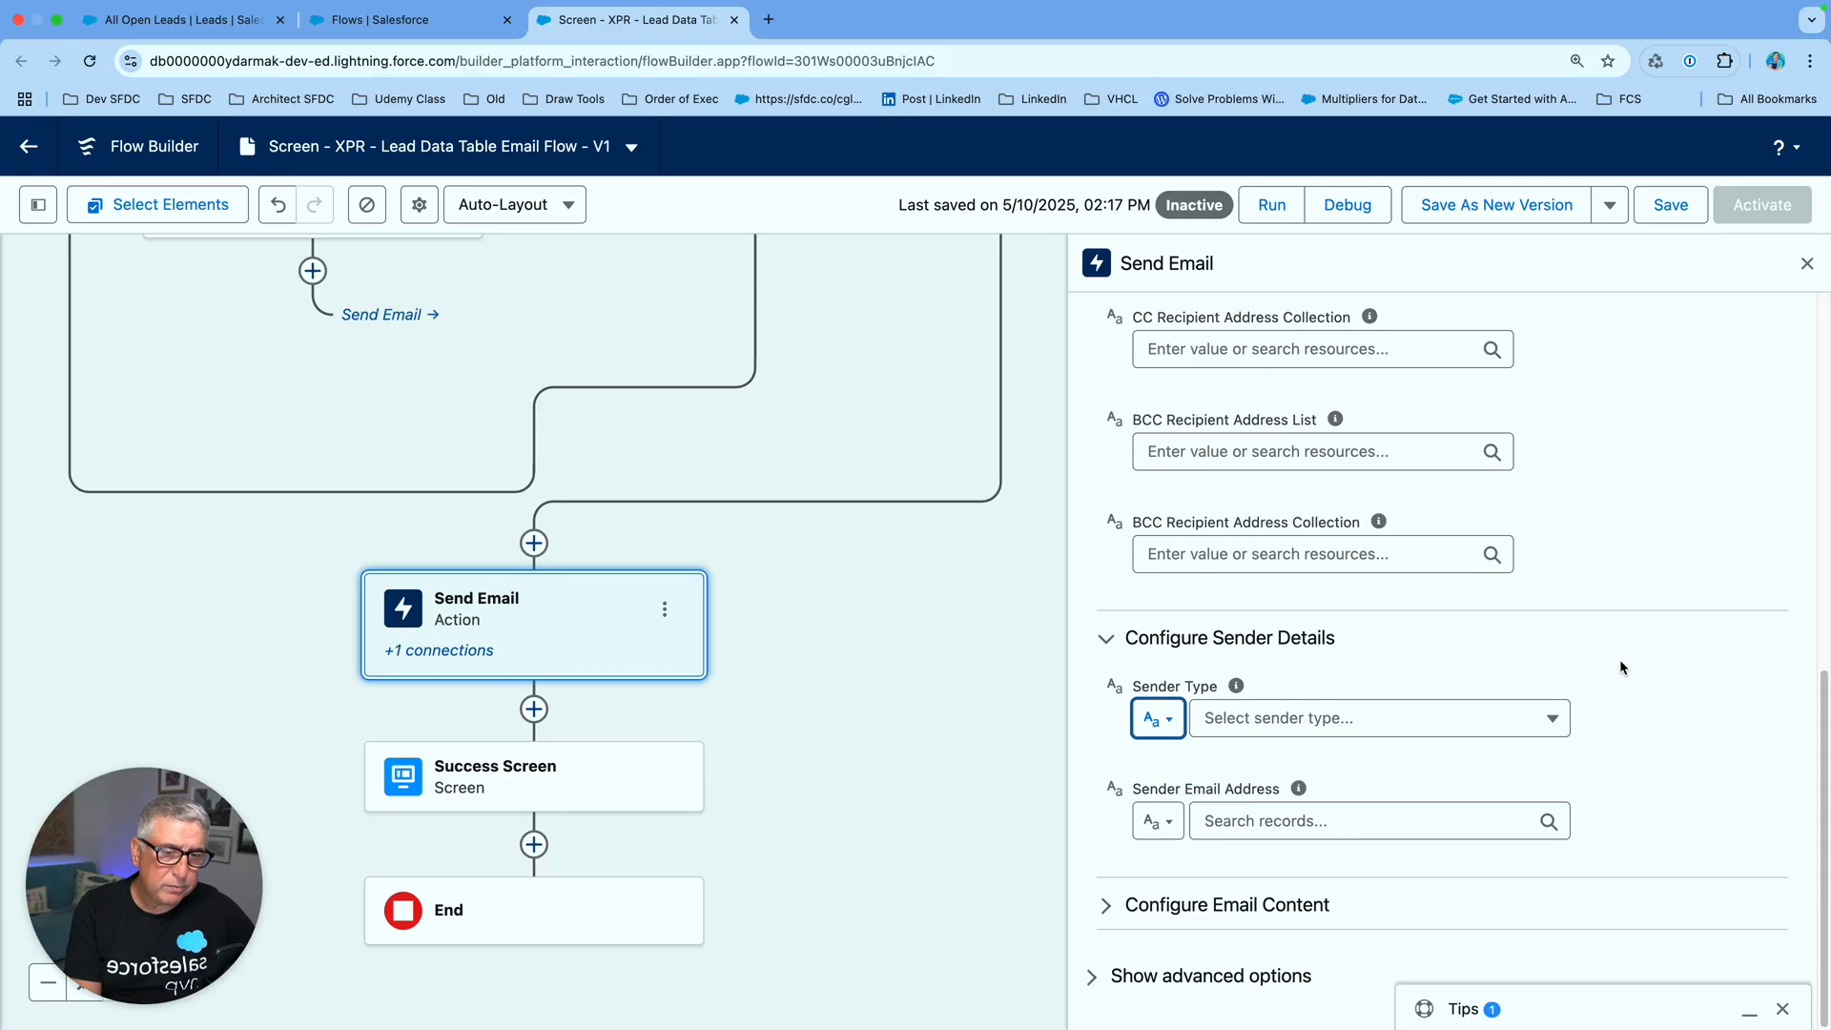
Review the composed congratulations body and keep Rich-Text-Formatted Body set to True
{"action": "left_click", "coordinate": [1259, 904]}
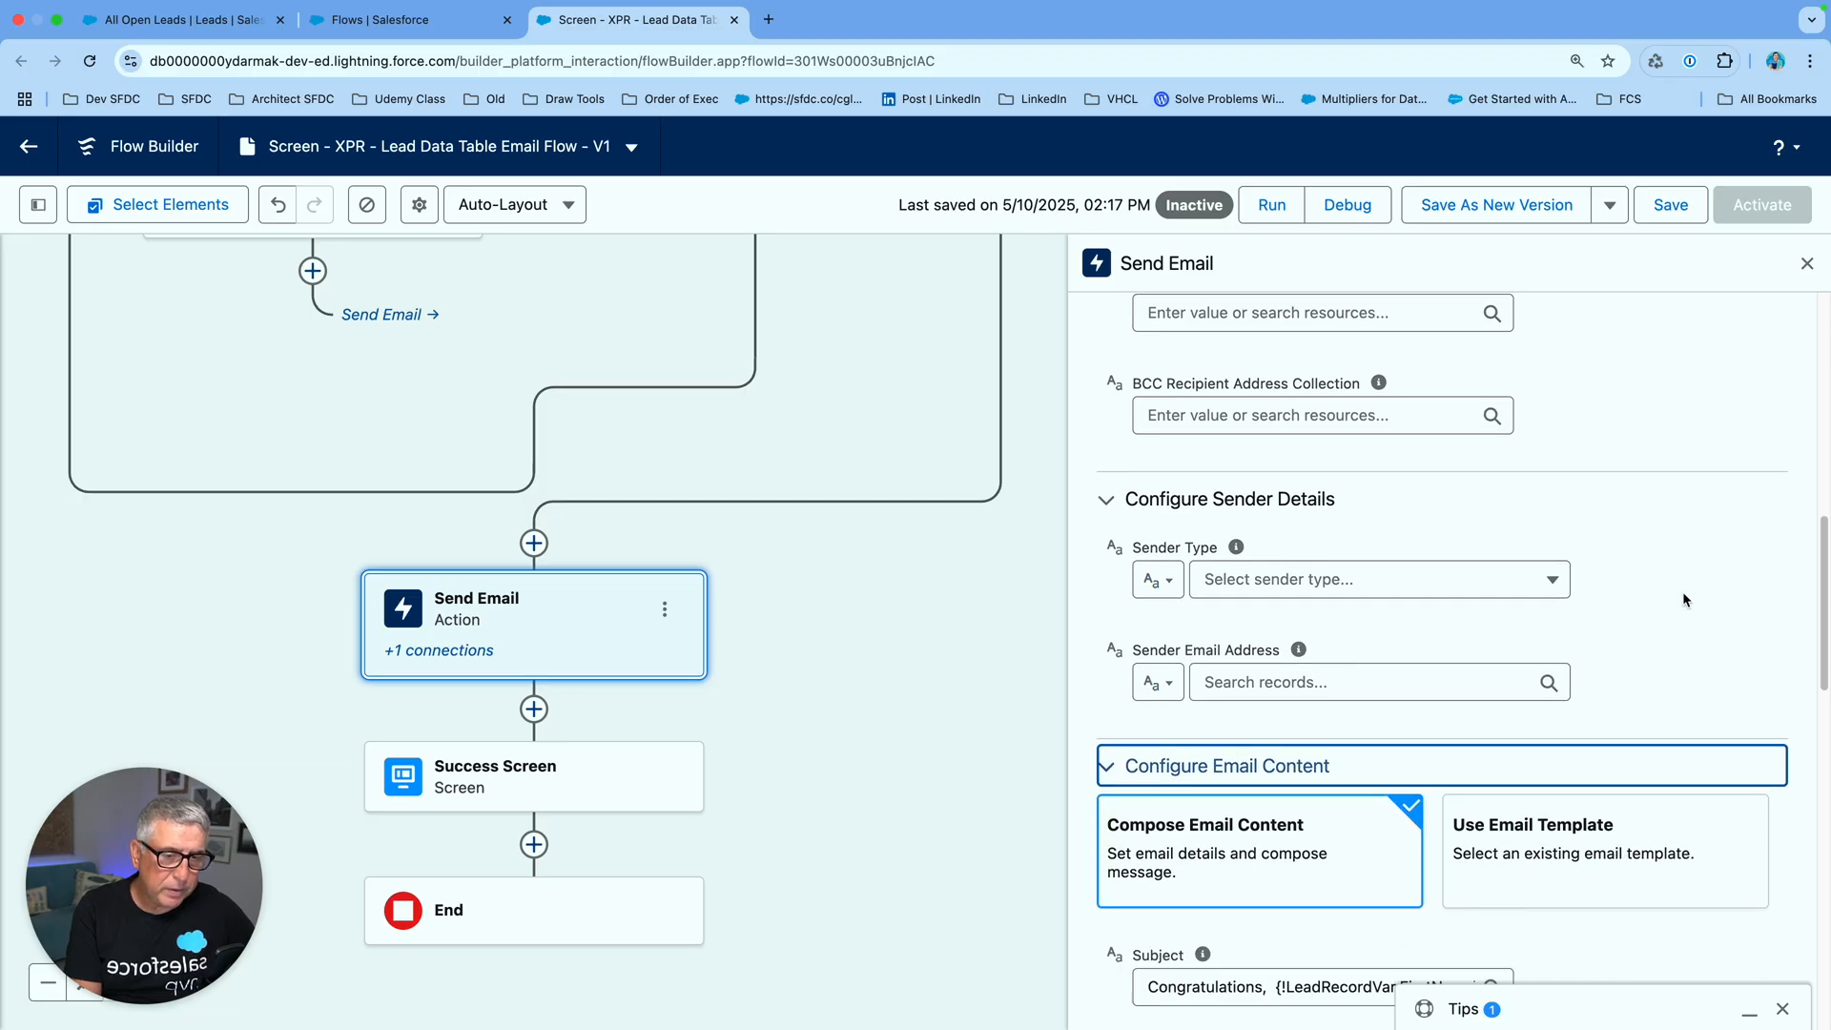
{"action": "scroll", "scroll_direction": "down", "scroll_amount": 3}
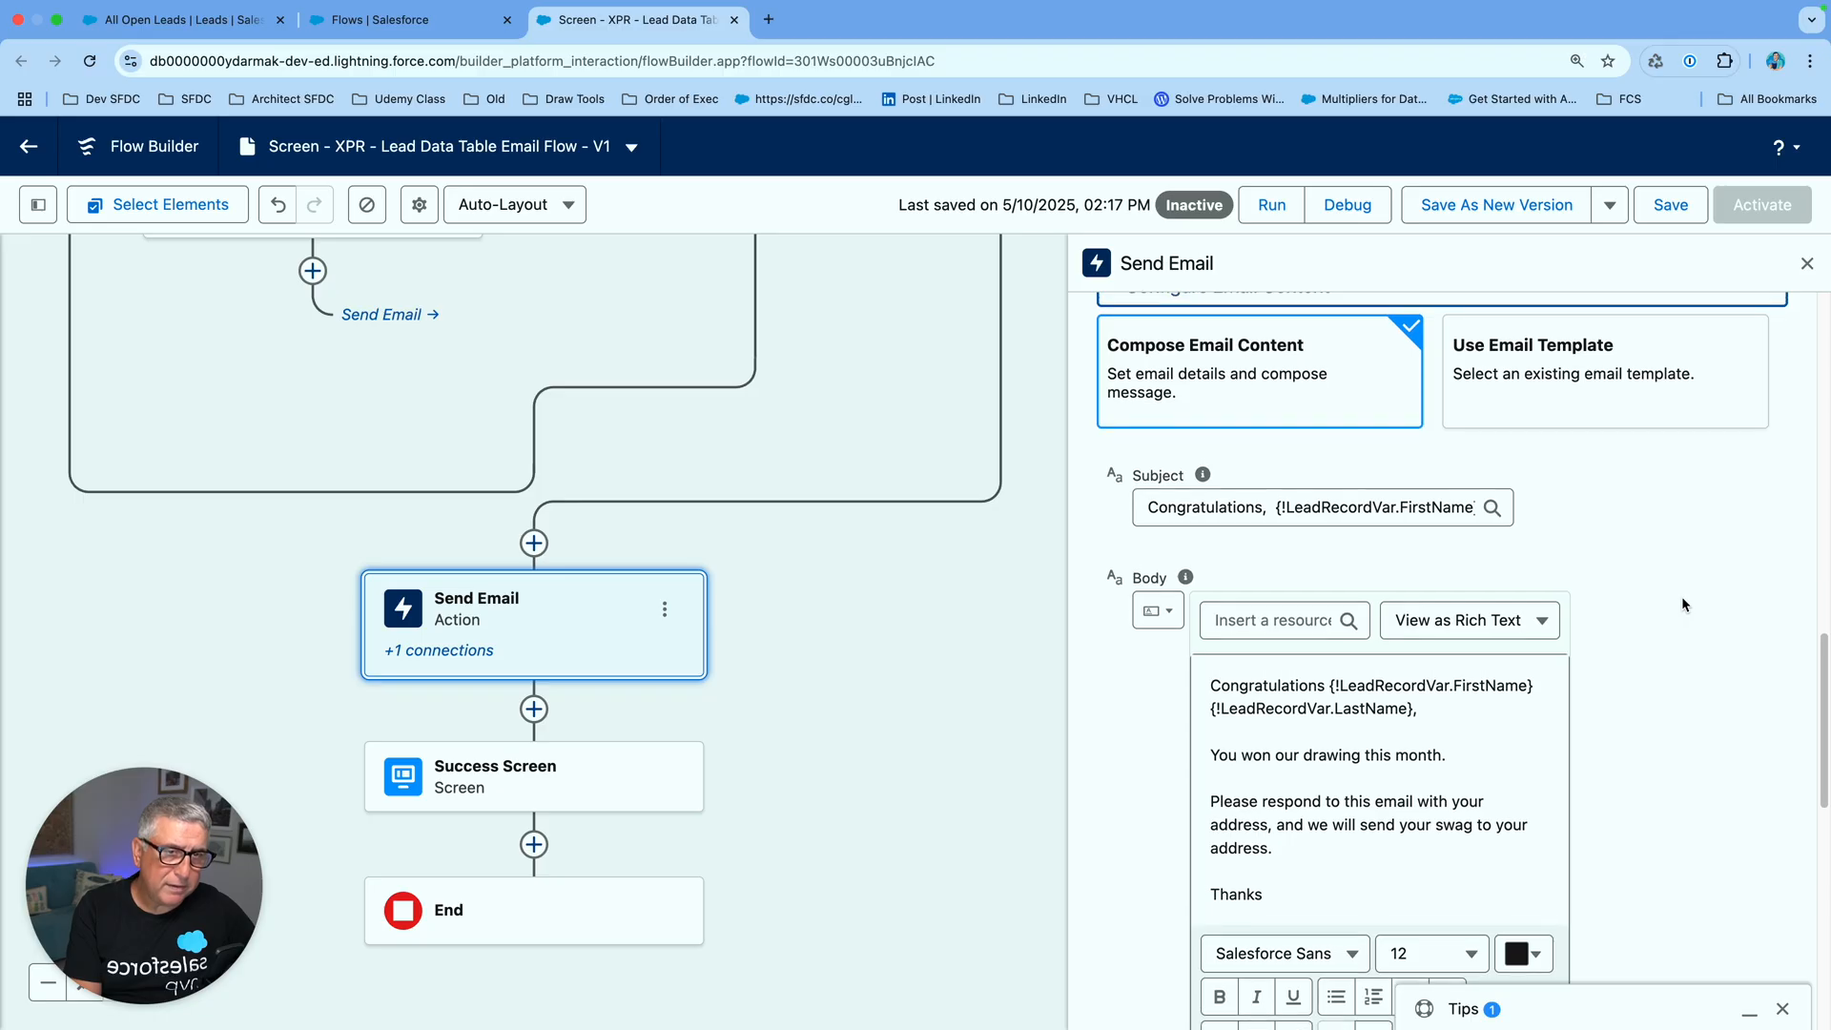
{"action": "scroll", "scroll_direction": "up", "scroll_amount": 3}
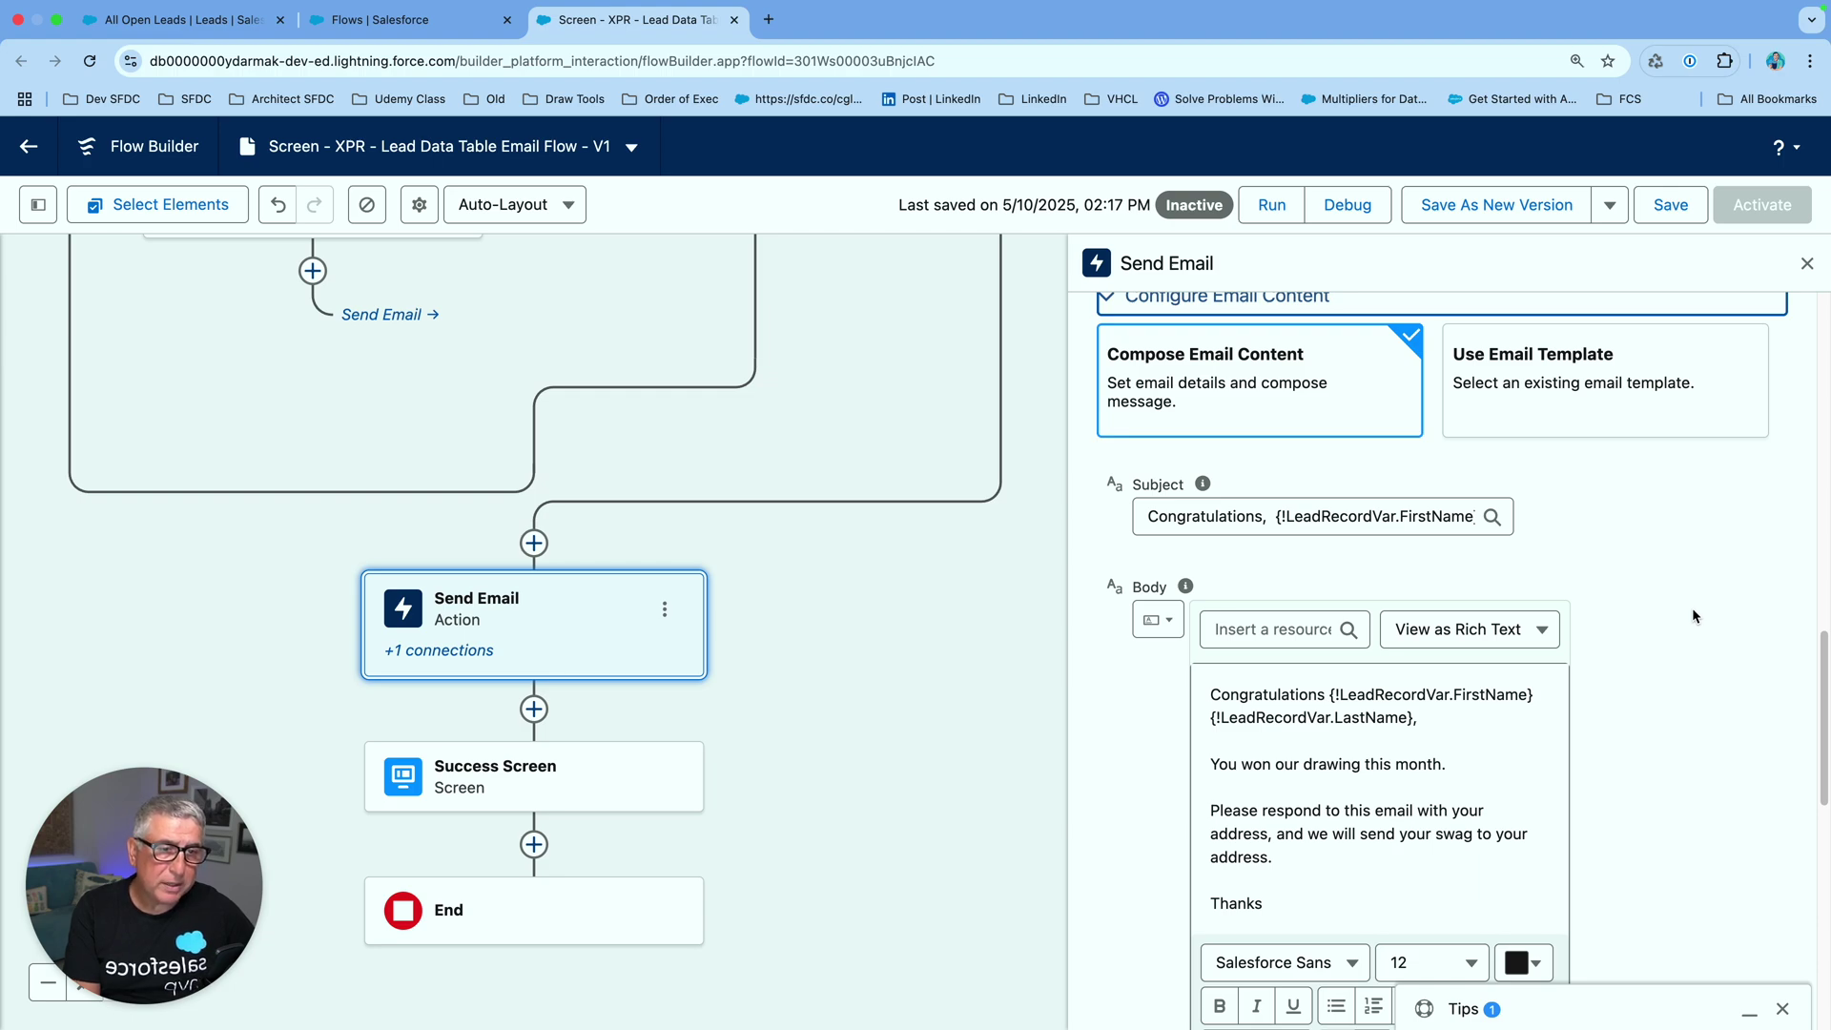
{"action": "mouse_move", "coordinate": [1715, 640]}
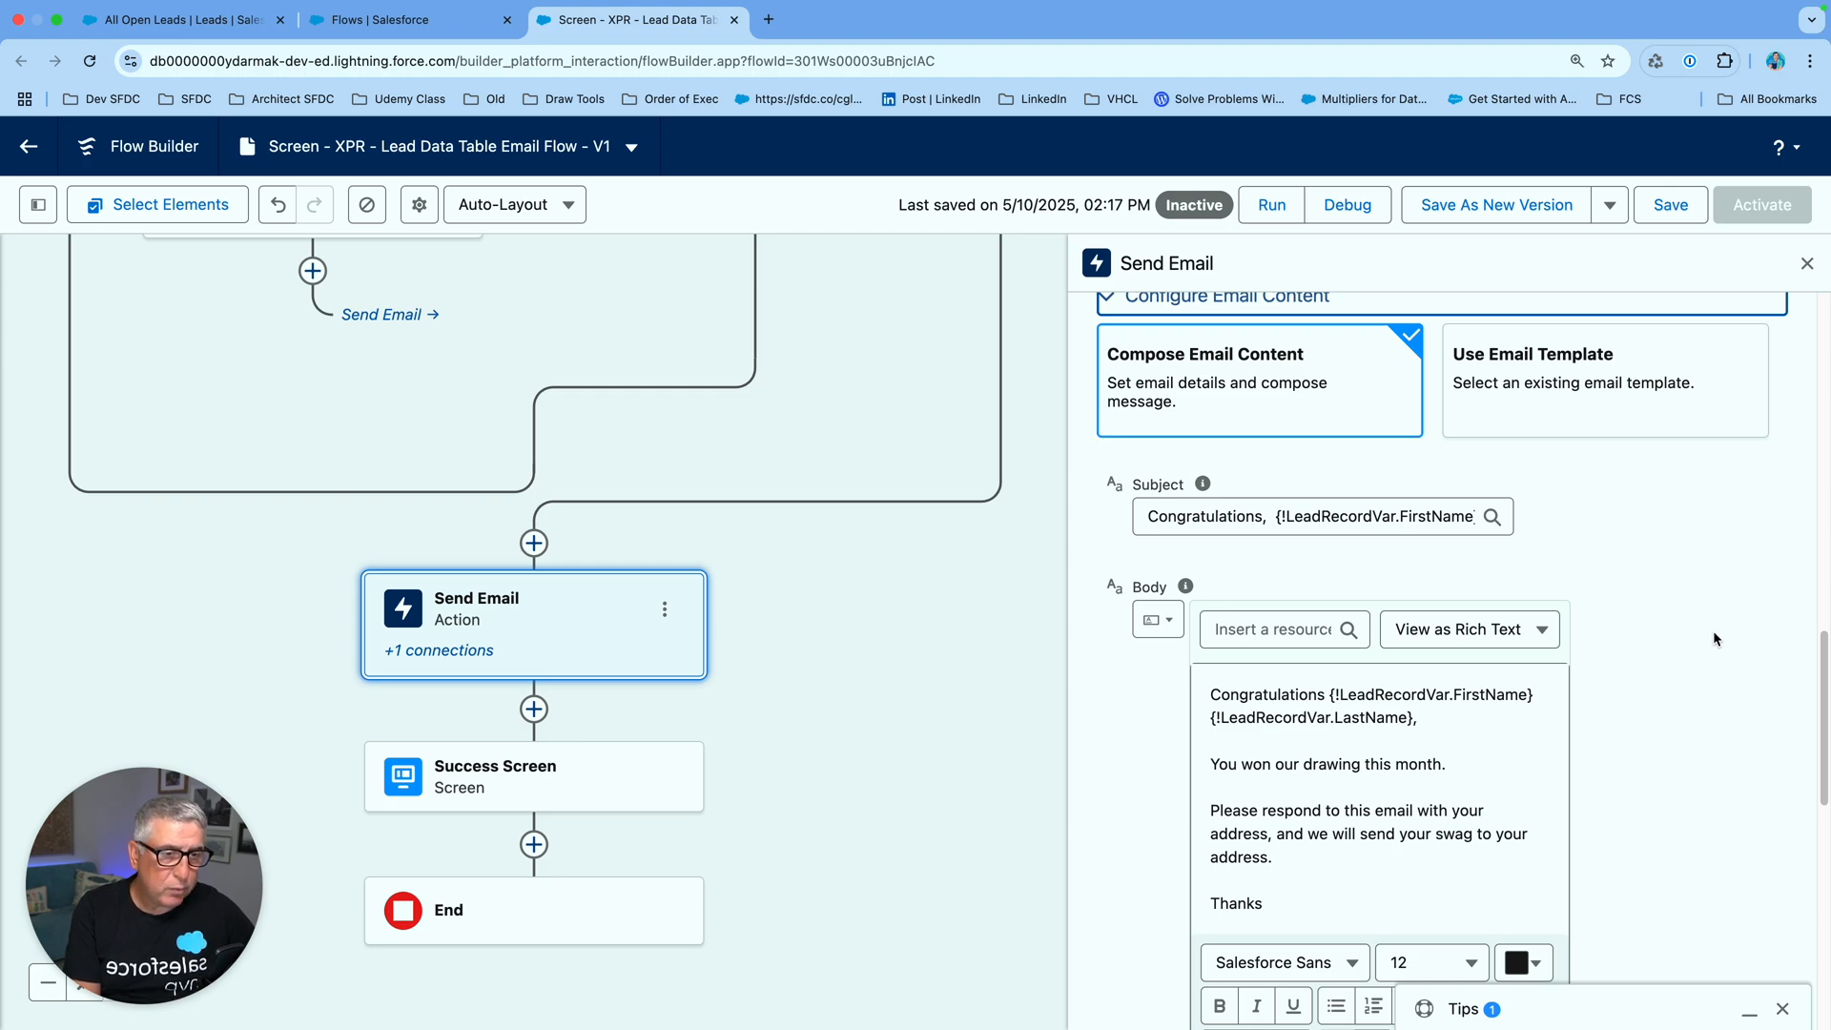
{"action": "mouse_move", "coordinate": [1698, 649]}
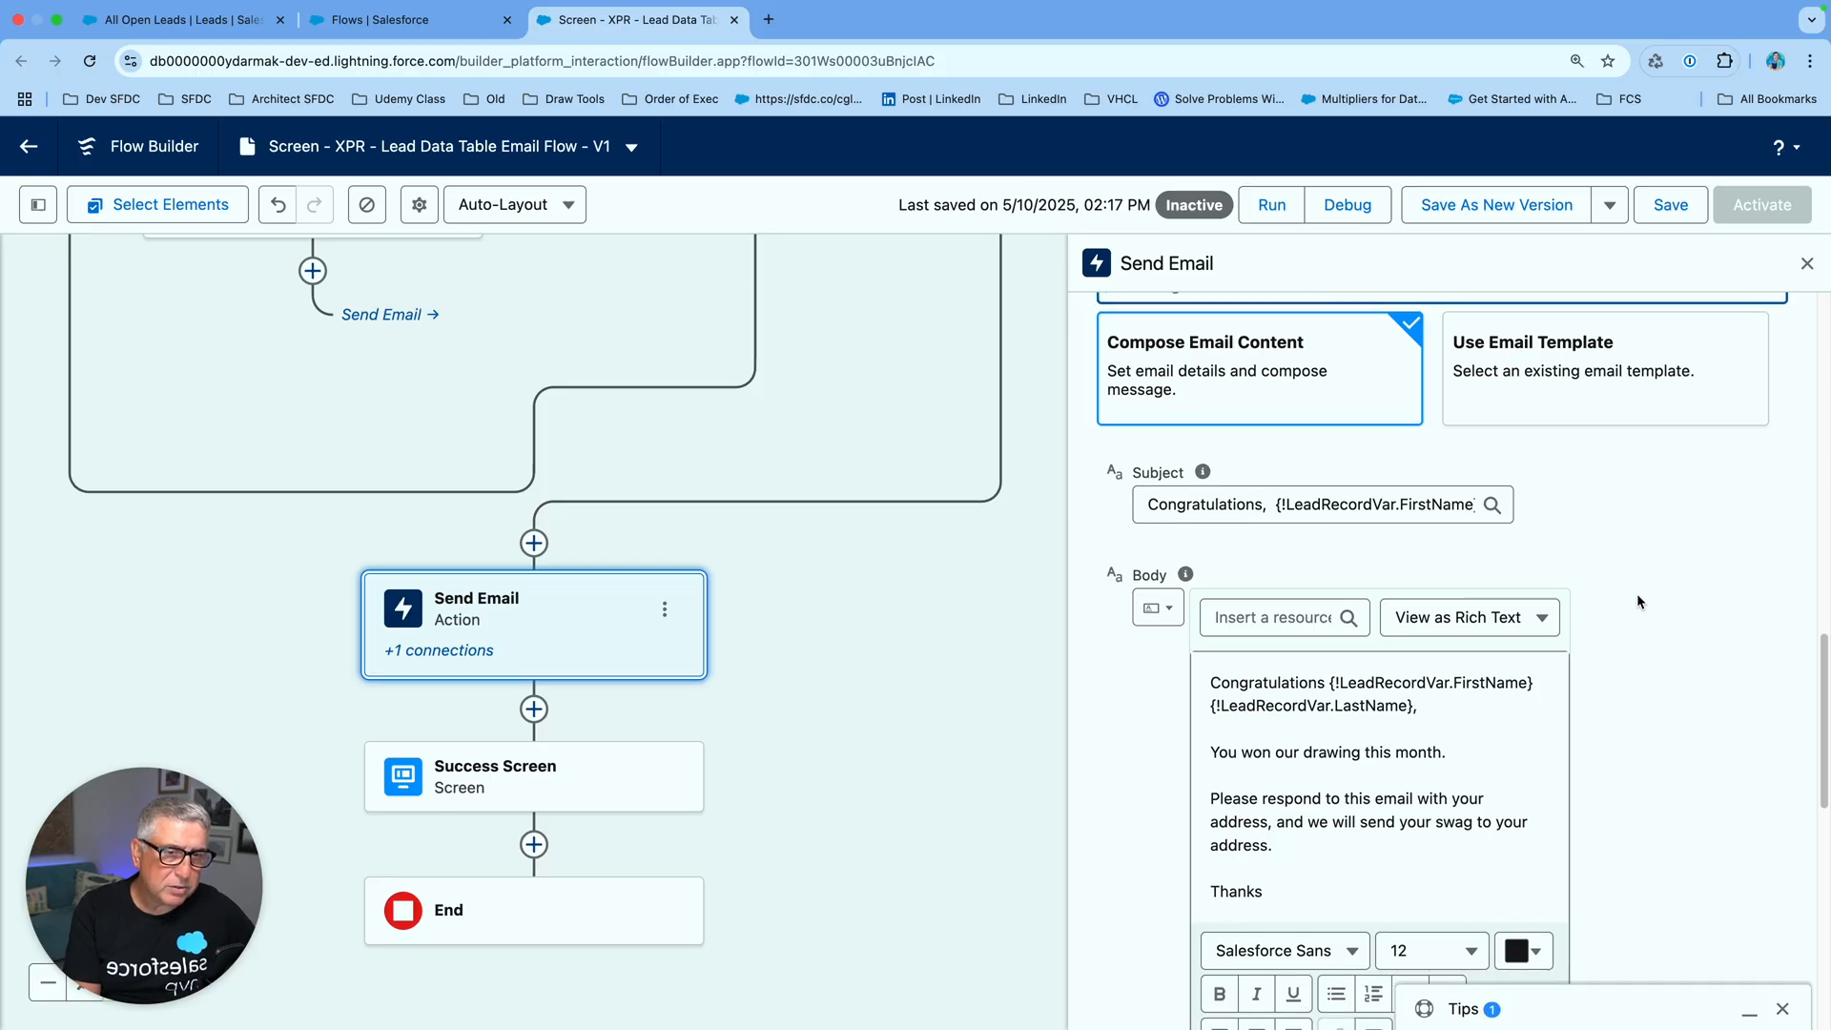
{"action": "scroll", "scroll_direction": "down", "scroll_amount": 3}
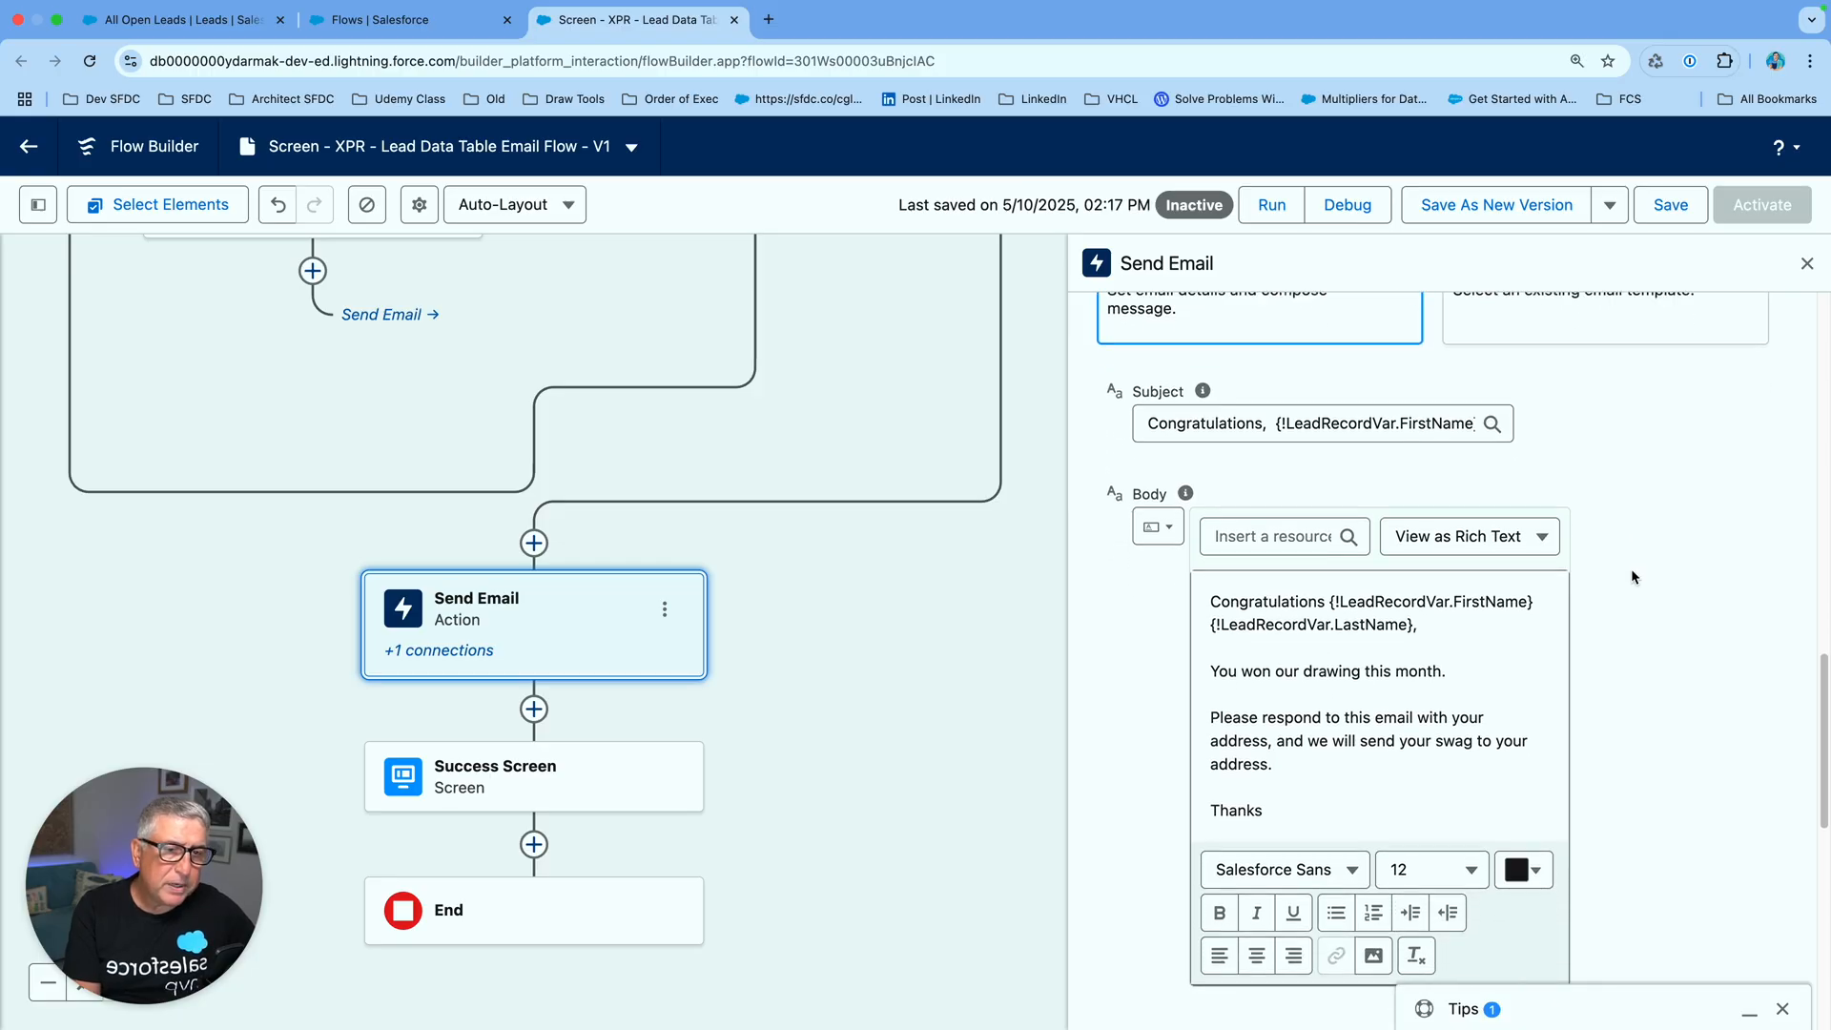
{"action": "scroll", "scroll_direction": "down", "scroll_amount": 3}
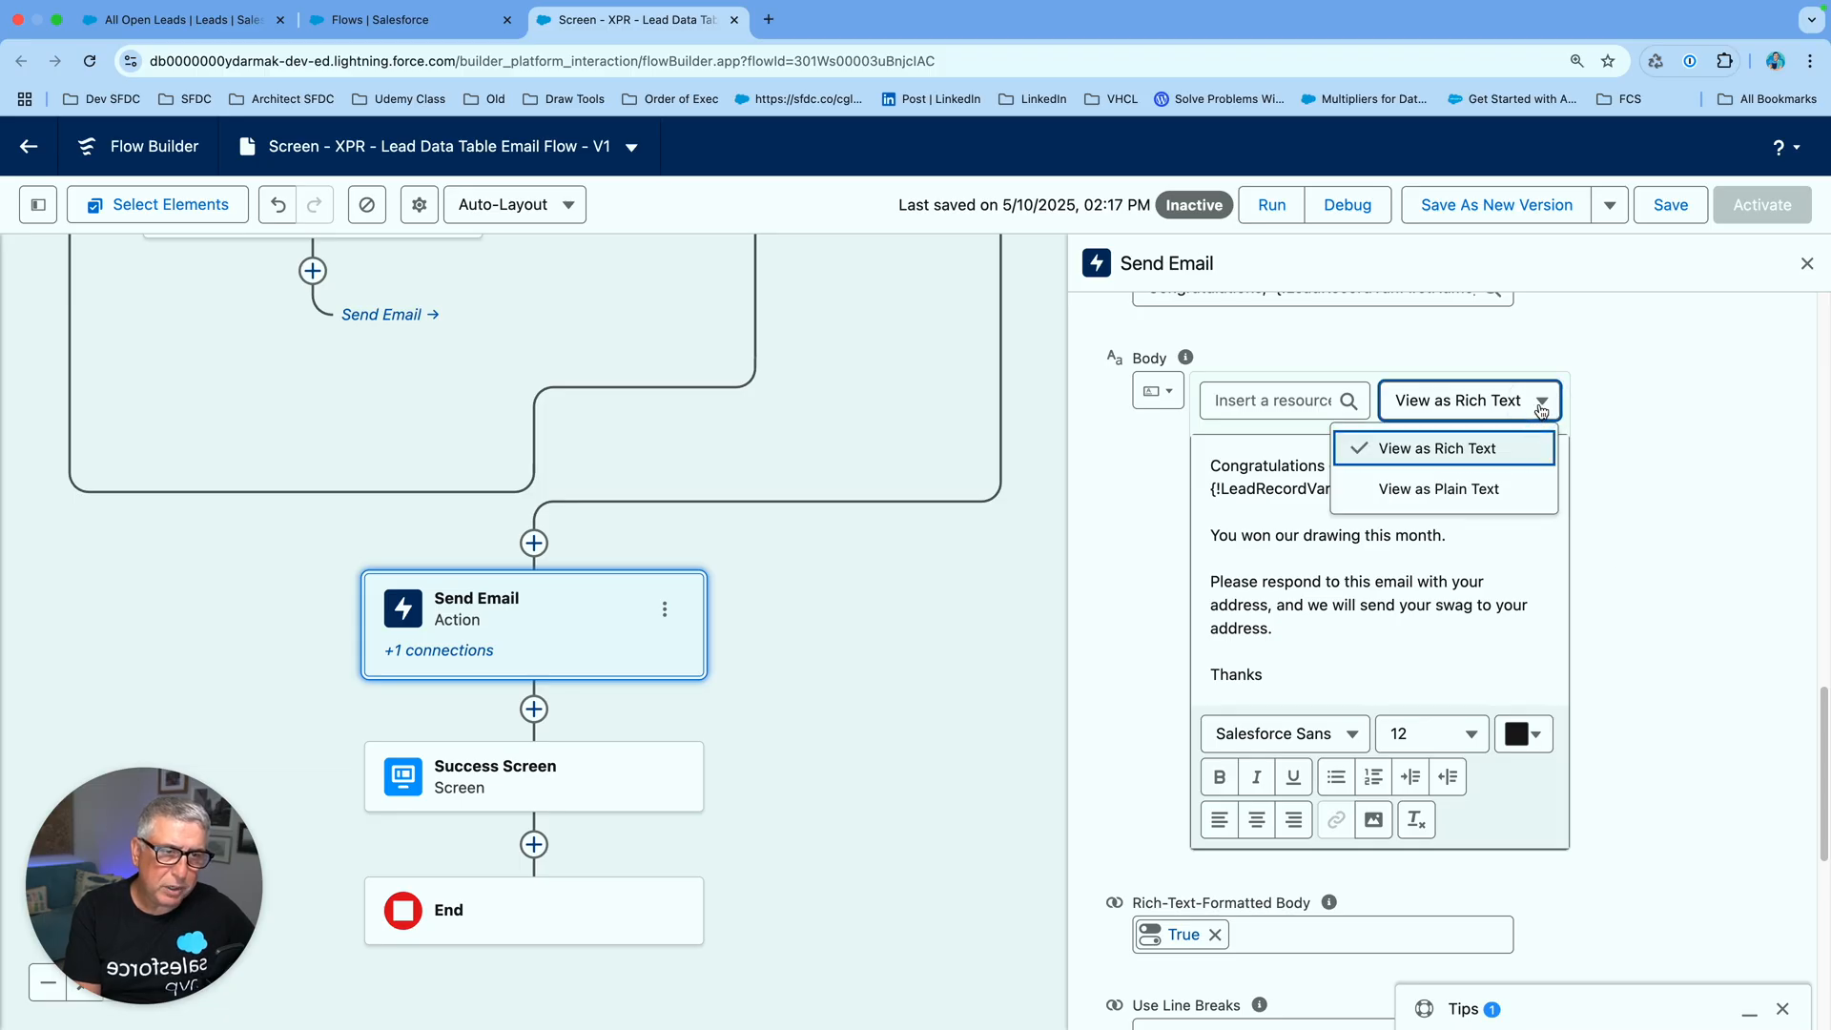
{"action": "left_click", "coordinate": [1439, 448]}
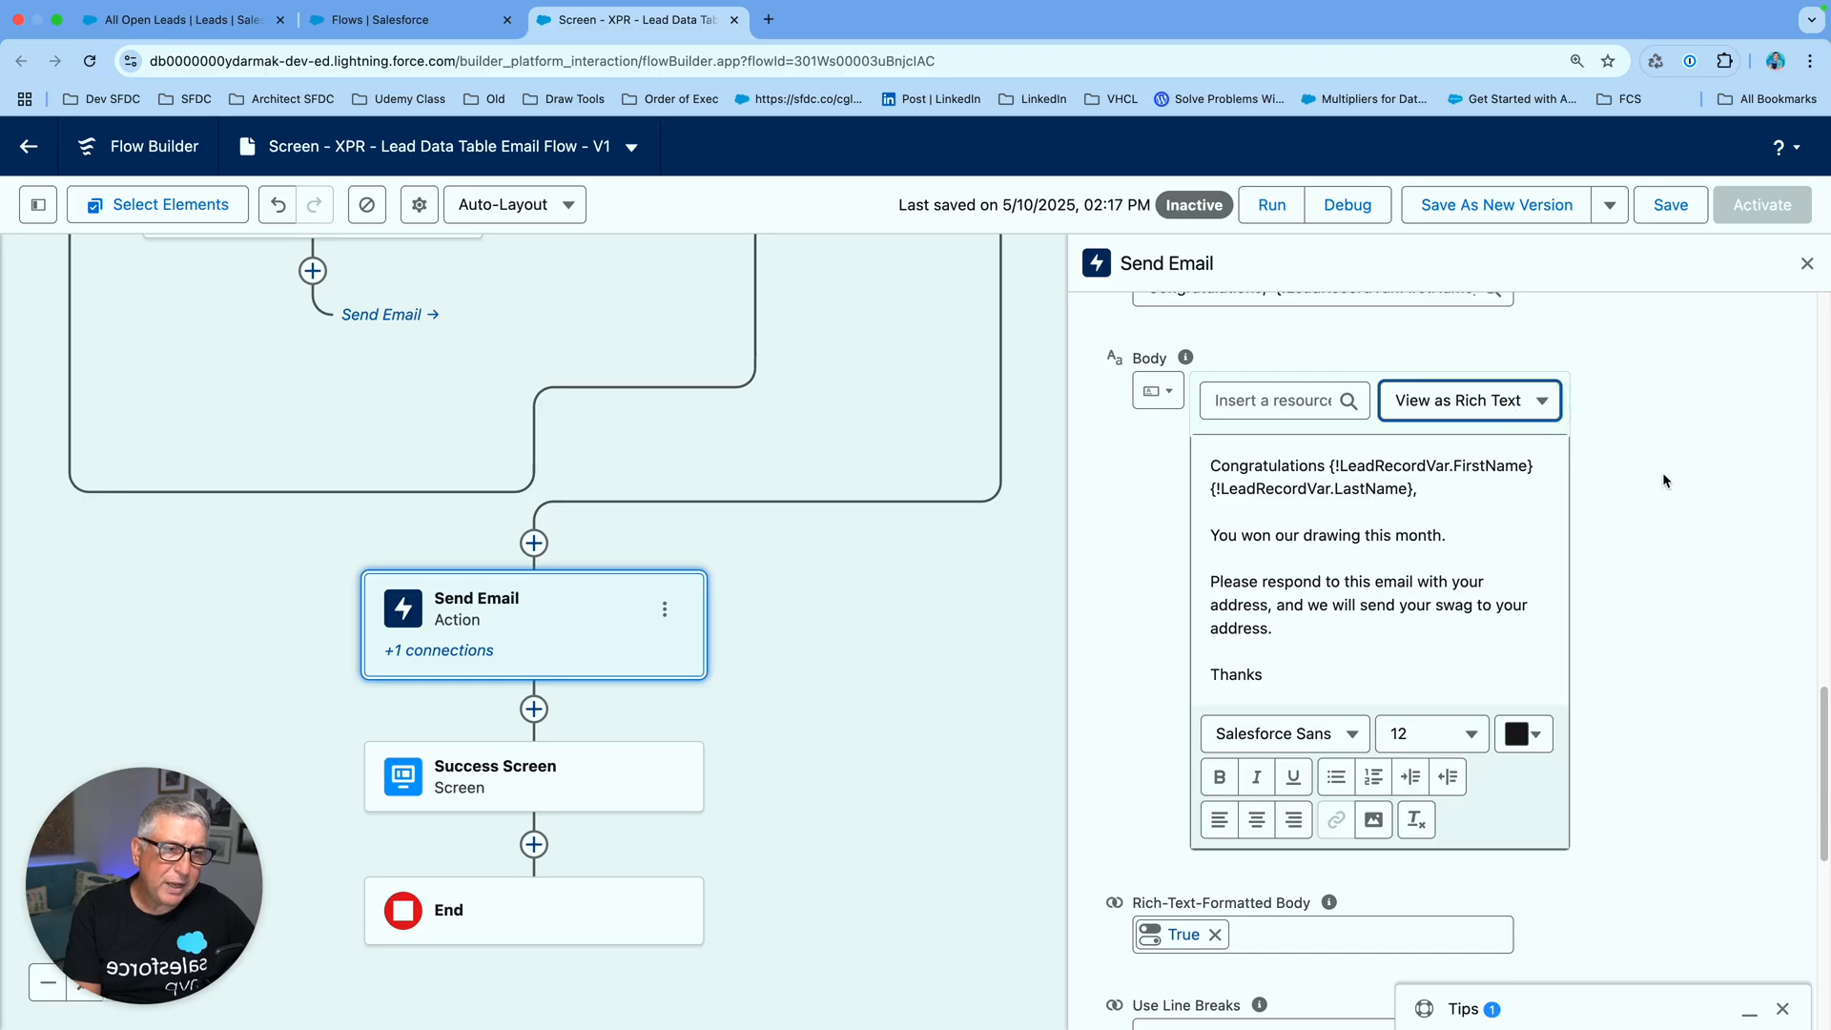
{"action": "mouse_move", "coordinate": [1639, 487]}
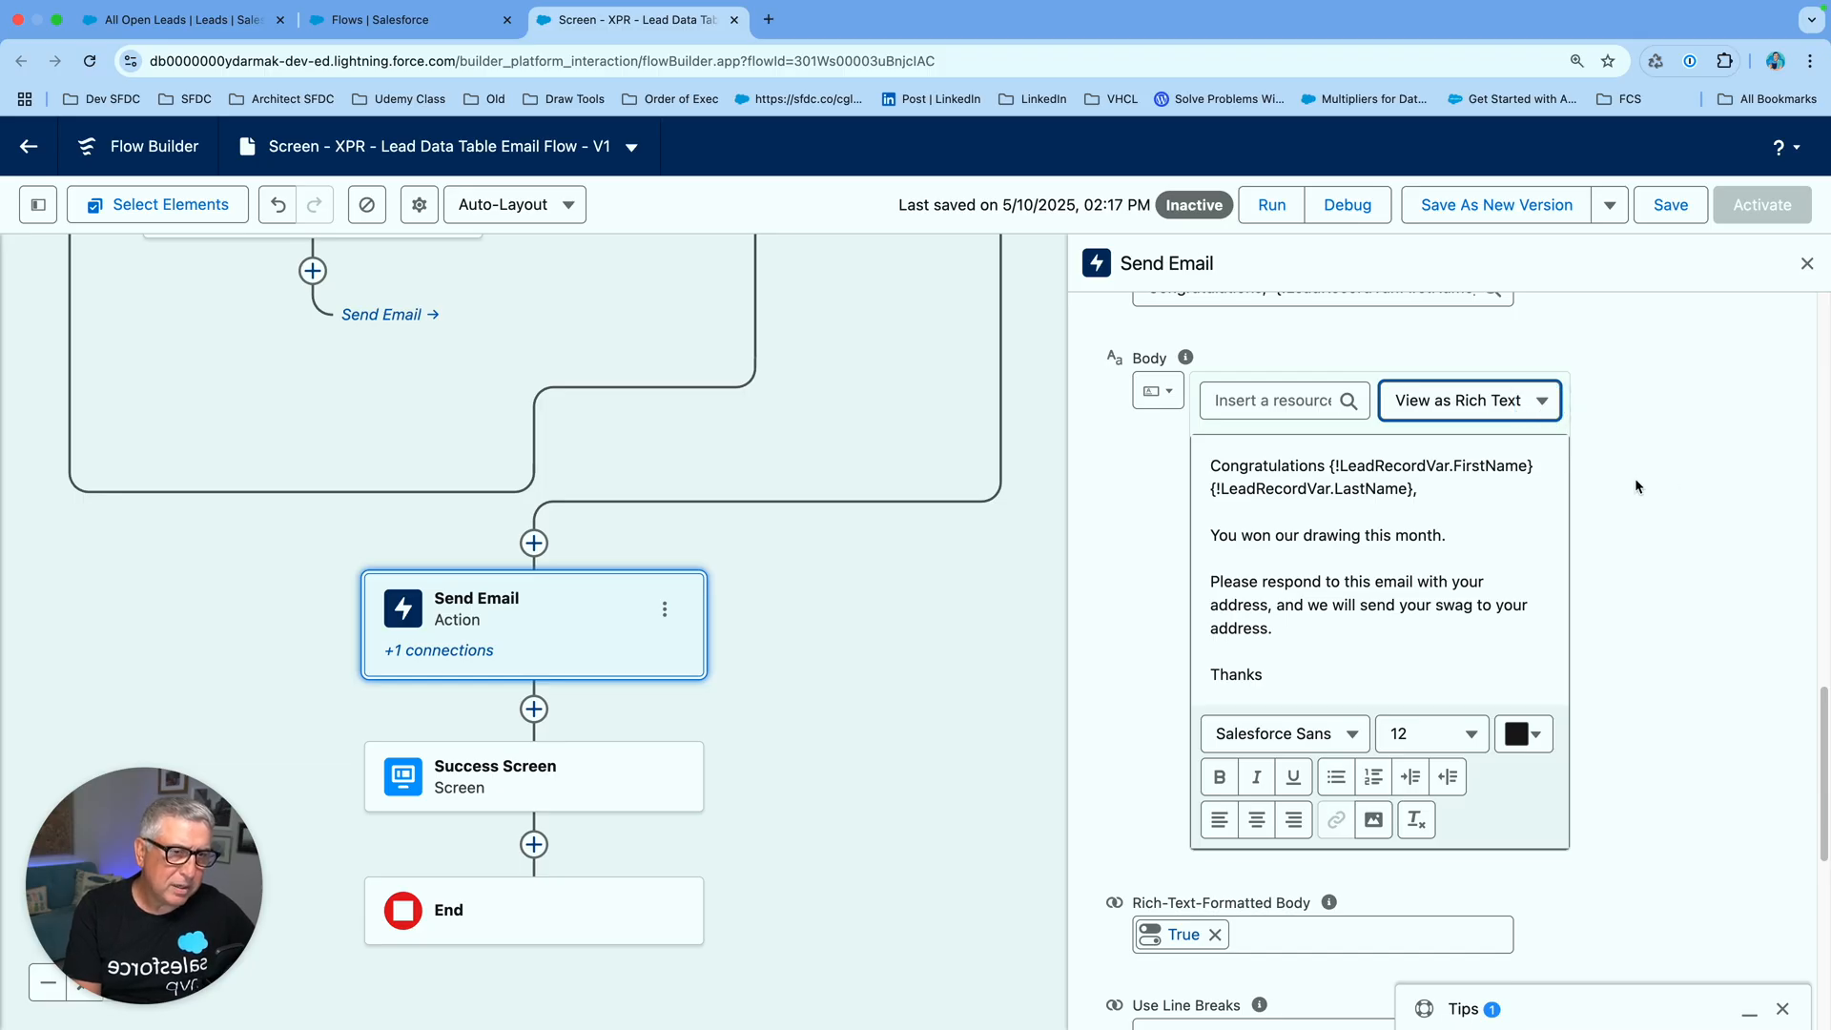
{"action": "scroll", "scroll_direction": "down", "scroll_amount": 3}
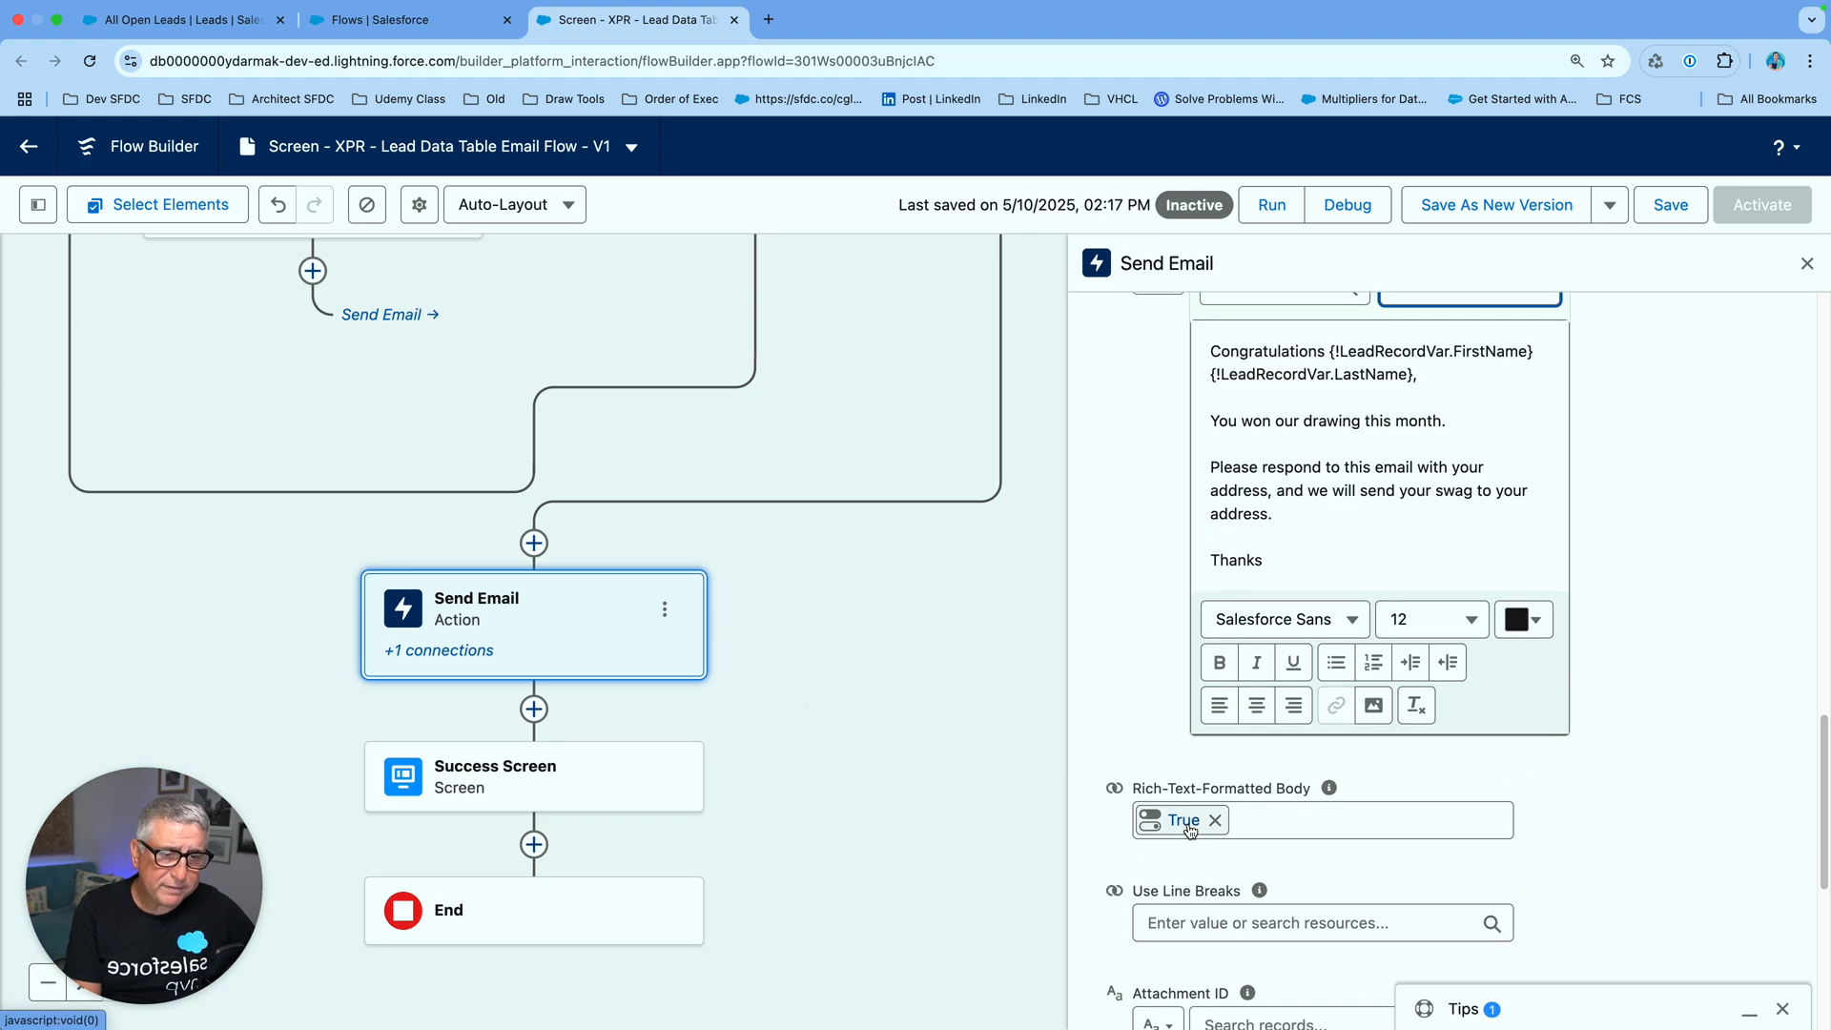
{"action": "mouse_move", "coordinate": [1606, 765]}
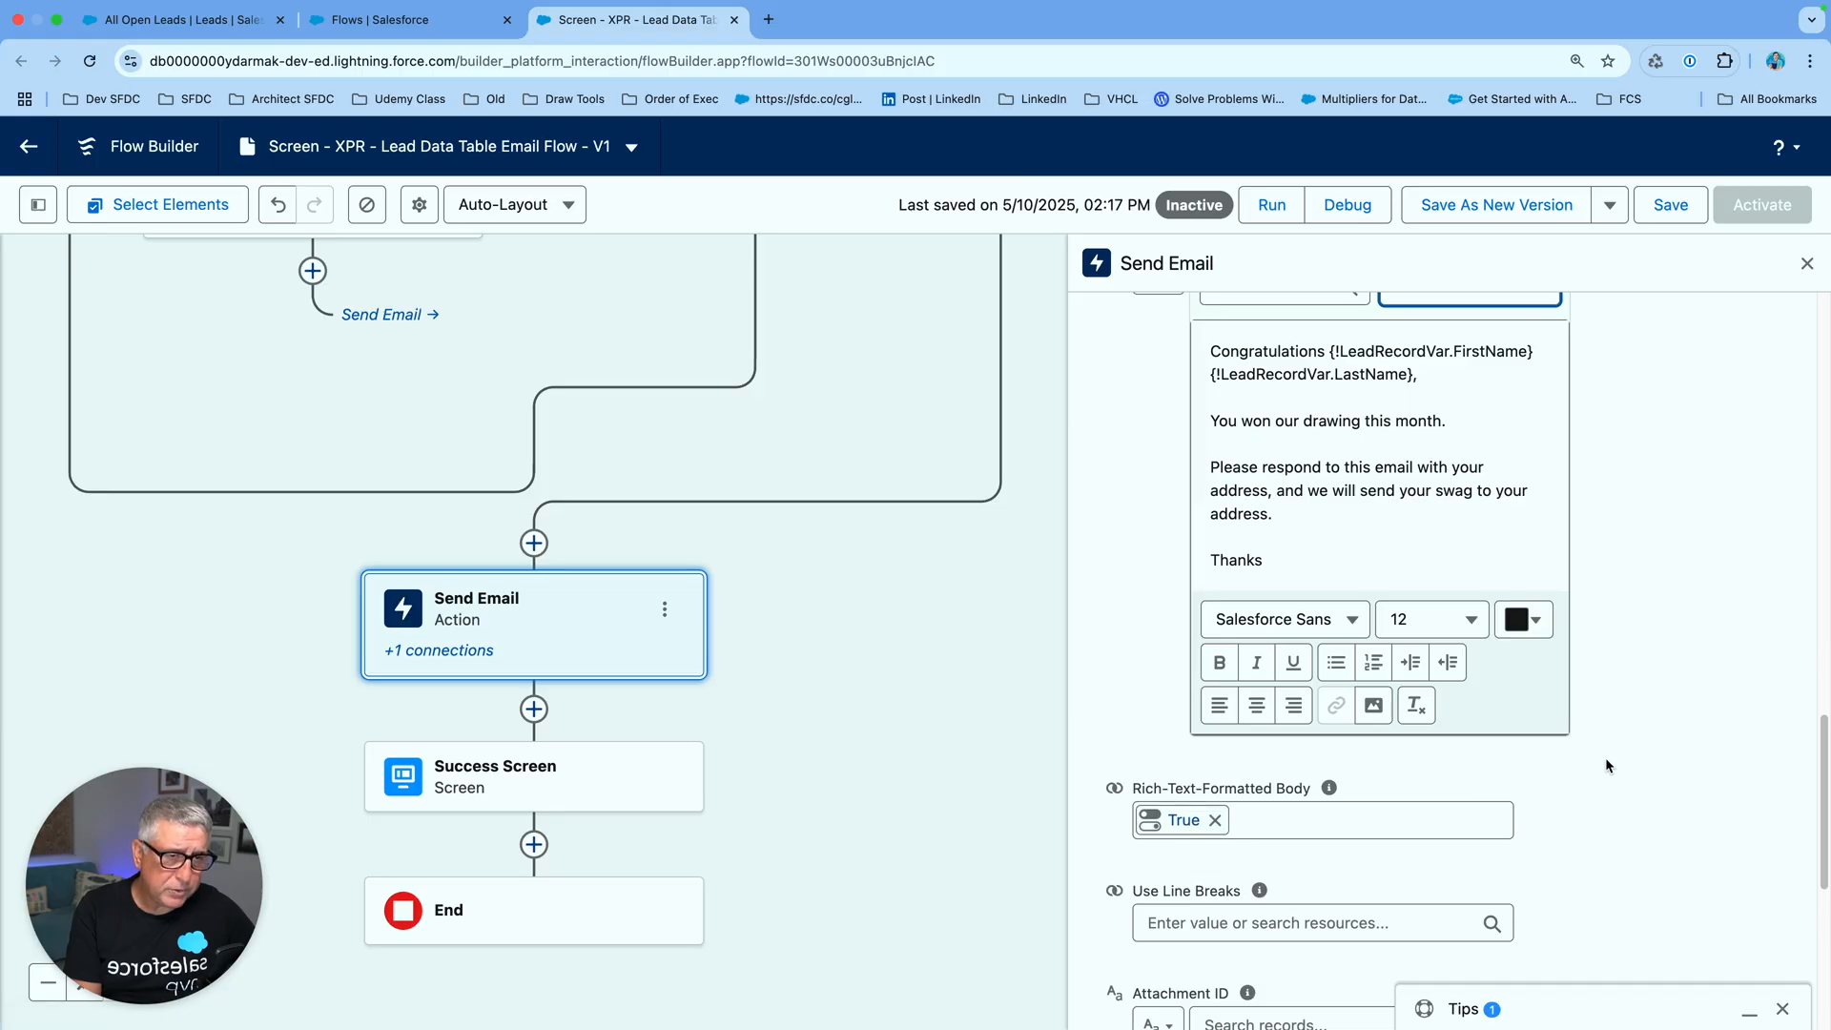
{"action": "mouse_move", "coordinate": [1621, 760]}
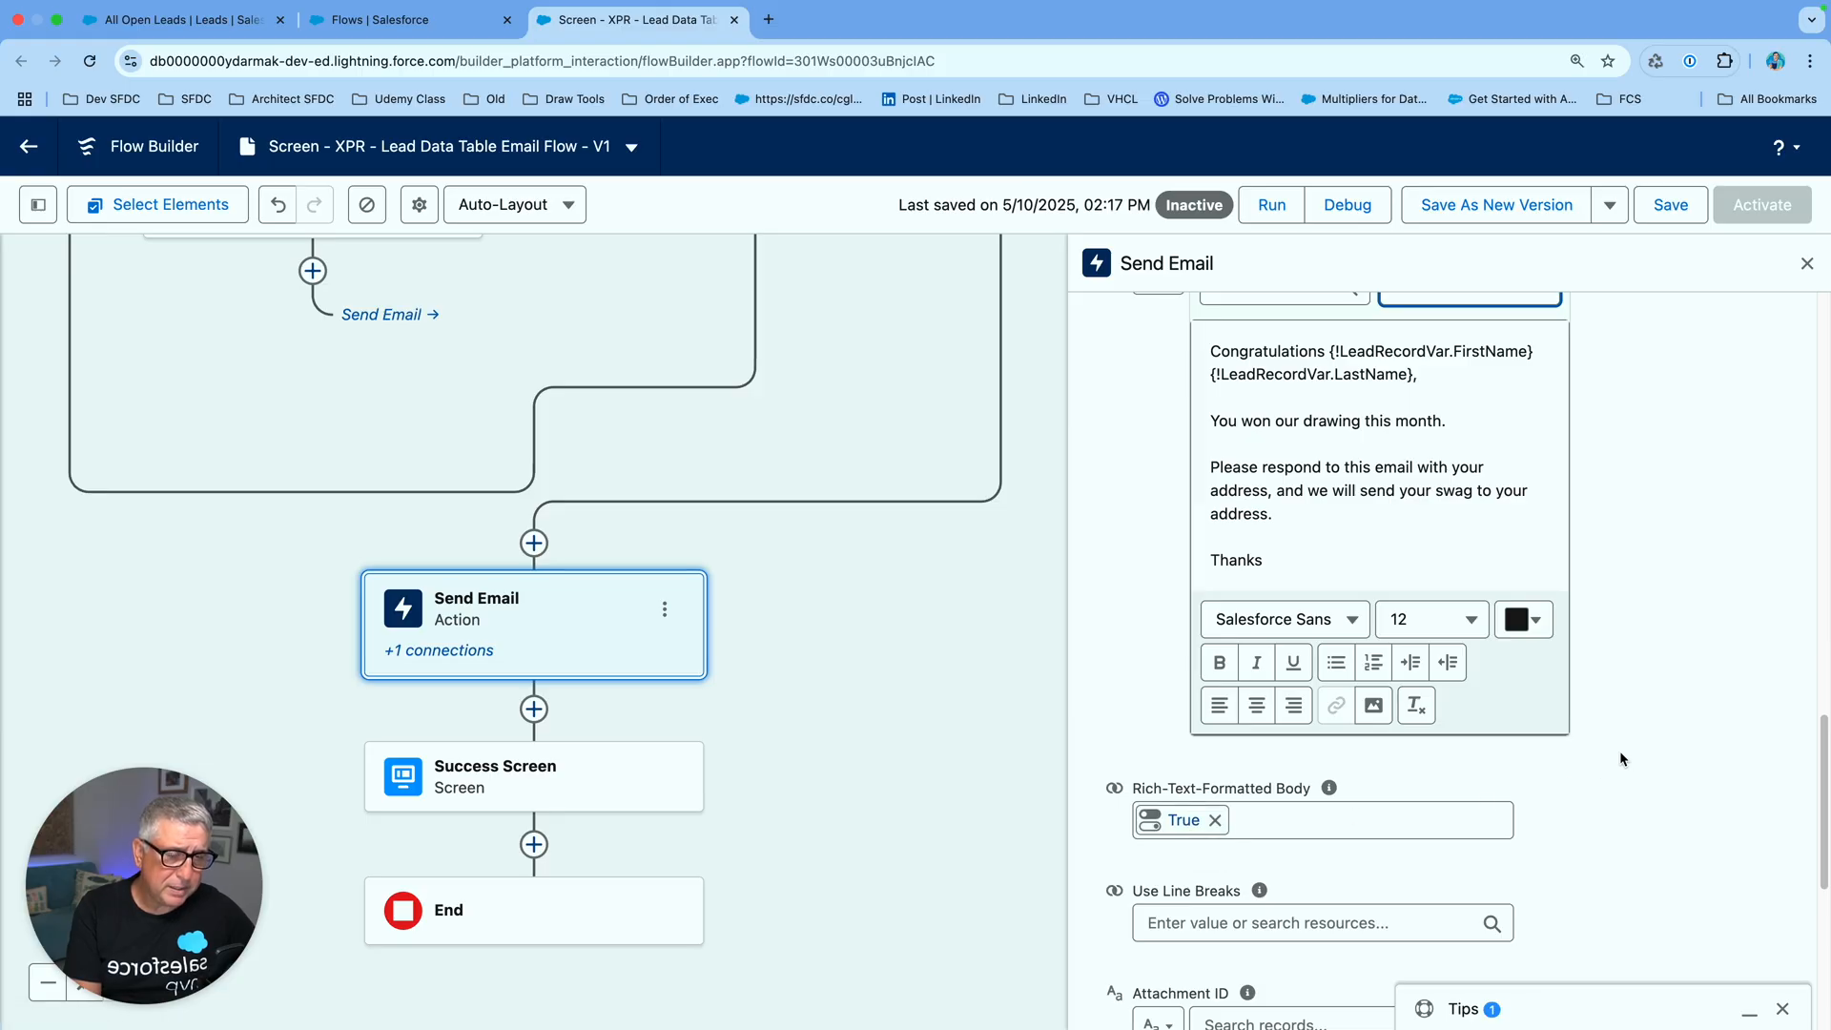
{"action": "mouse_move", "coordinate": [1628, 773]}
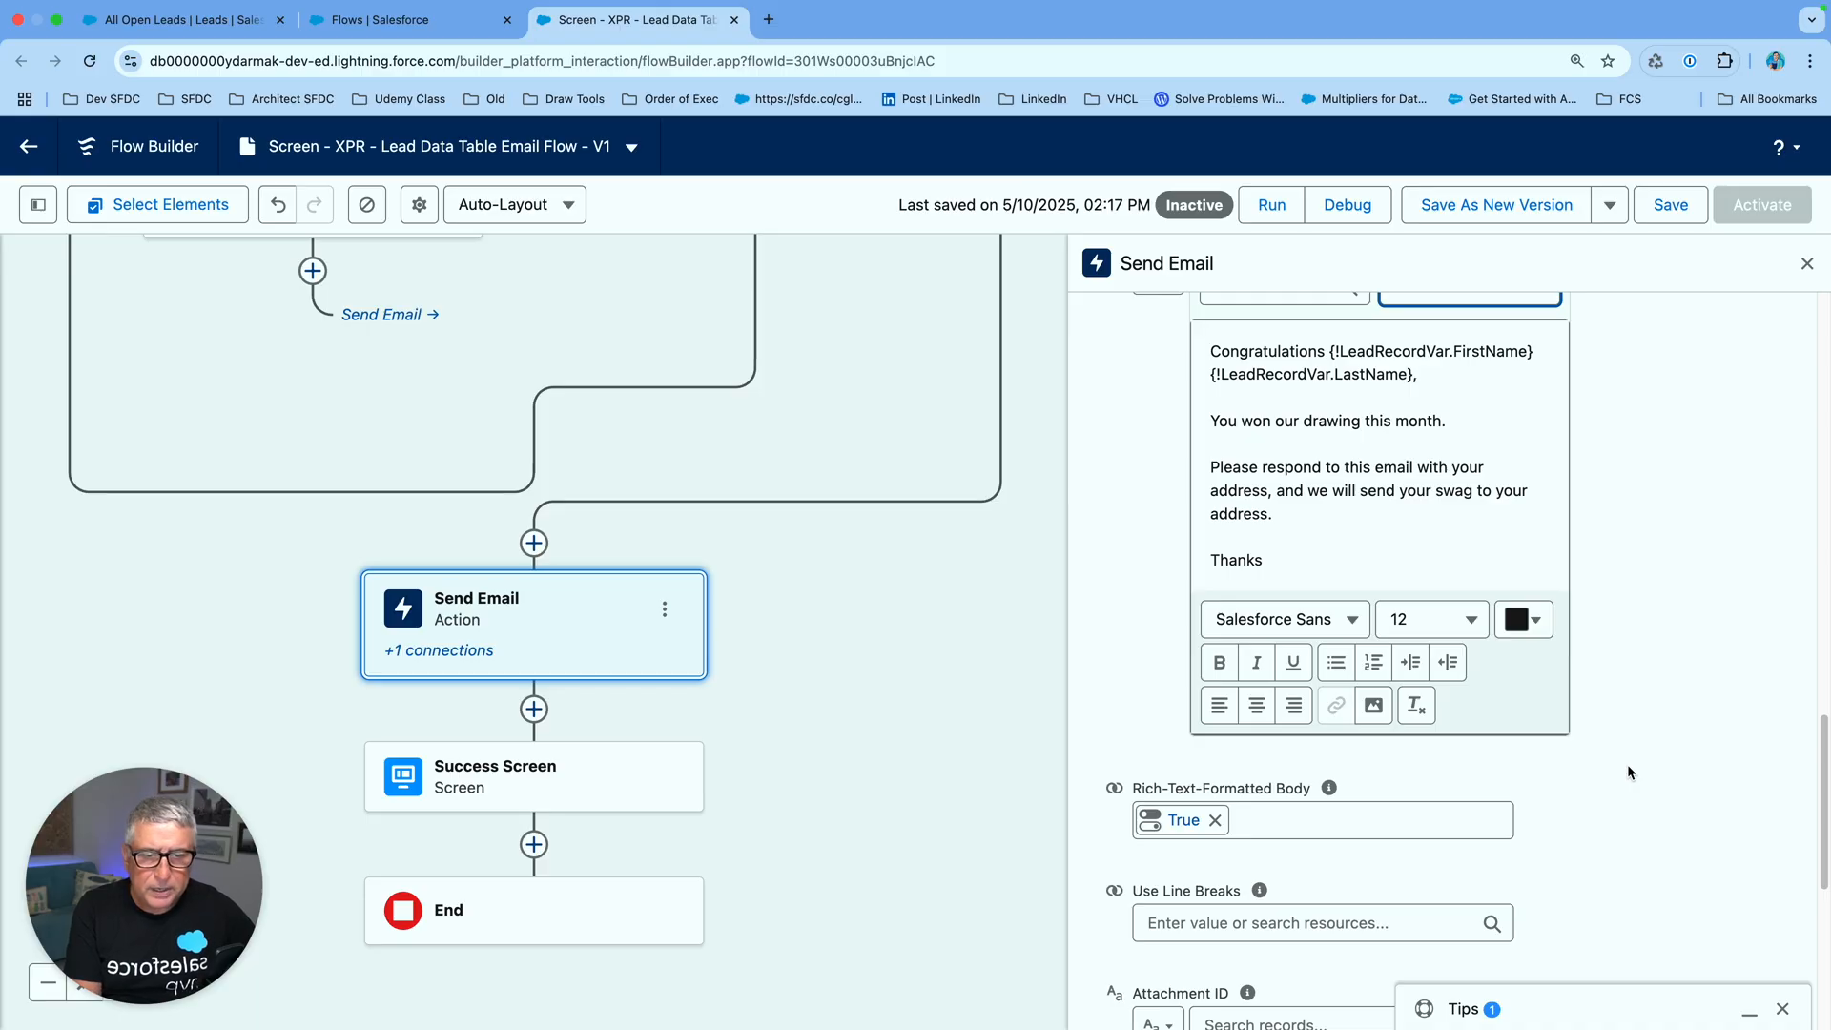
{"action": "mouse_move", "coordinate": [1635, 761]}
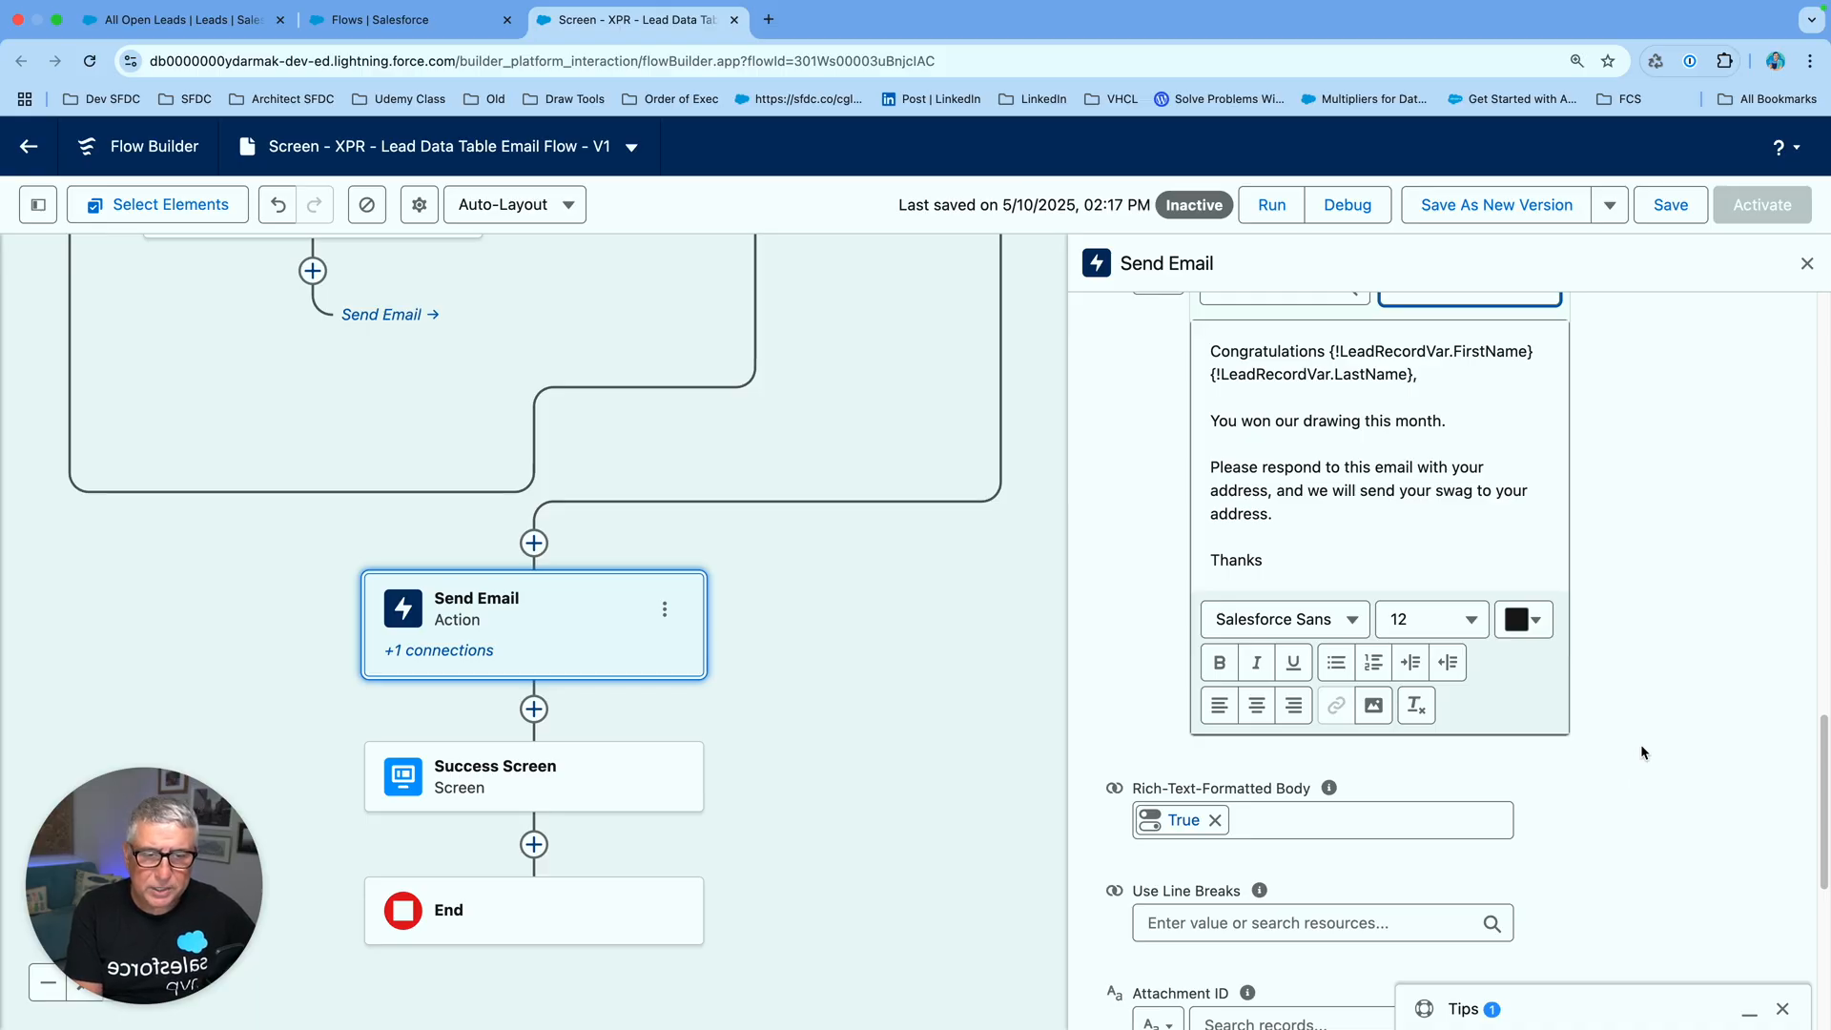
{"action": "scroll", "scroll_direction": "down", "scroll_amount": 3}
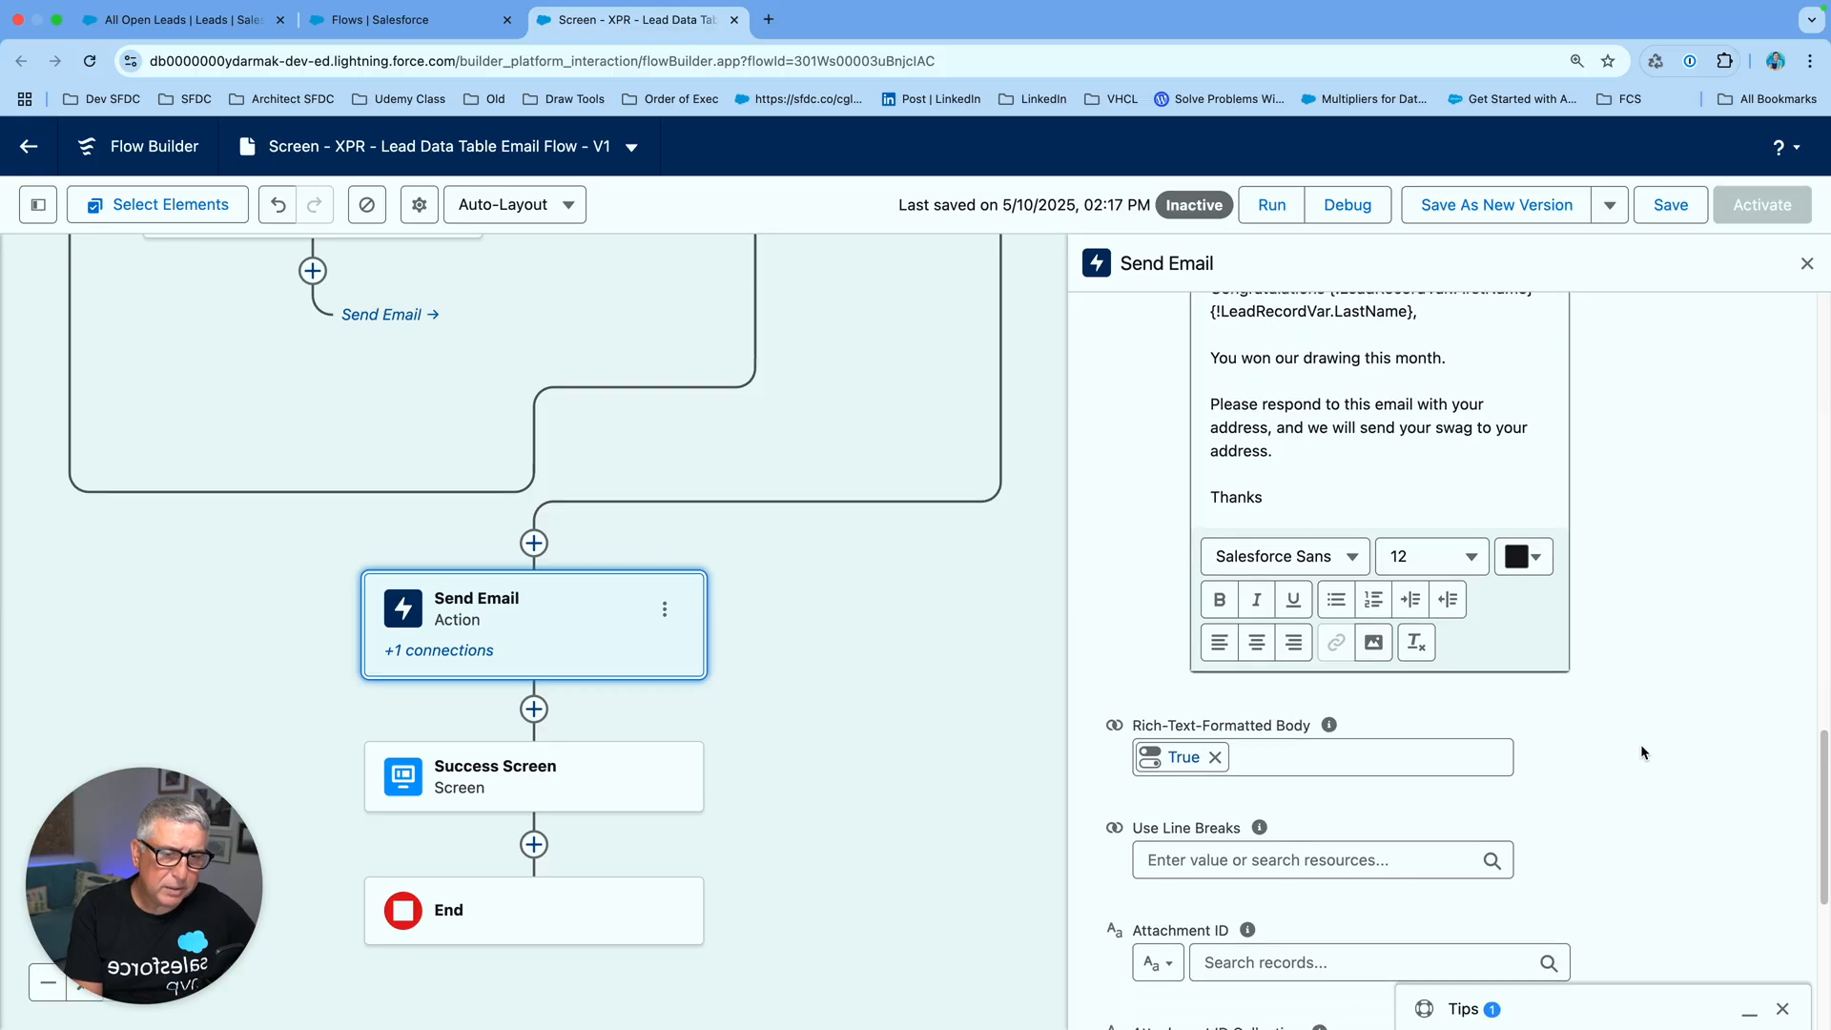
{"action": "scroll", "scroll_direction": "down", "scroll_amount": 3}
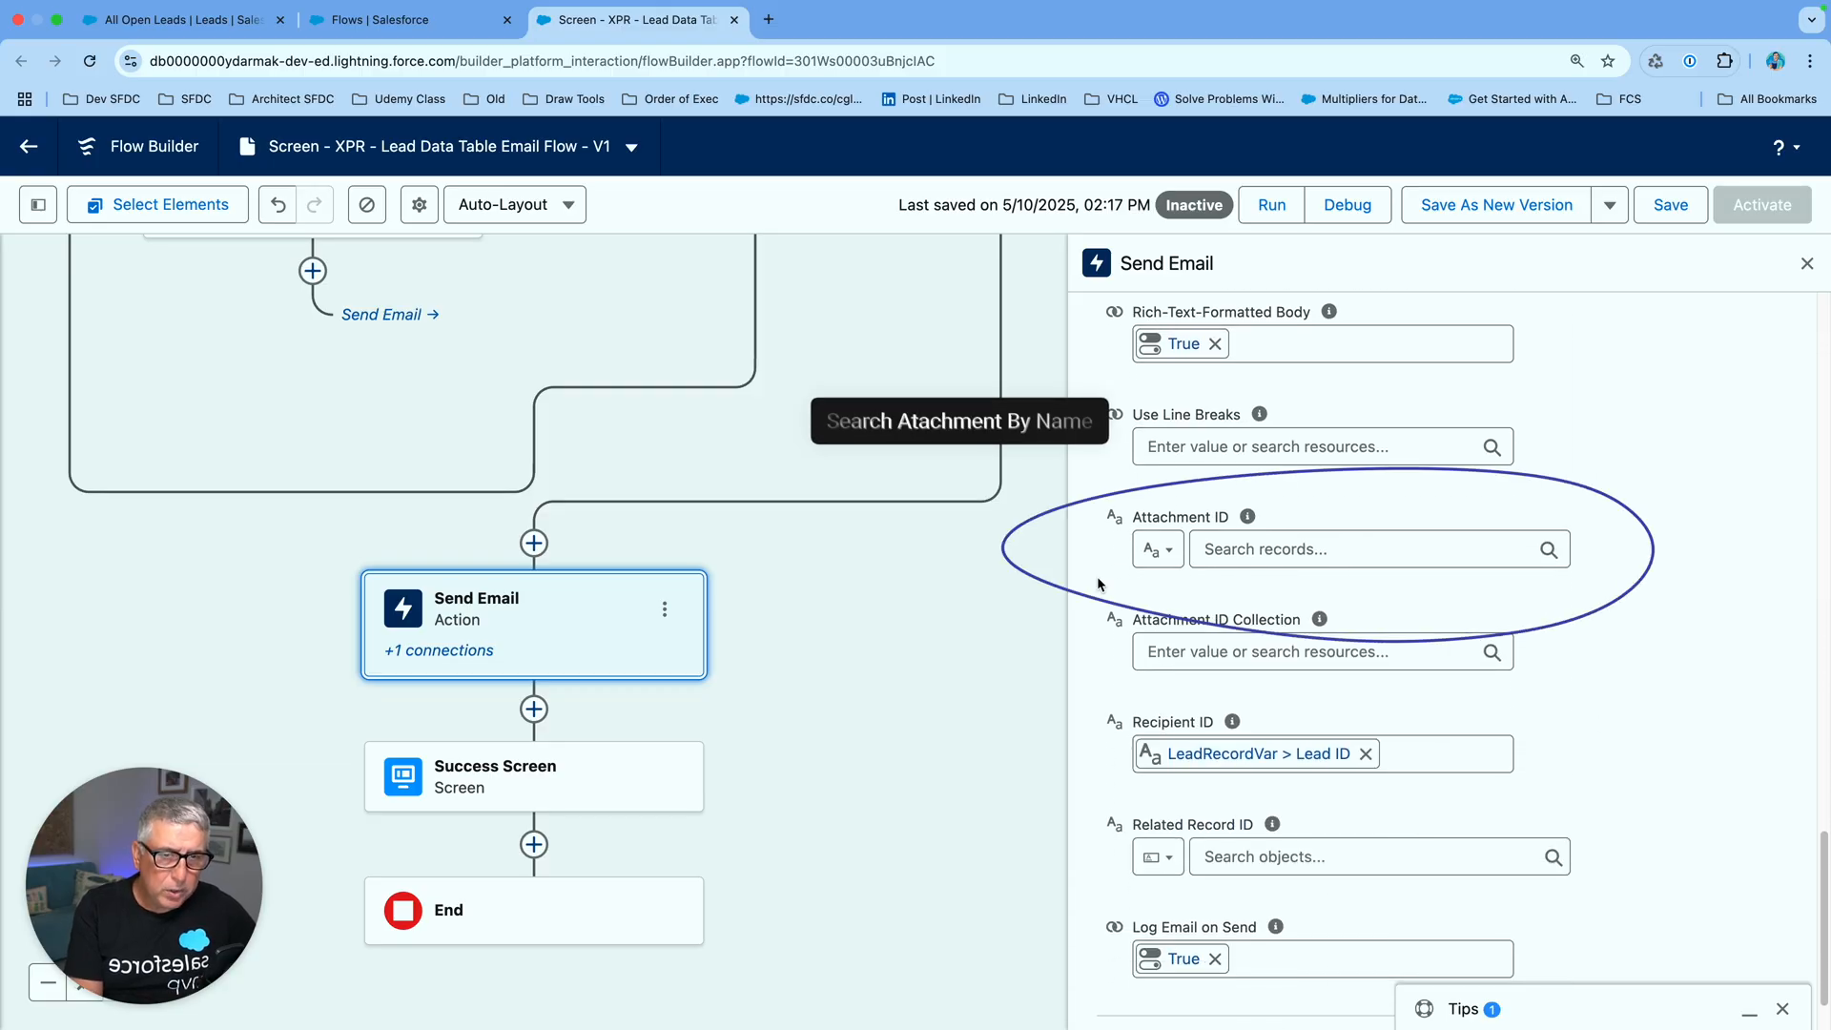
{"action": "left_click", "coordinate": [1157, 550]}
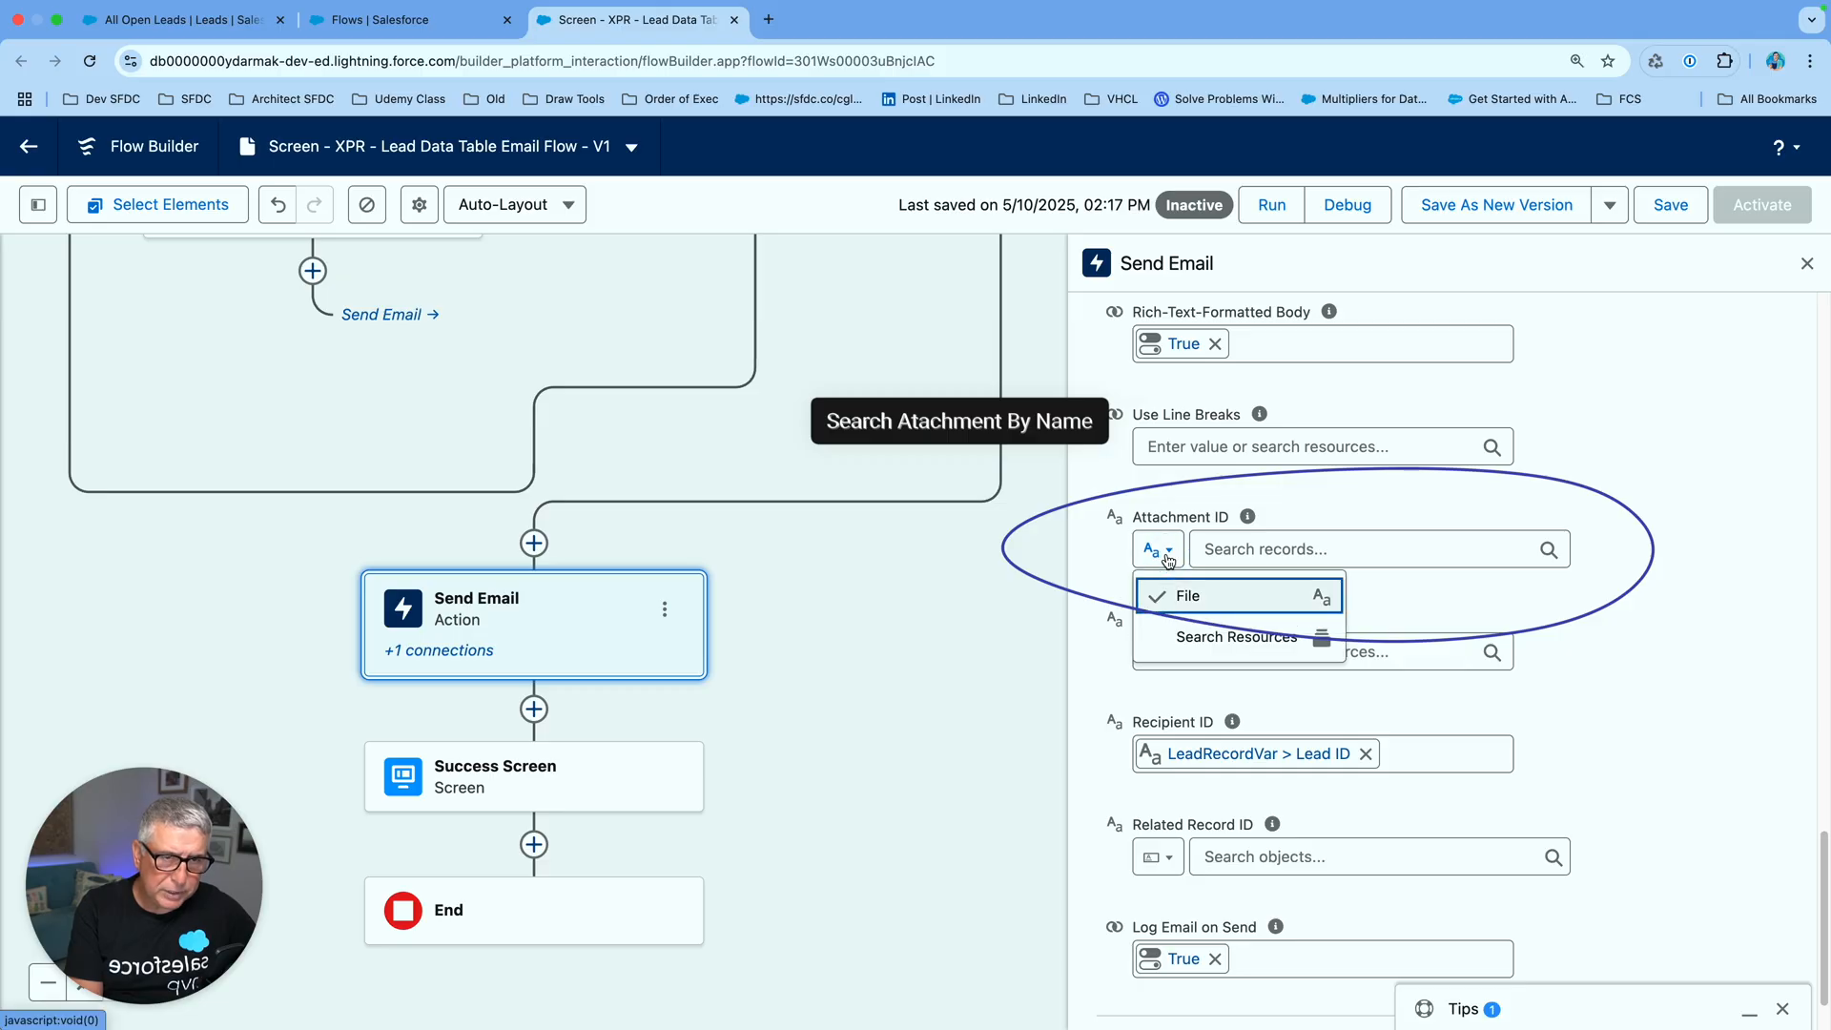
{"action": "mouse_move", "coordinate": [1165, 561]}
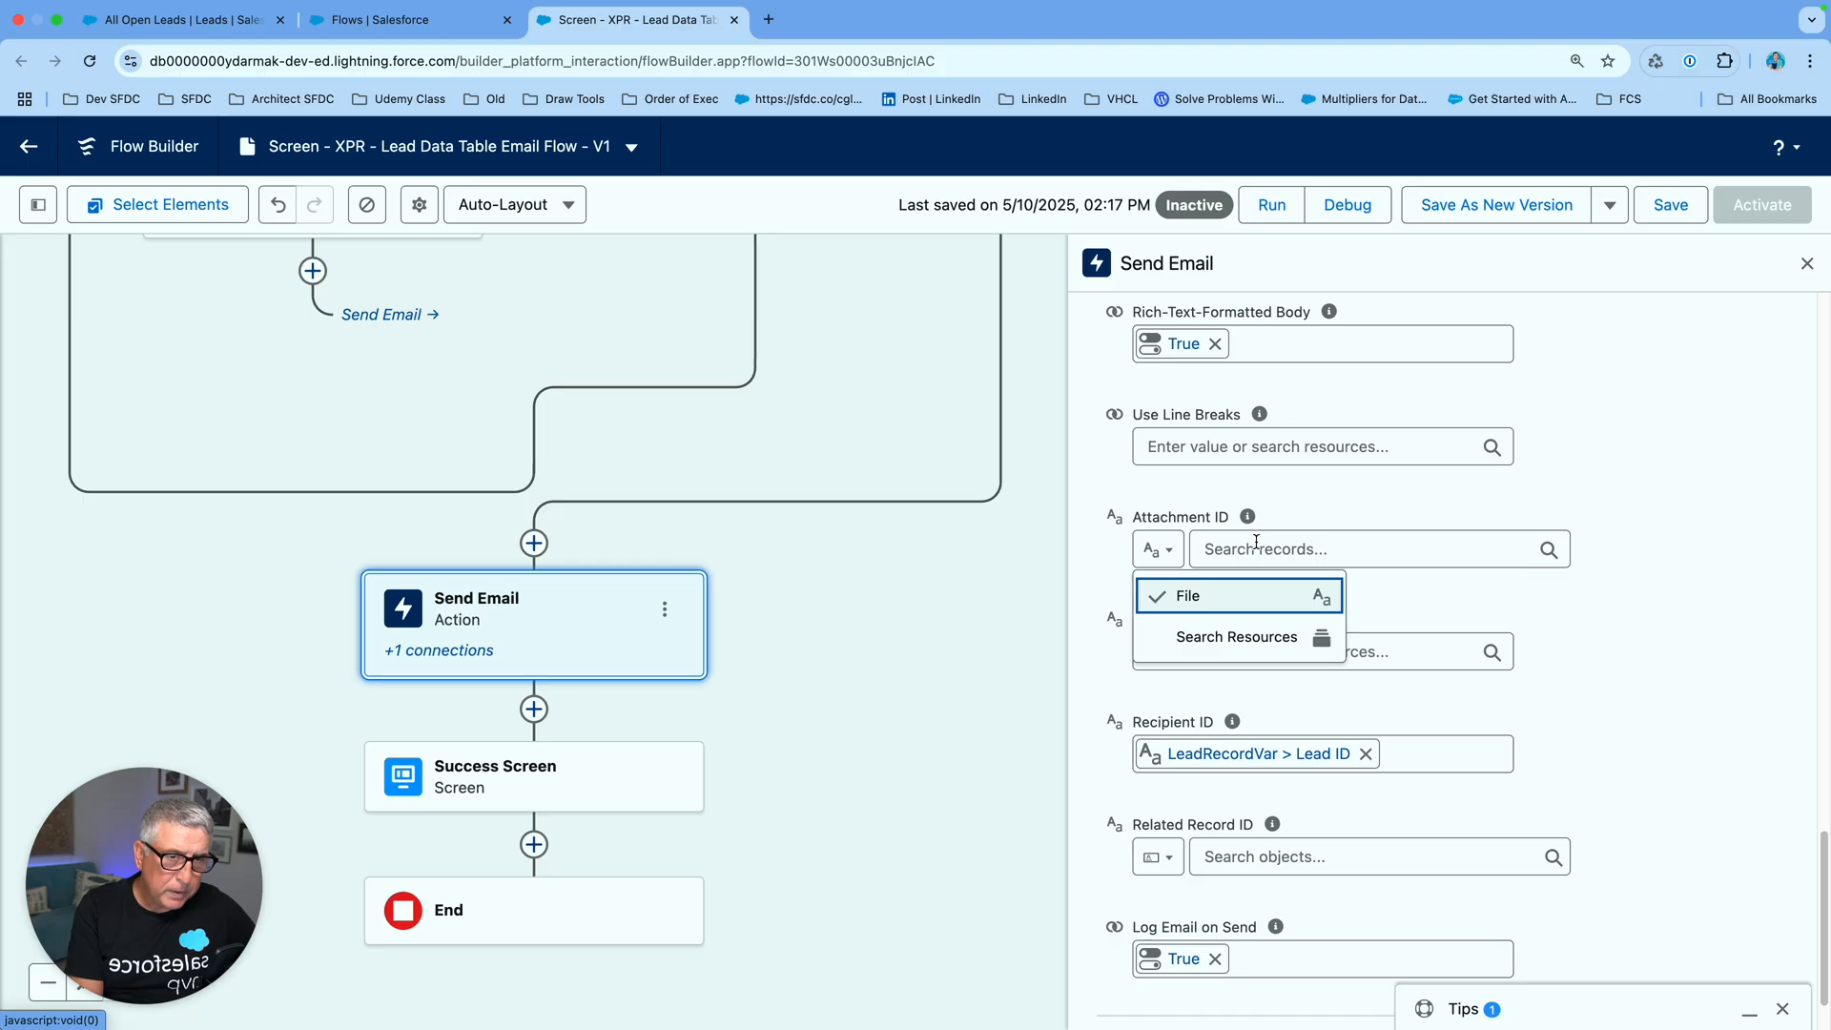
{"action": "mouse_move", "coordinate": [1235, 638]}
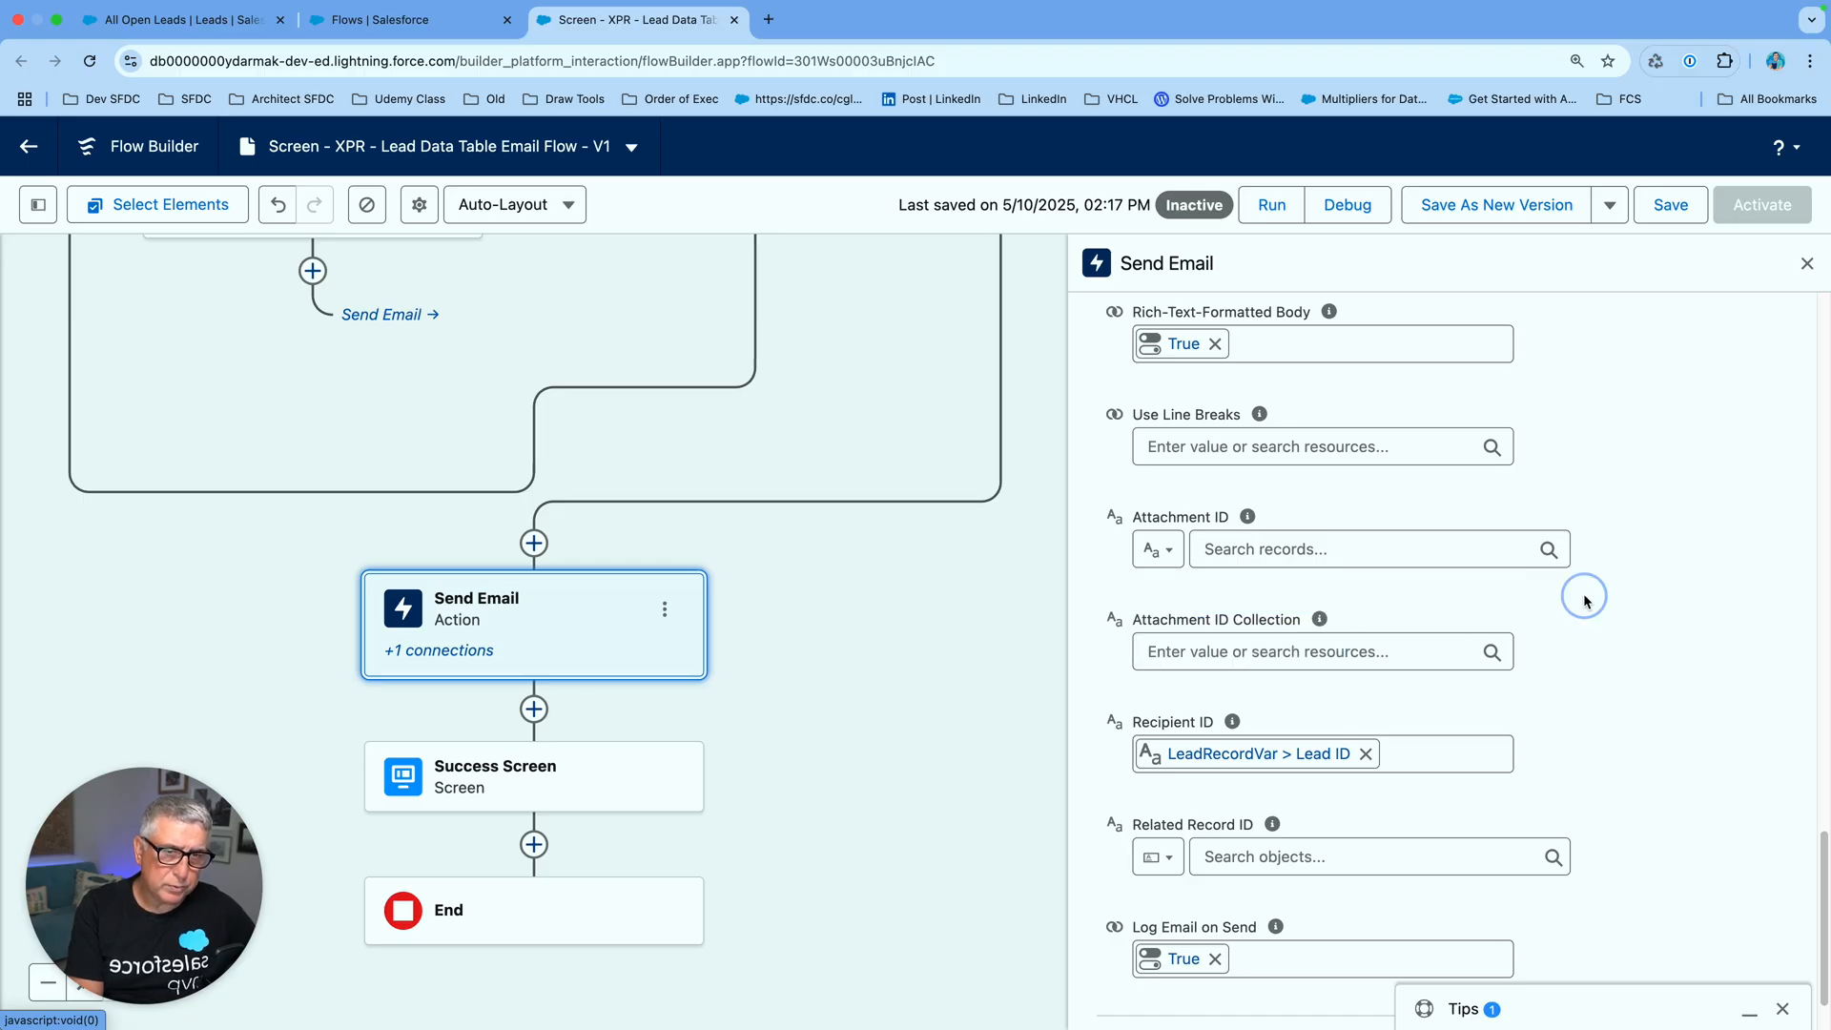
{"action": "mouse_move", "coordinate": [1246, 517]}
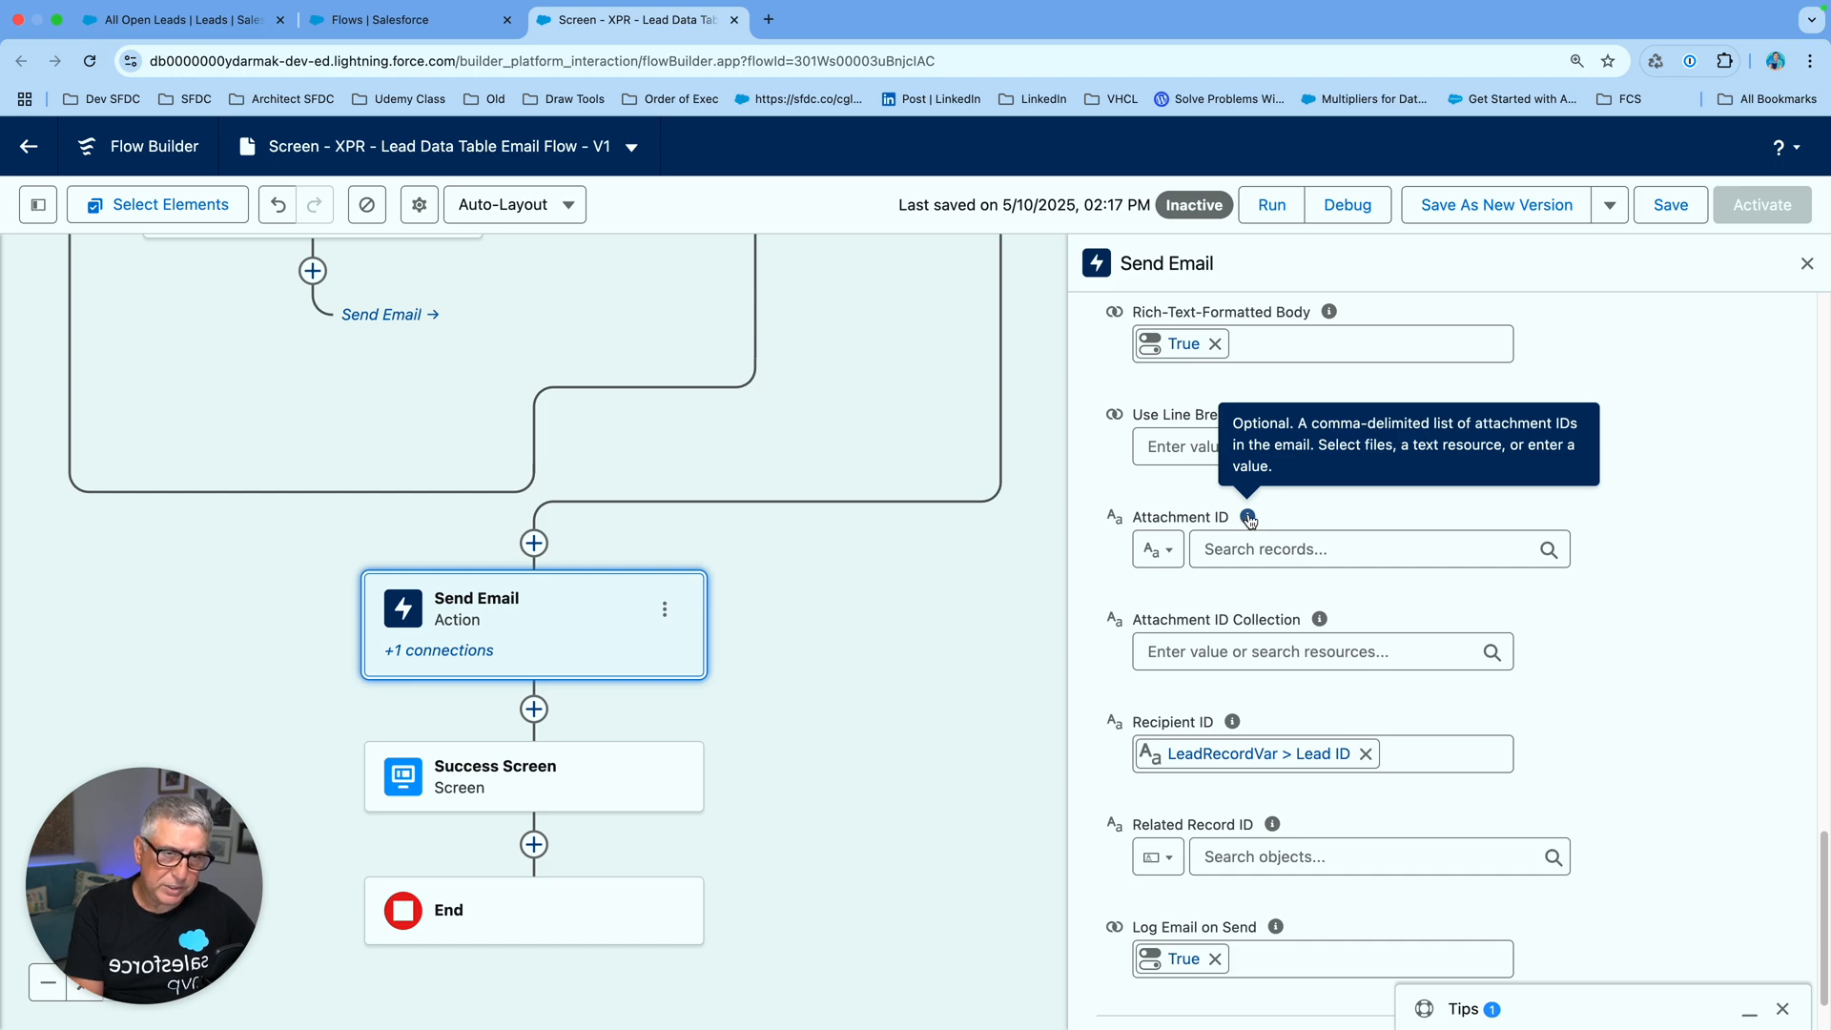
{"action": "mouse_move", "coordinate": [1294, 513]}
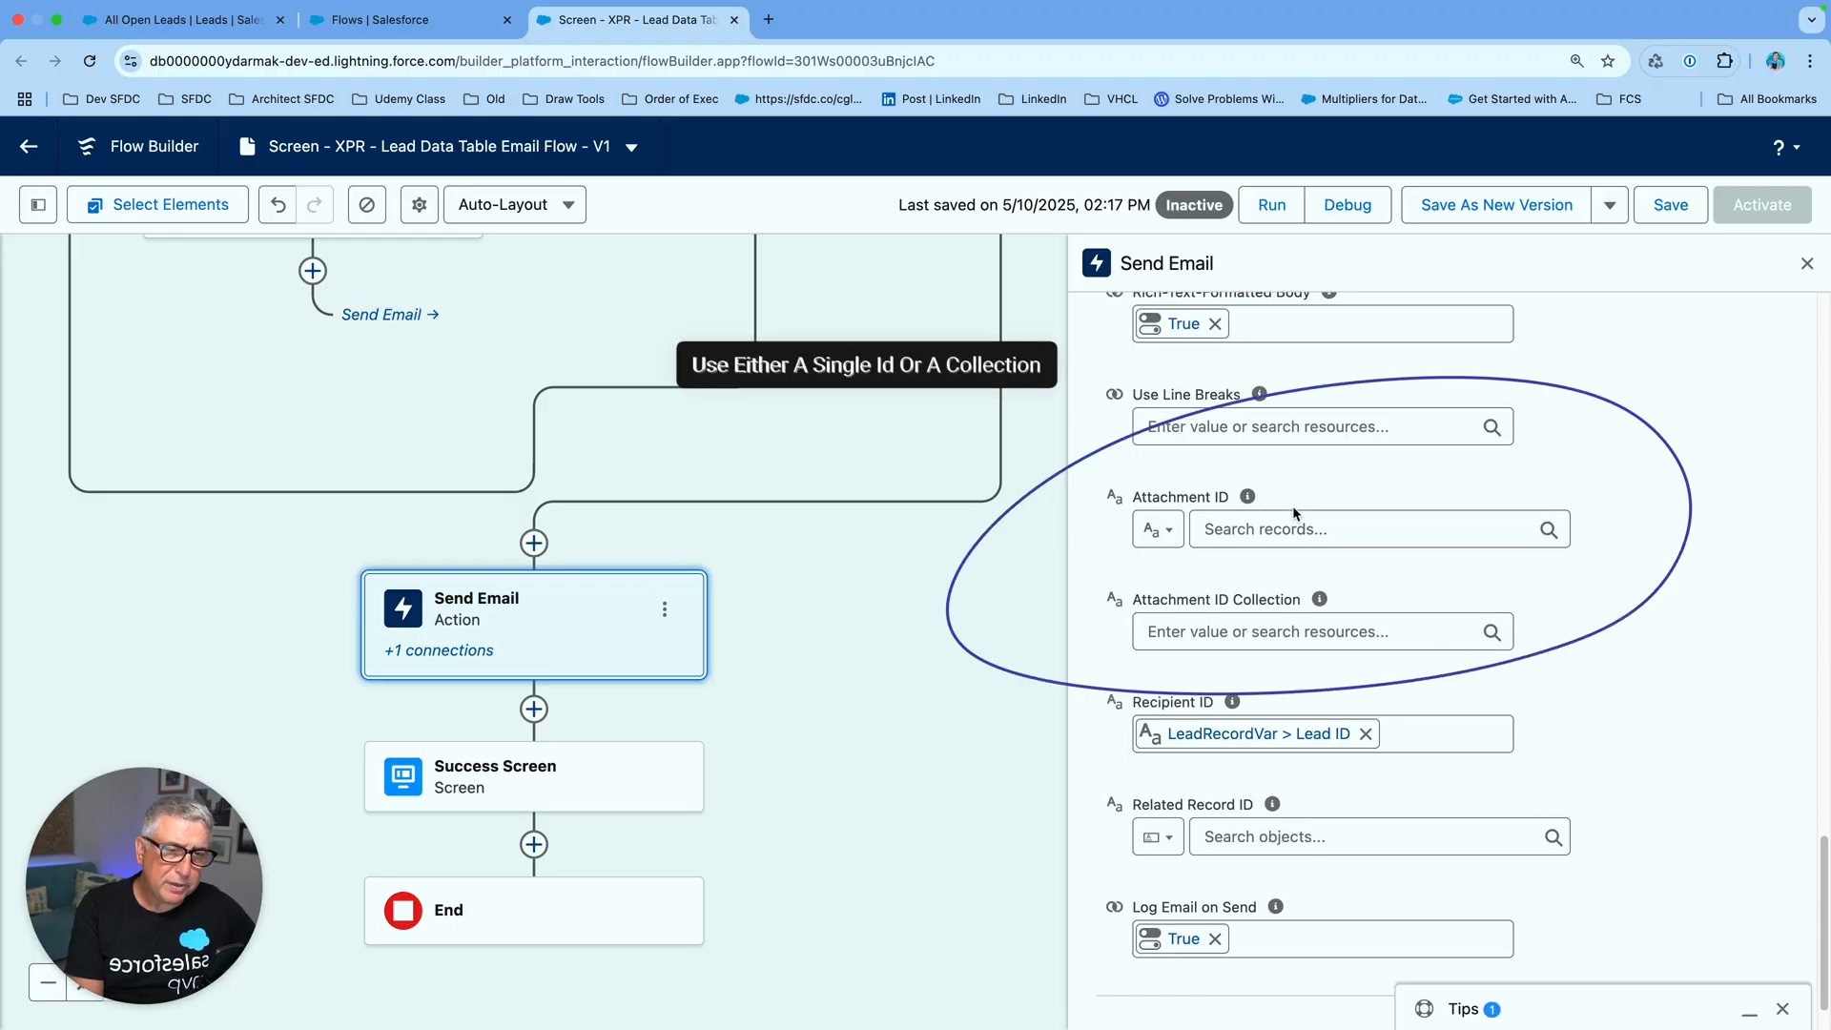
Bring the Attachment ID and Related Record ID fields into view
{"action": "scroll", "scroll_direction": "down", "scroll_amount": 3}
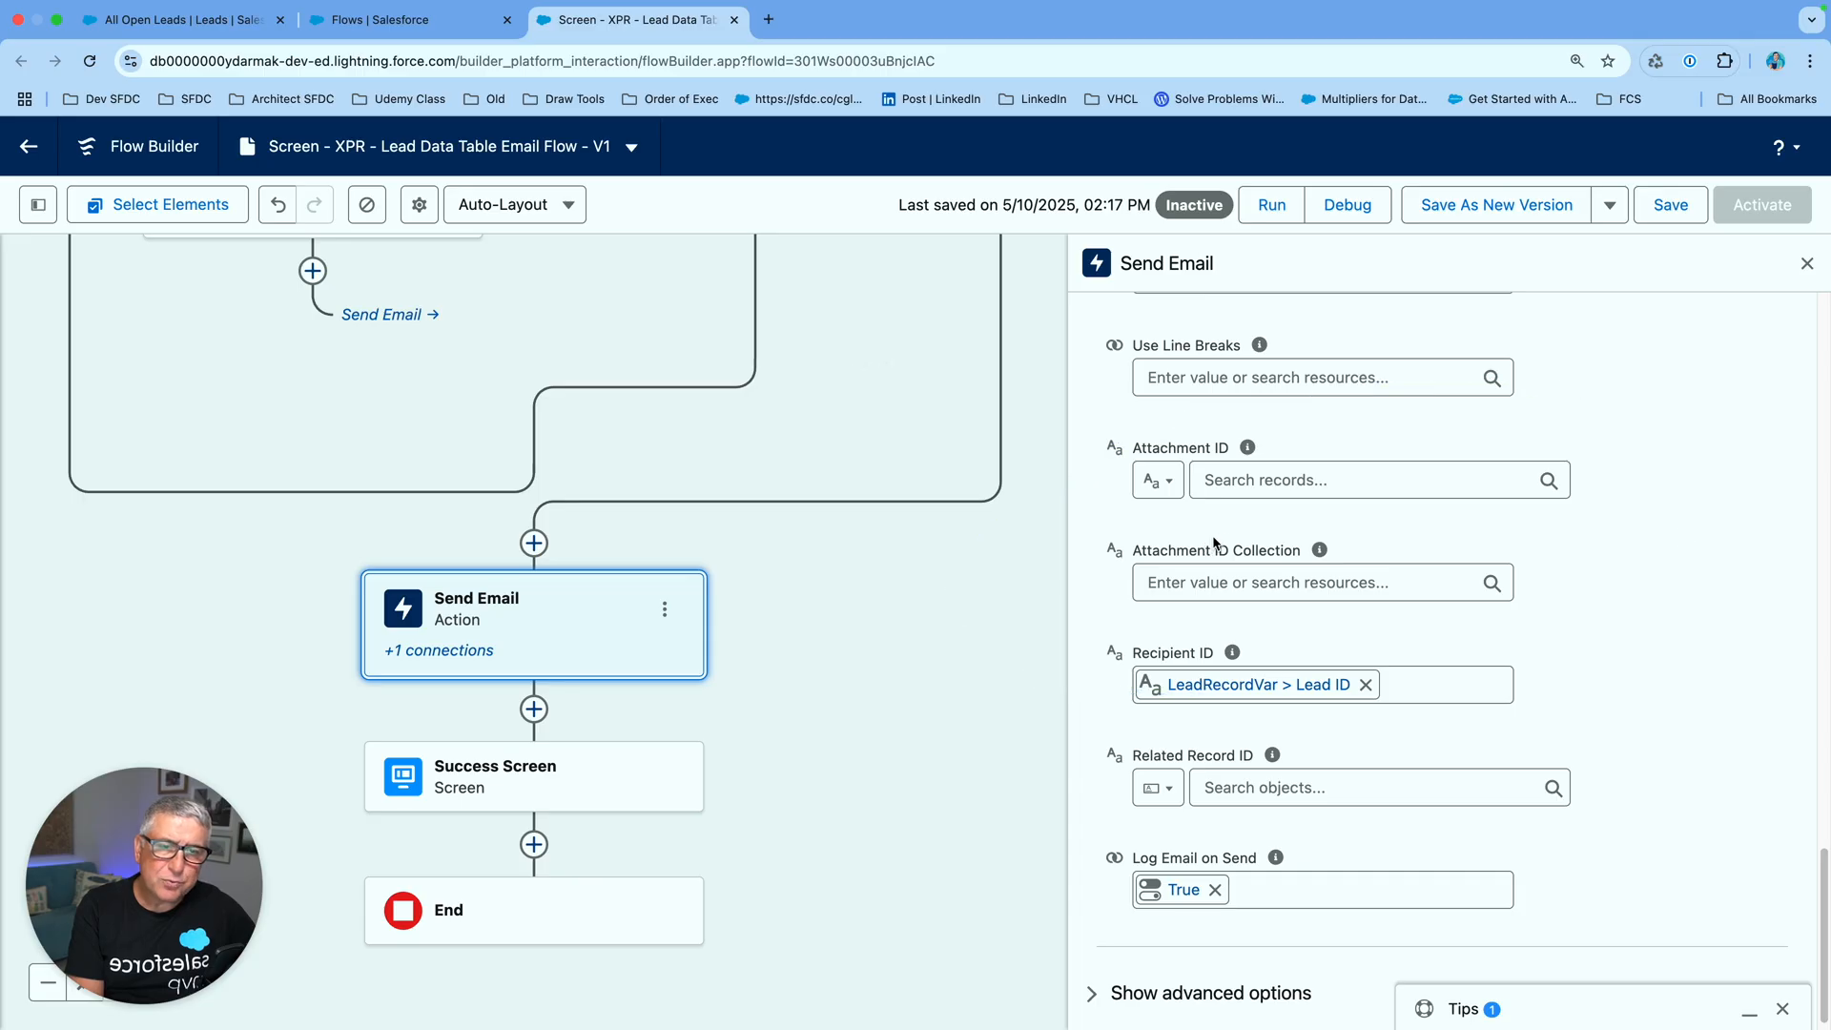
{"action": "mouse_move", "coordinate": [1168, 557]}
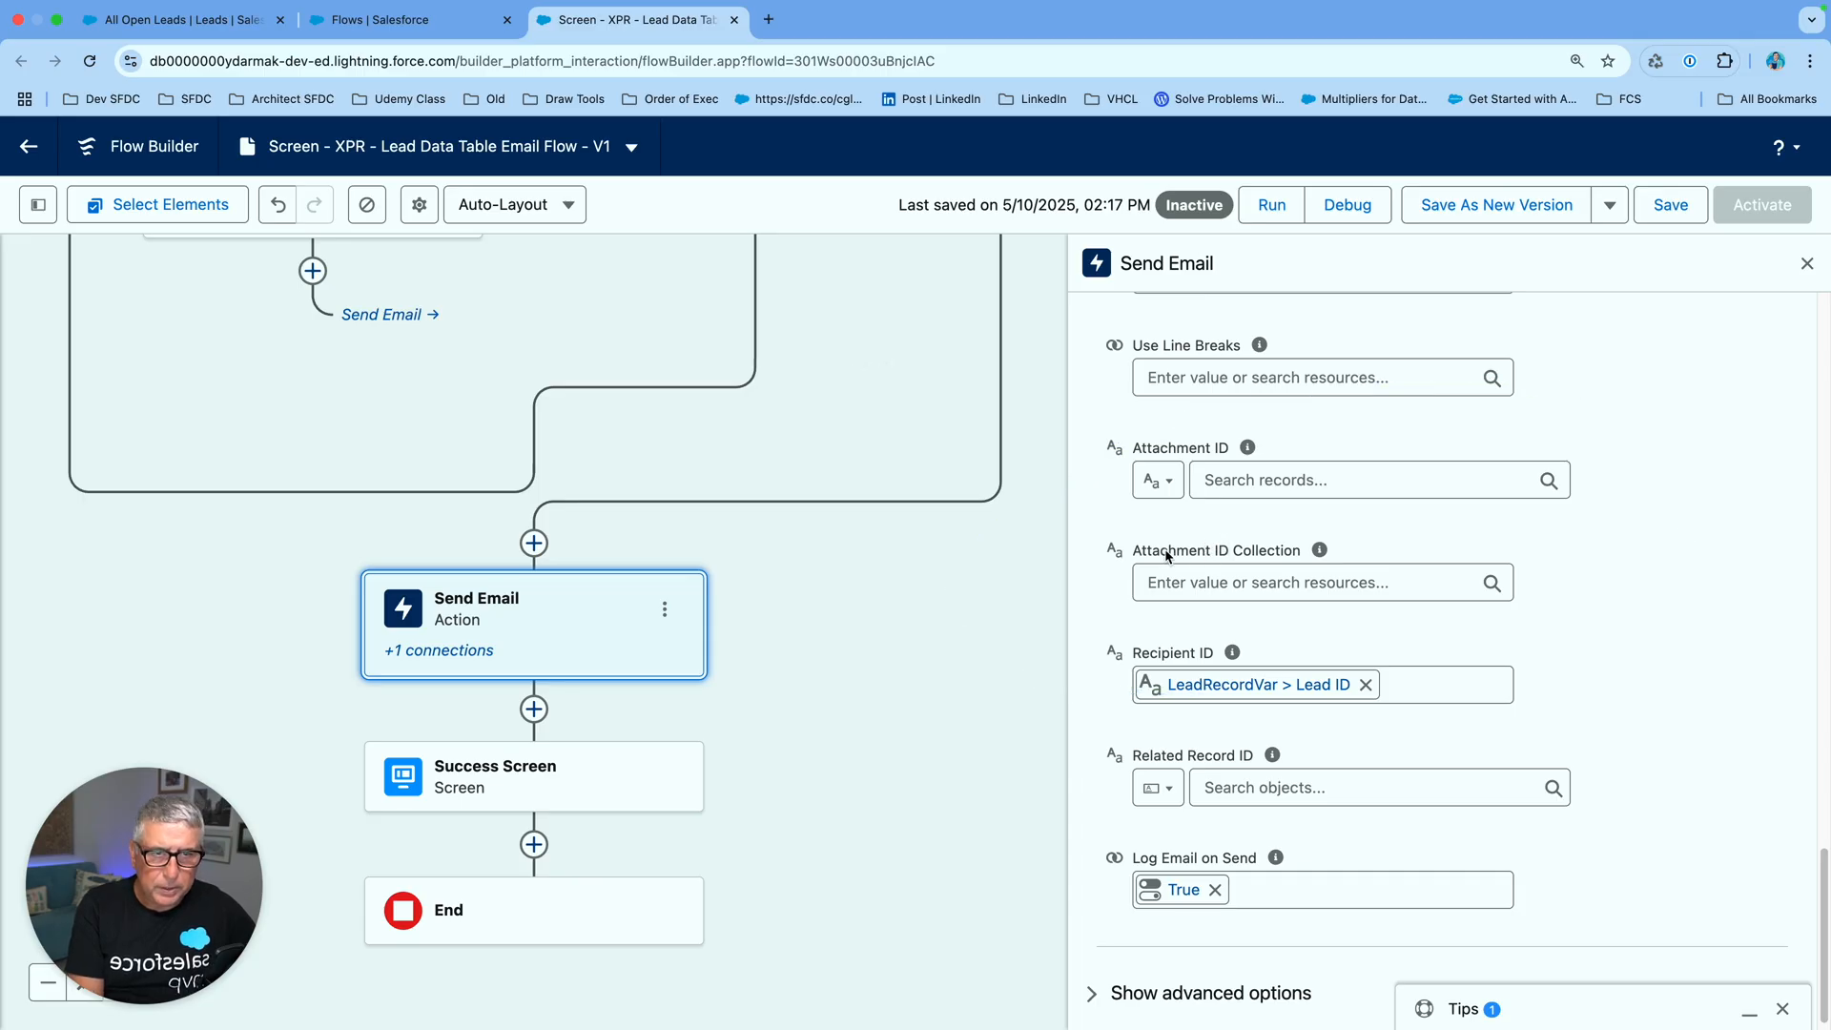
{"action": "mouse_move", "coordinate": [1320, 550]}
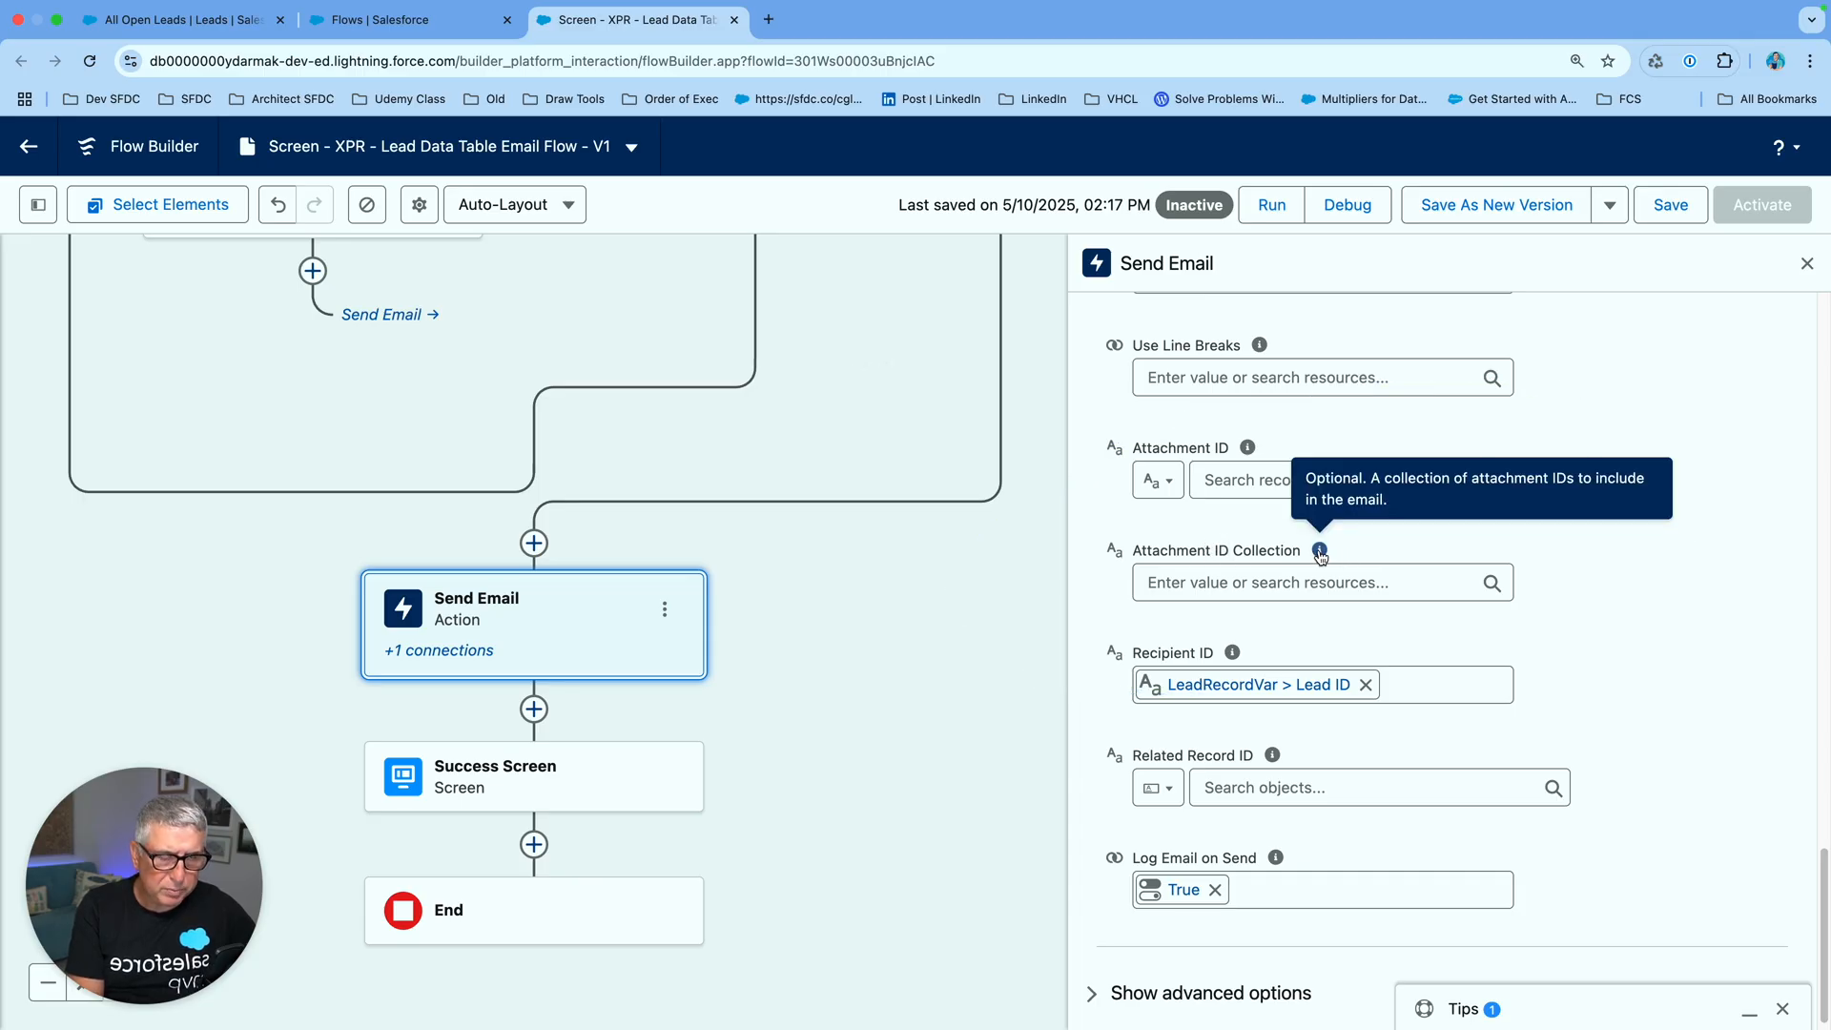
{"action": "mouse_move", "coordinate": [1570, 563]}
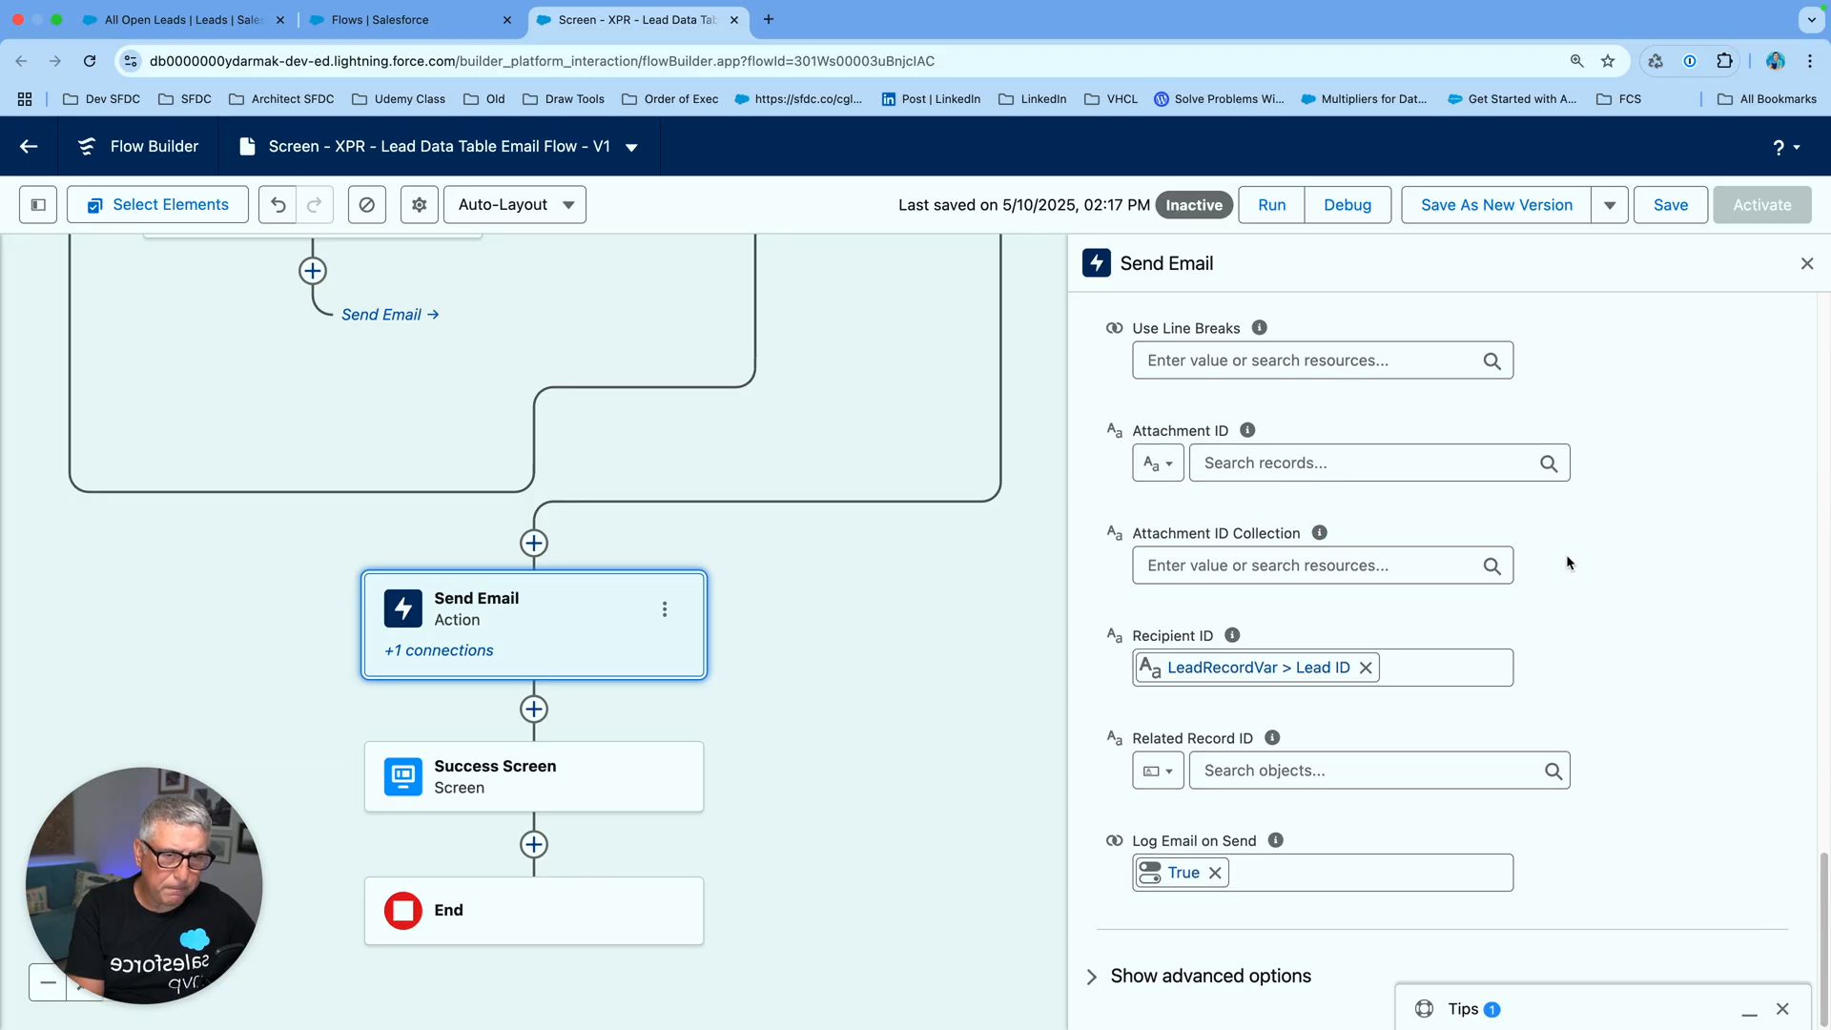
{"action": "mouse_move", "coordinate": [1194, 751]}
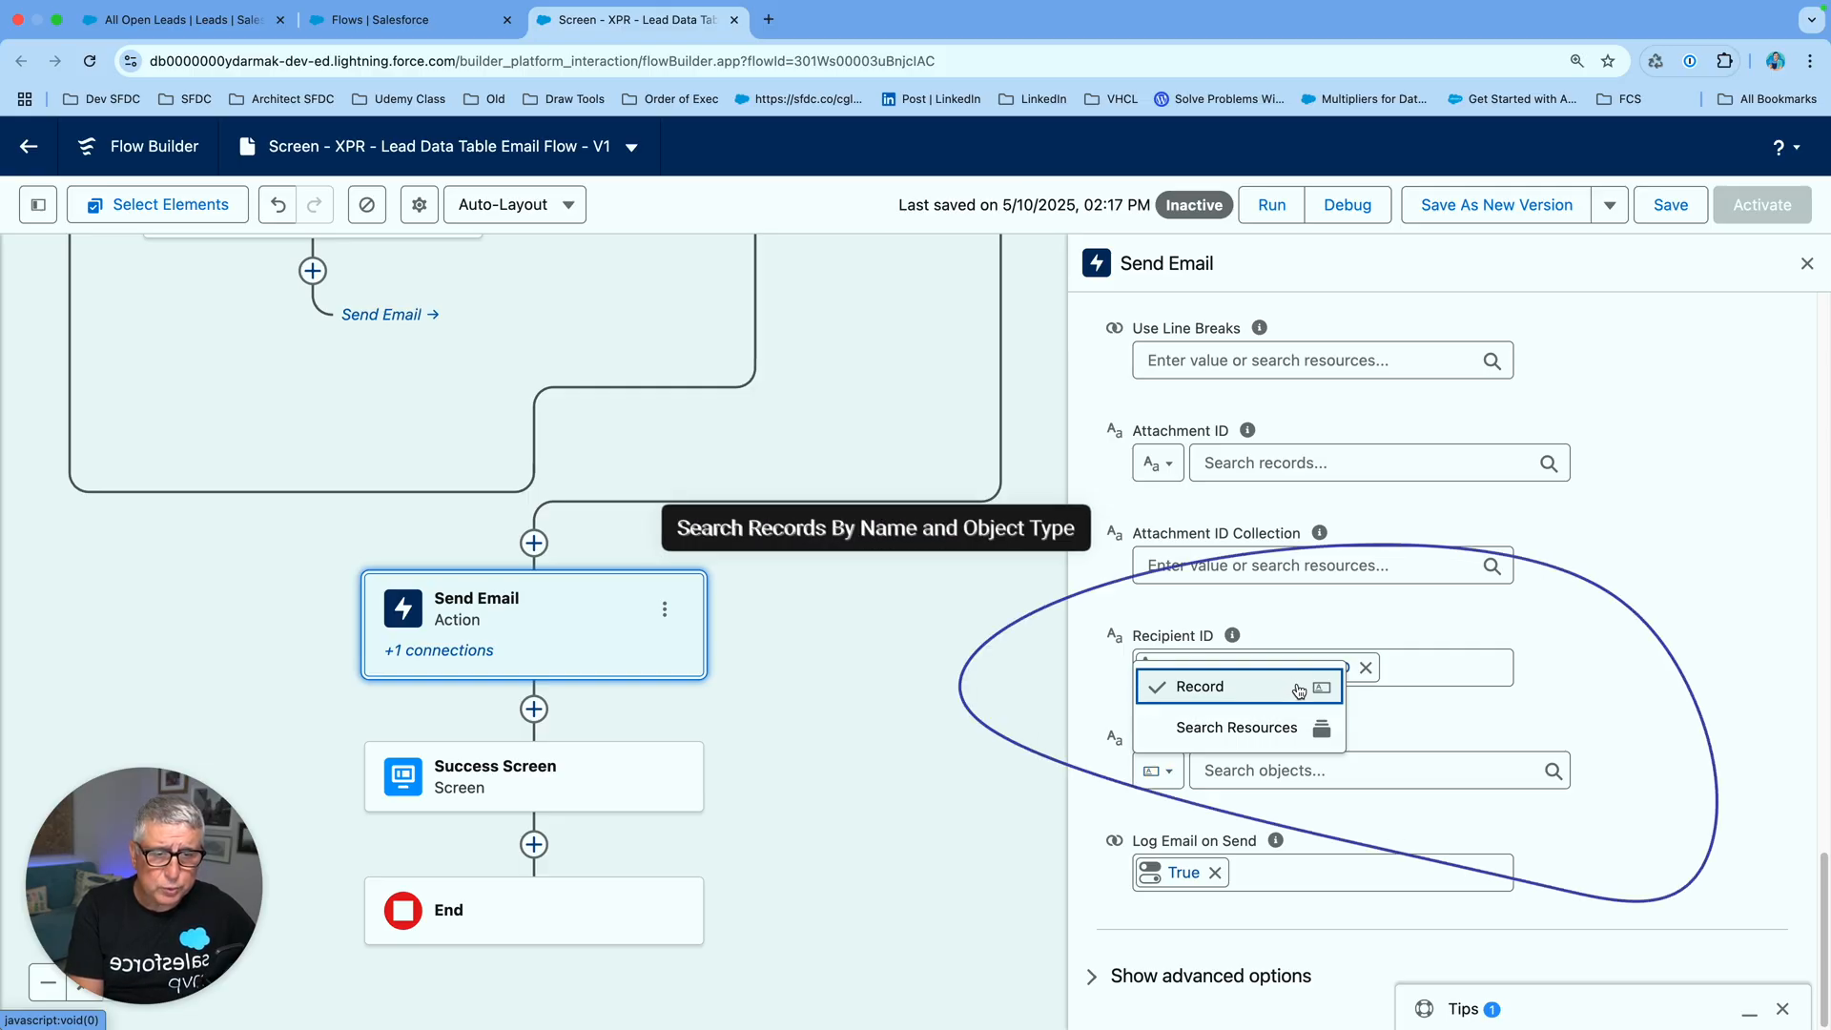
Choose Record for Related Record ID and browse the object list (Account and others) without selecting
{"action": "left_click", "coordinate": [1204, 687]}
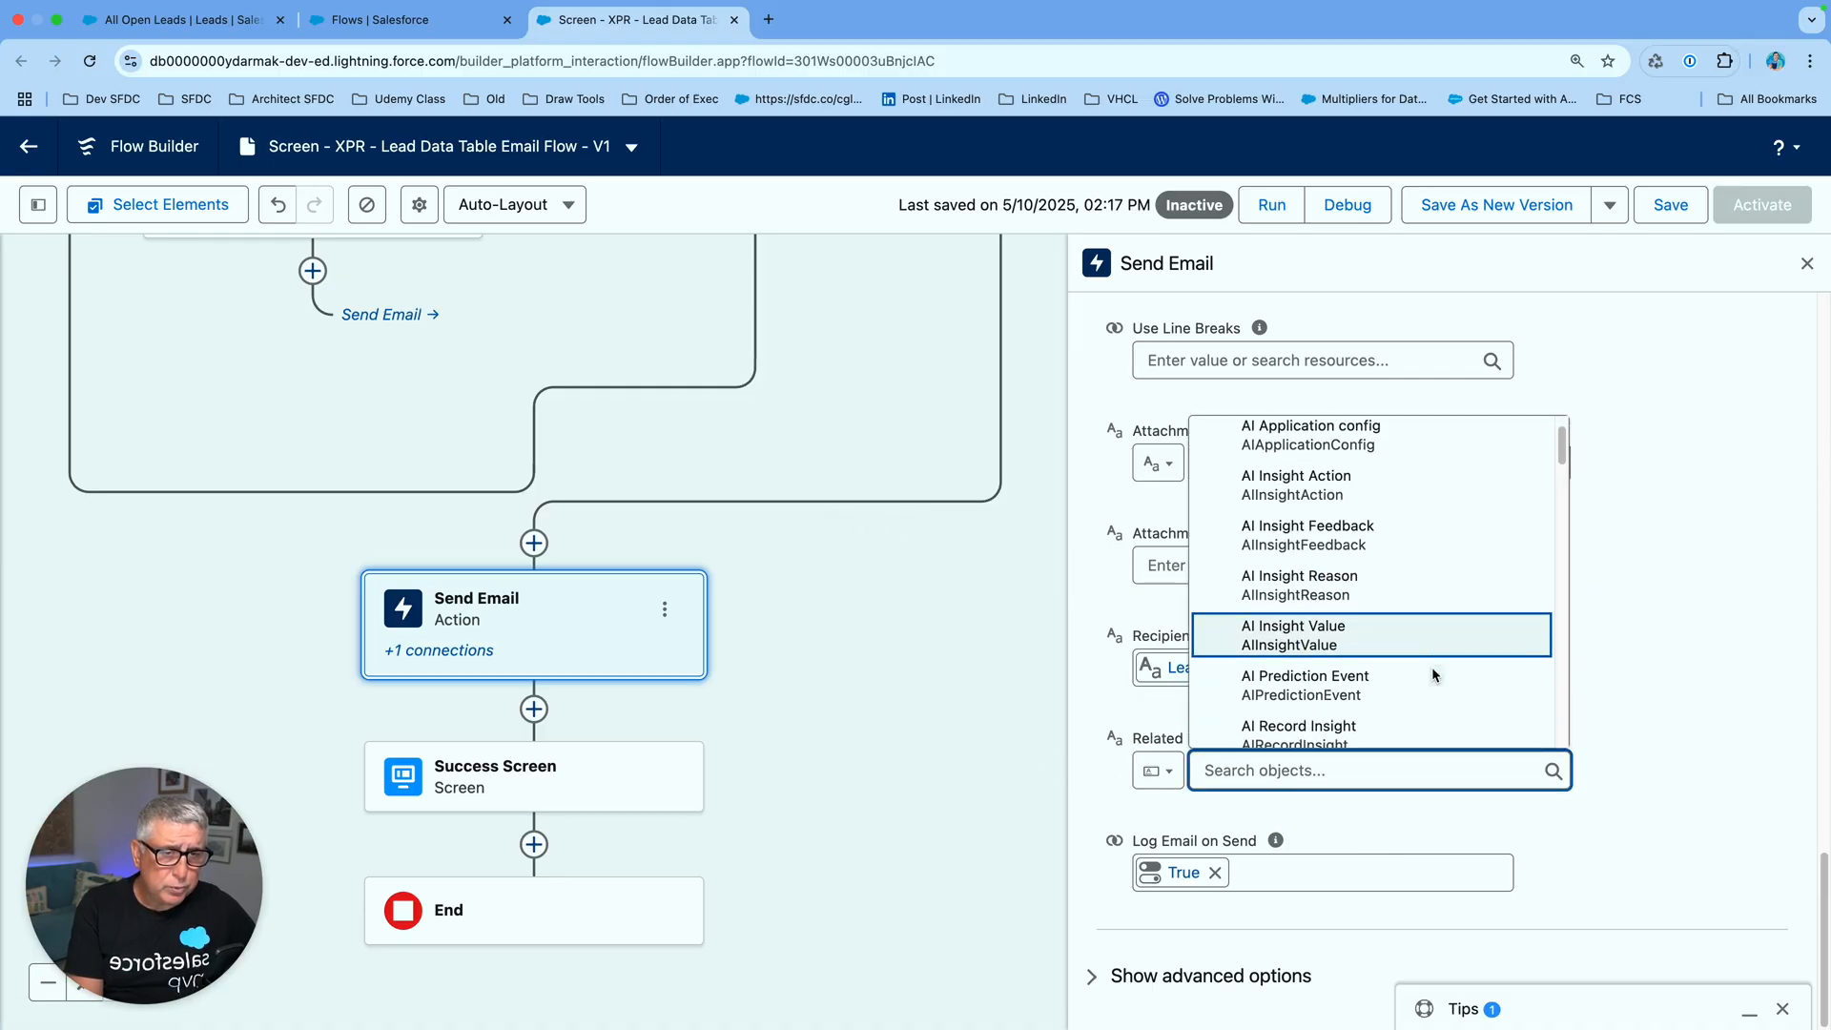
{"action": "scroll", "scroll_direction": "up", "scroll_amount": 3}
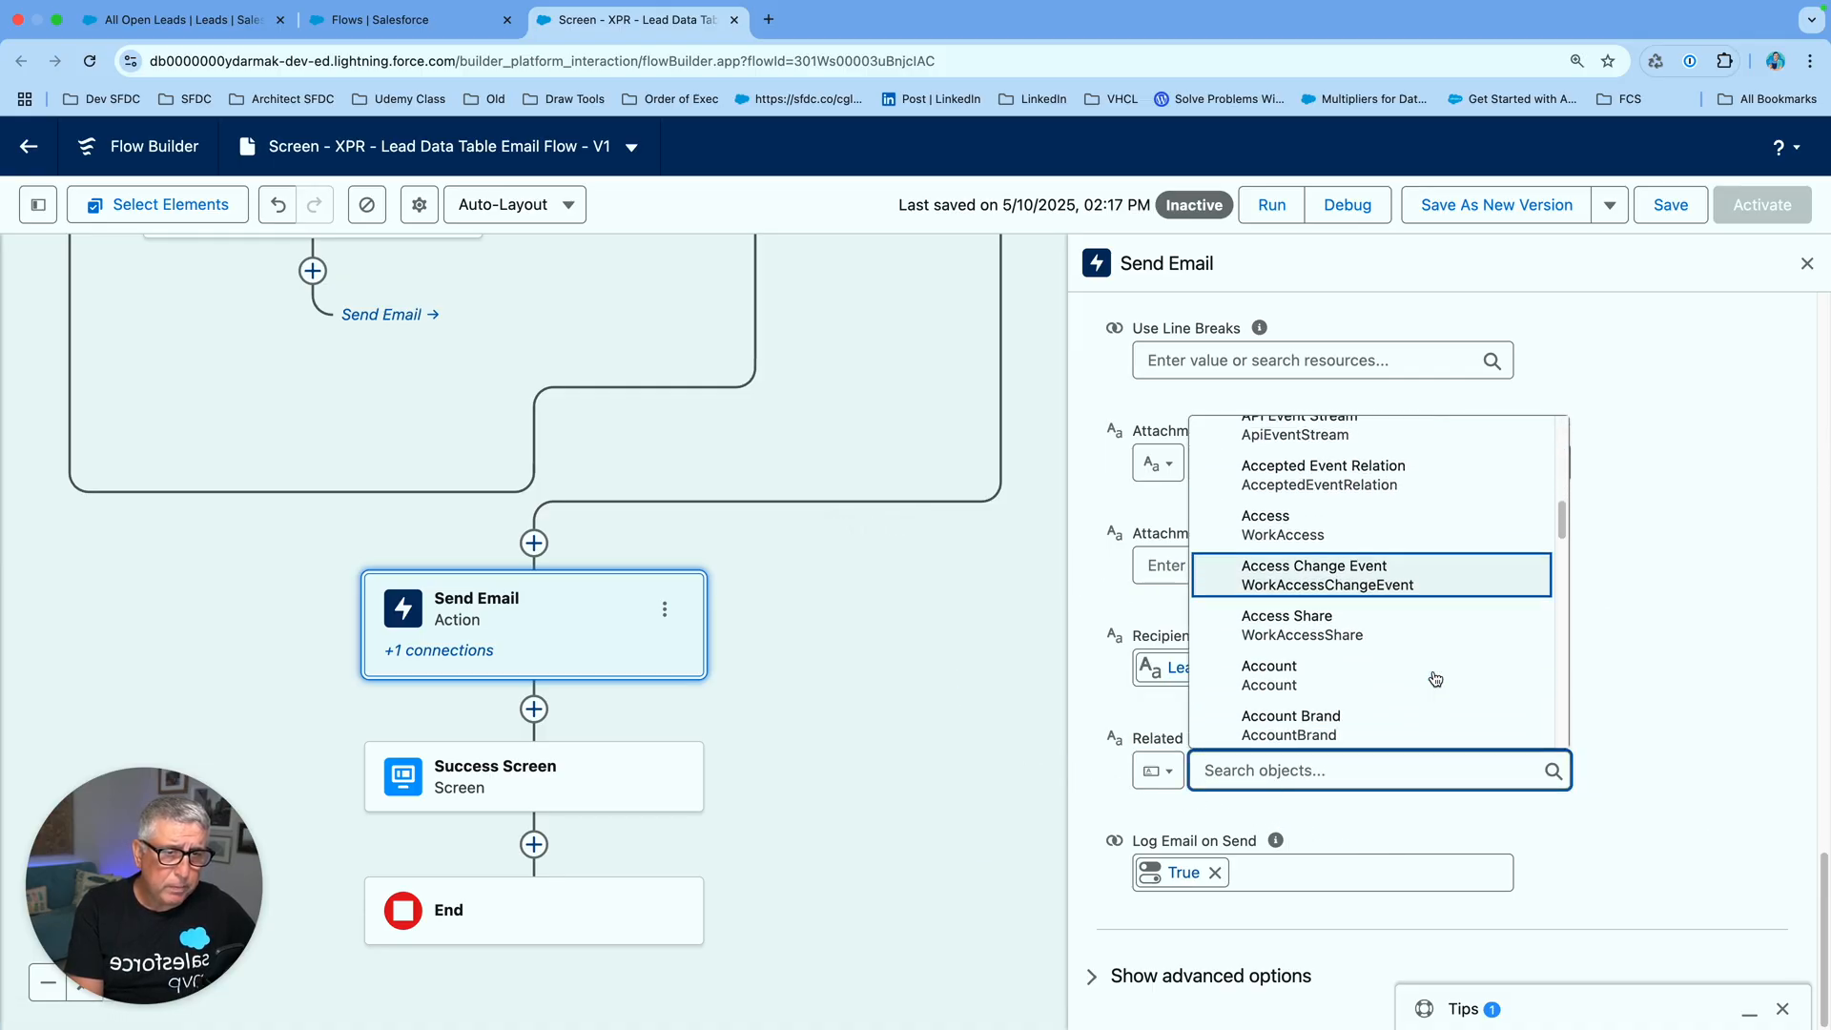
{"action": "scroll", "scroll_direction": "down", "scroll_amount": 3}
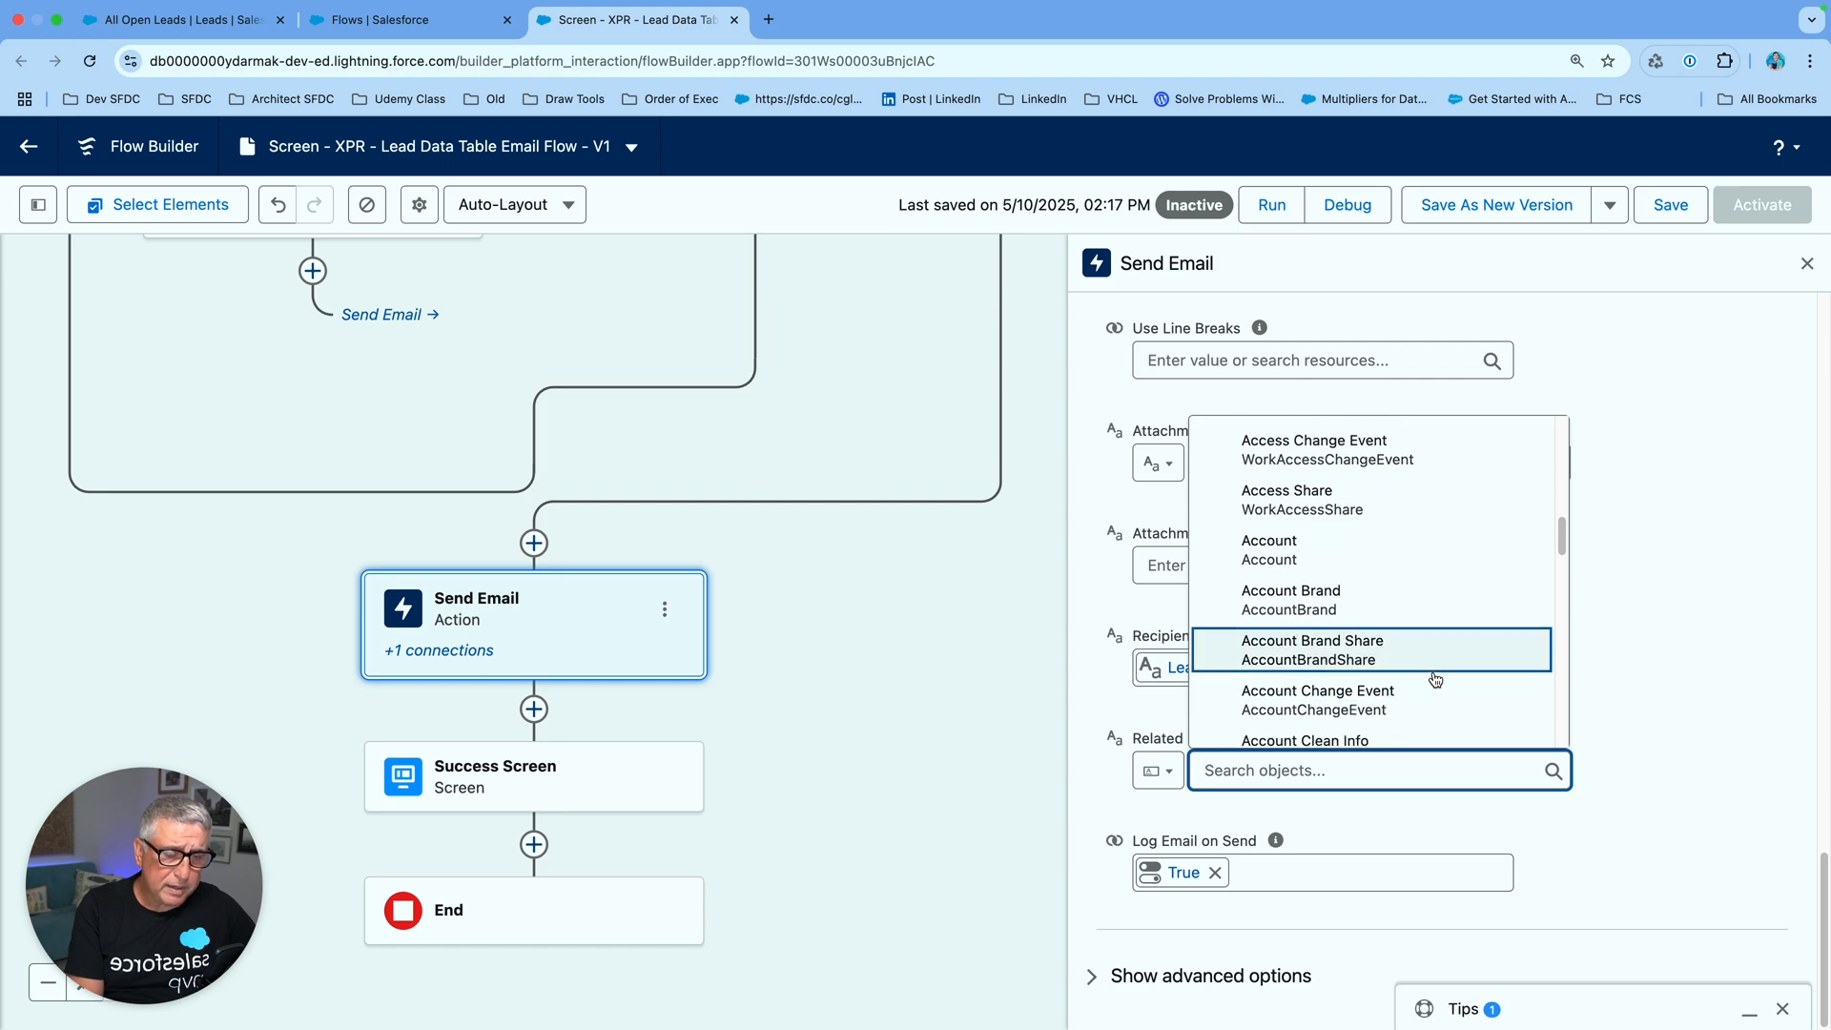
{"action": "mouse_move", "coordinate": [1501, 664]}
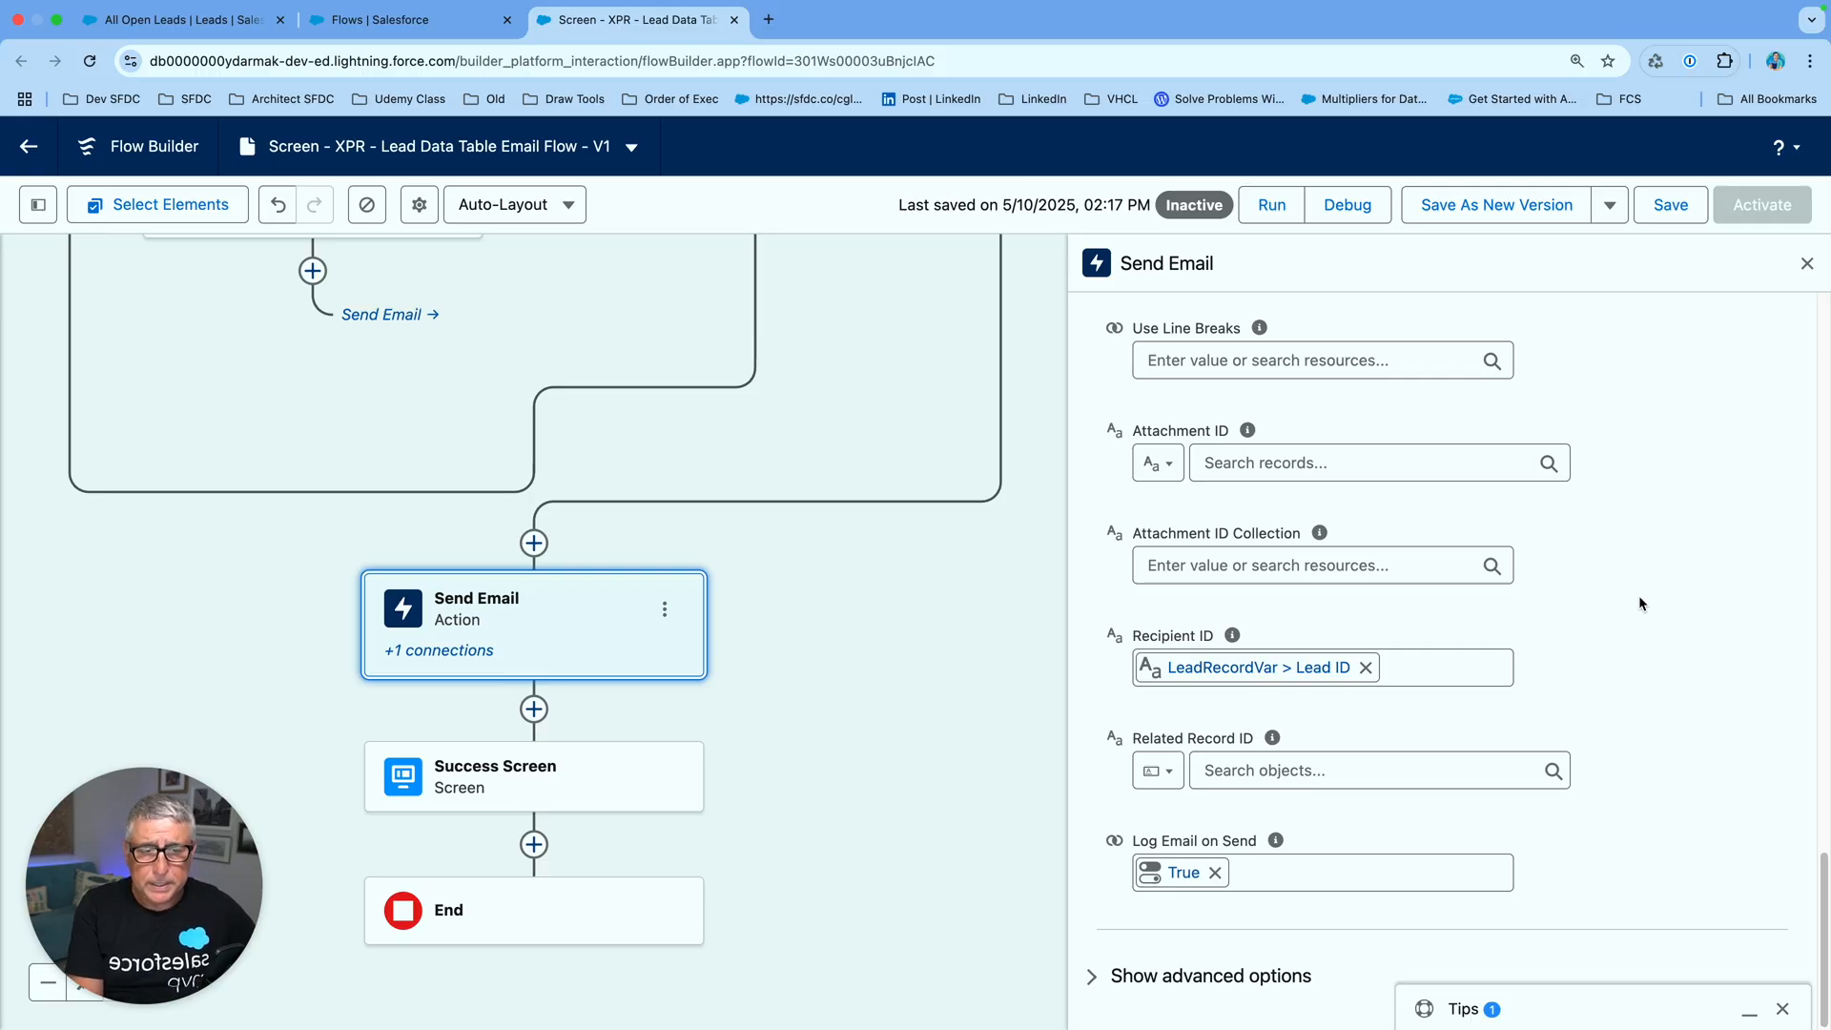
{"action": "mouse_move", "coordinate": [1689, 610]}
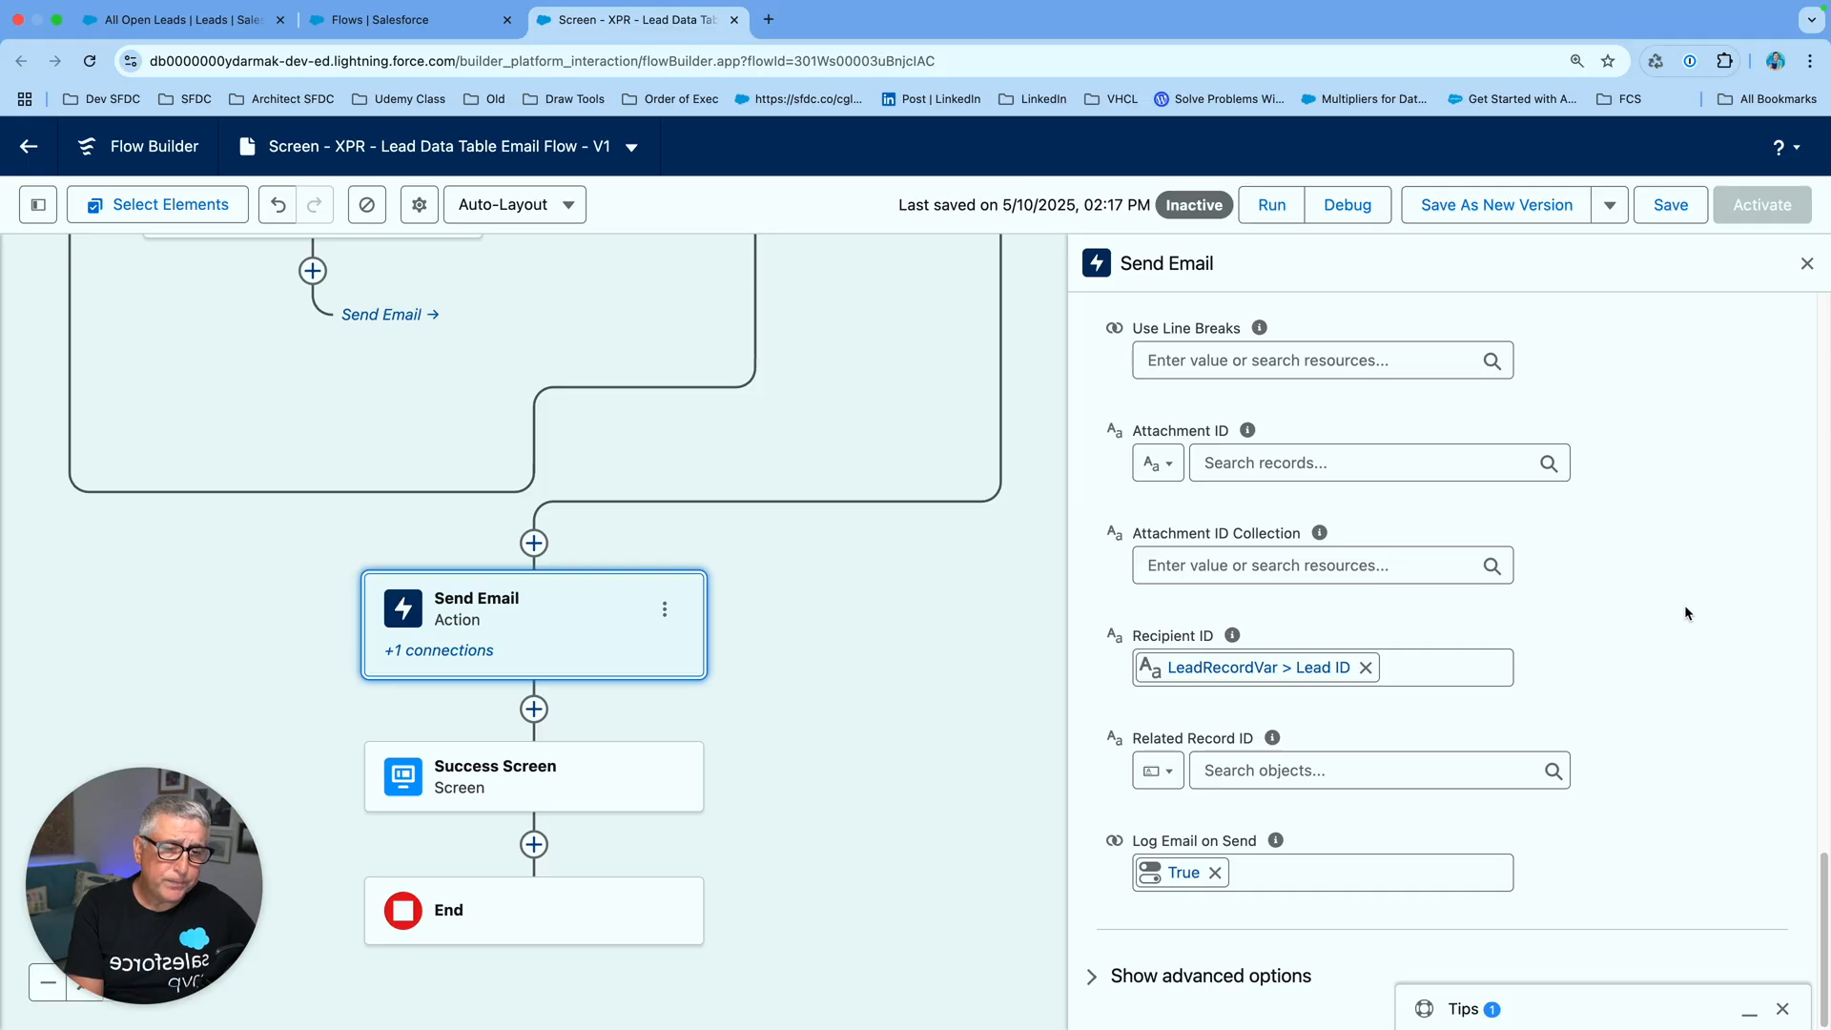
{"action": "mouse_move", "coordinate": [1699, 715]}
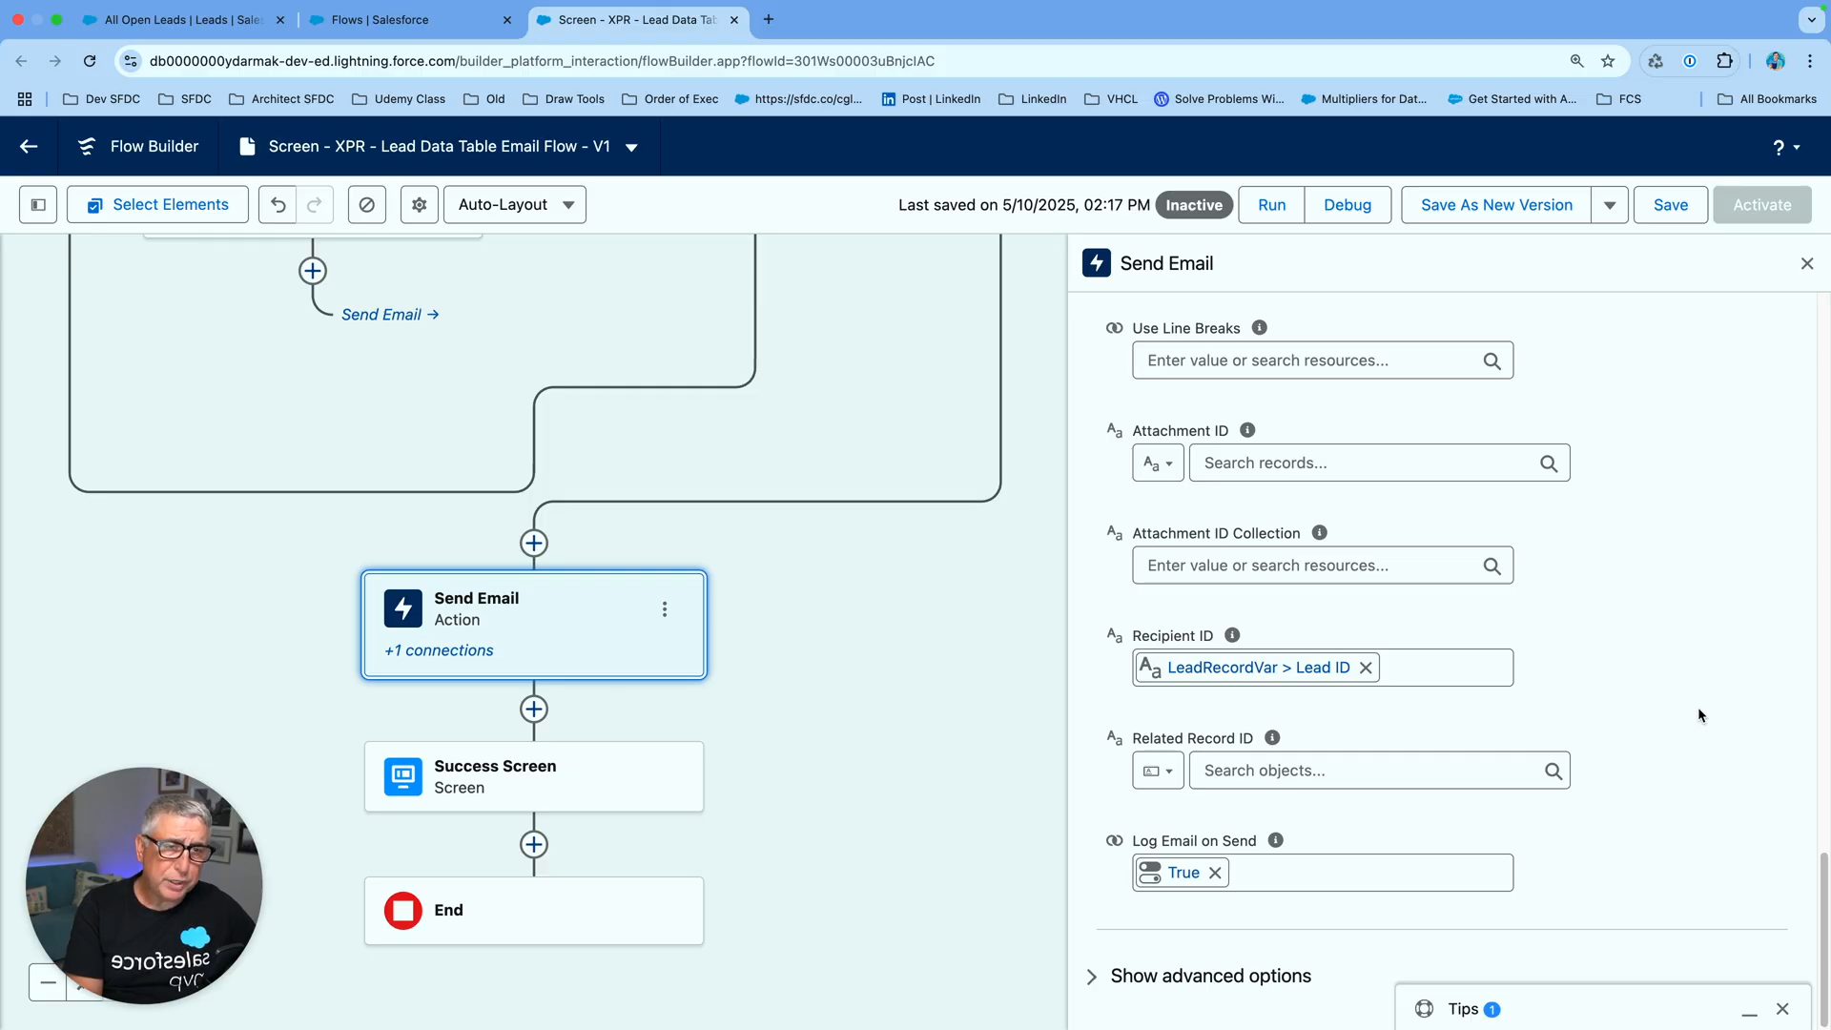
{"action": "mouse_move", "coordinate": [1706, 699]}
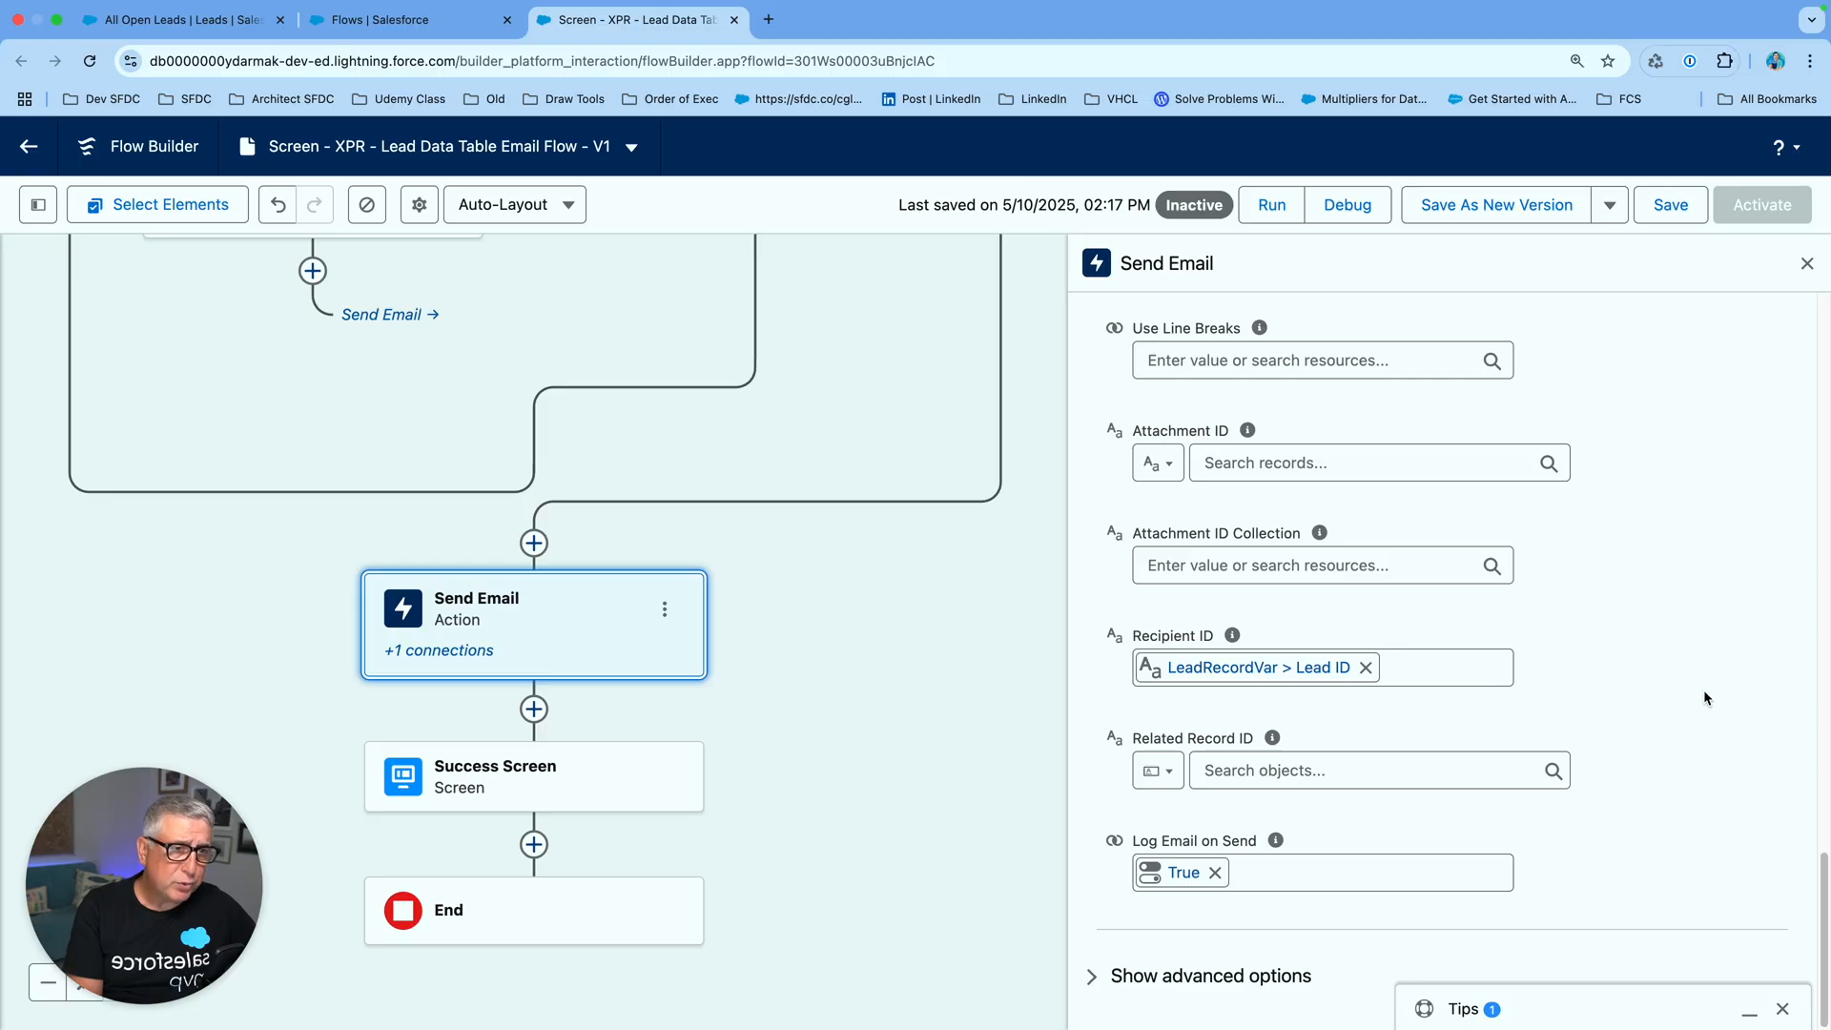
{"action": "mouse_move", "coordinate": [1702, 679]}
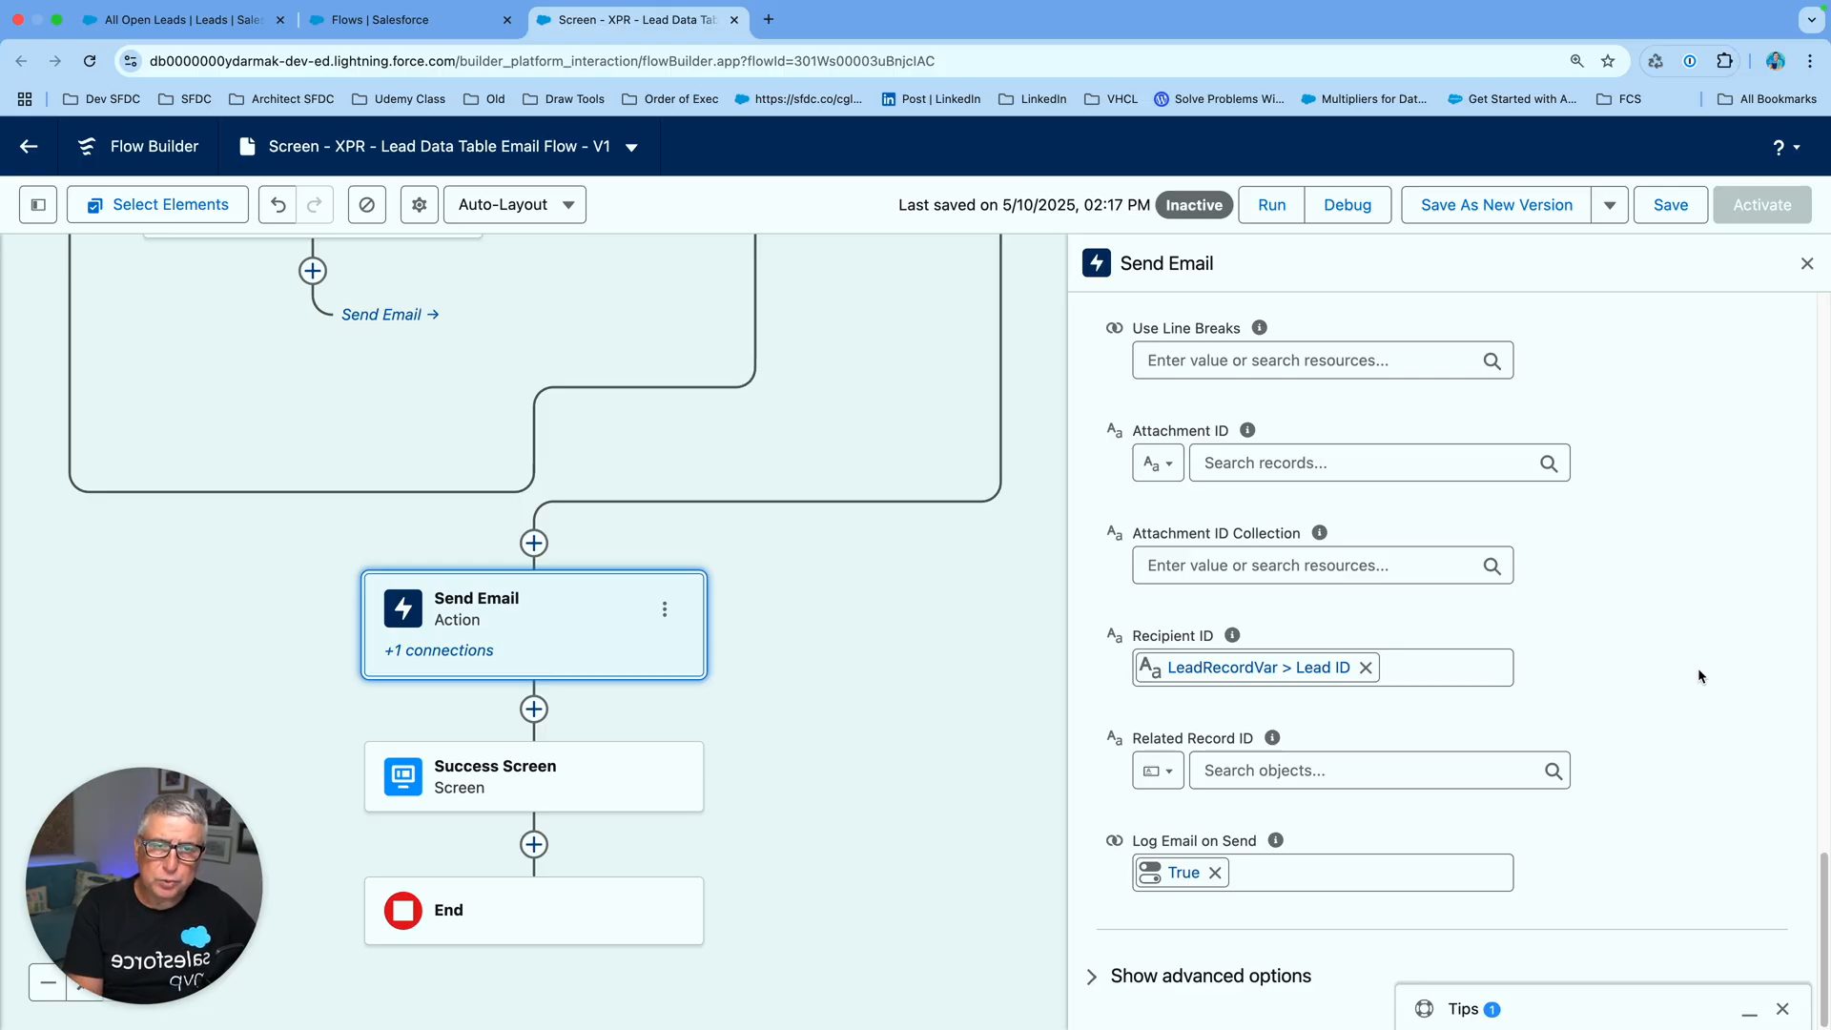
{"action": "mouse_move", "coordinate": [1688, 599]}
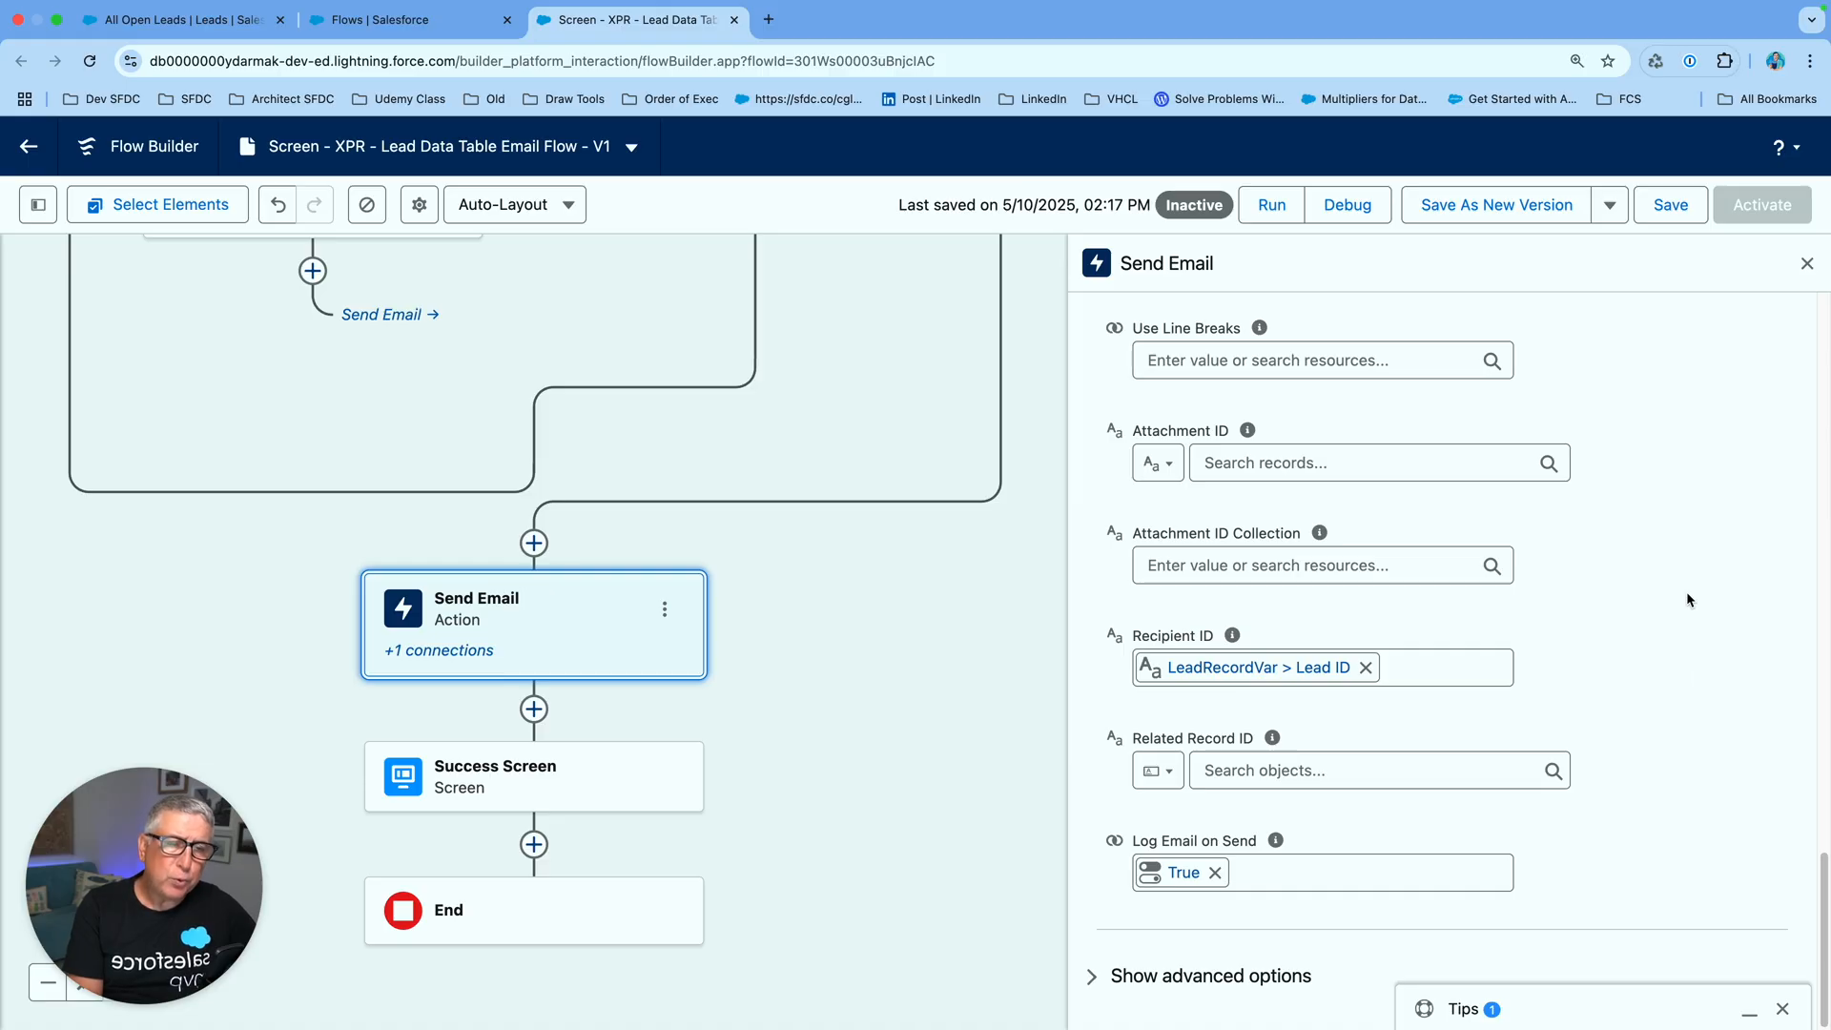
{"action": "mouse_move", "coordinate": [1700, 512]}
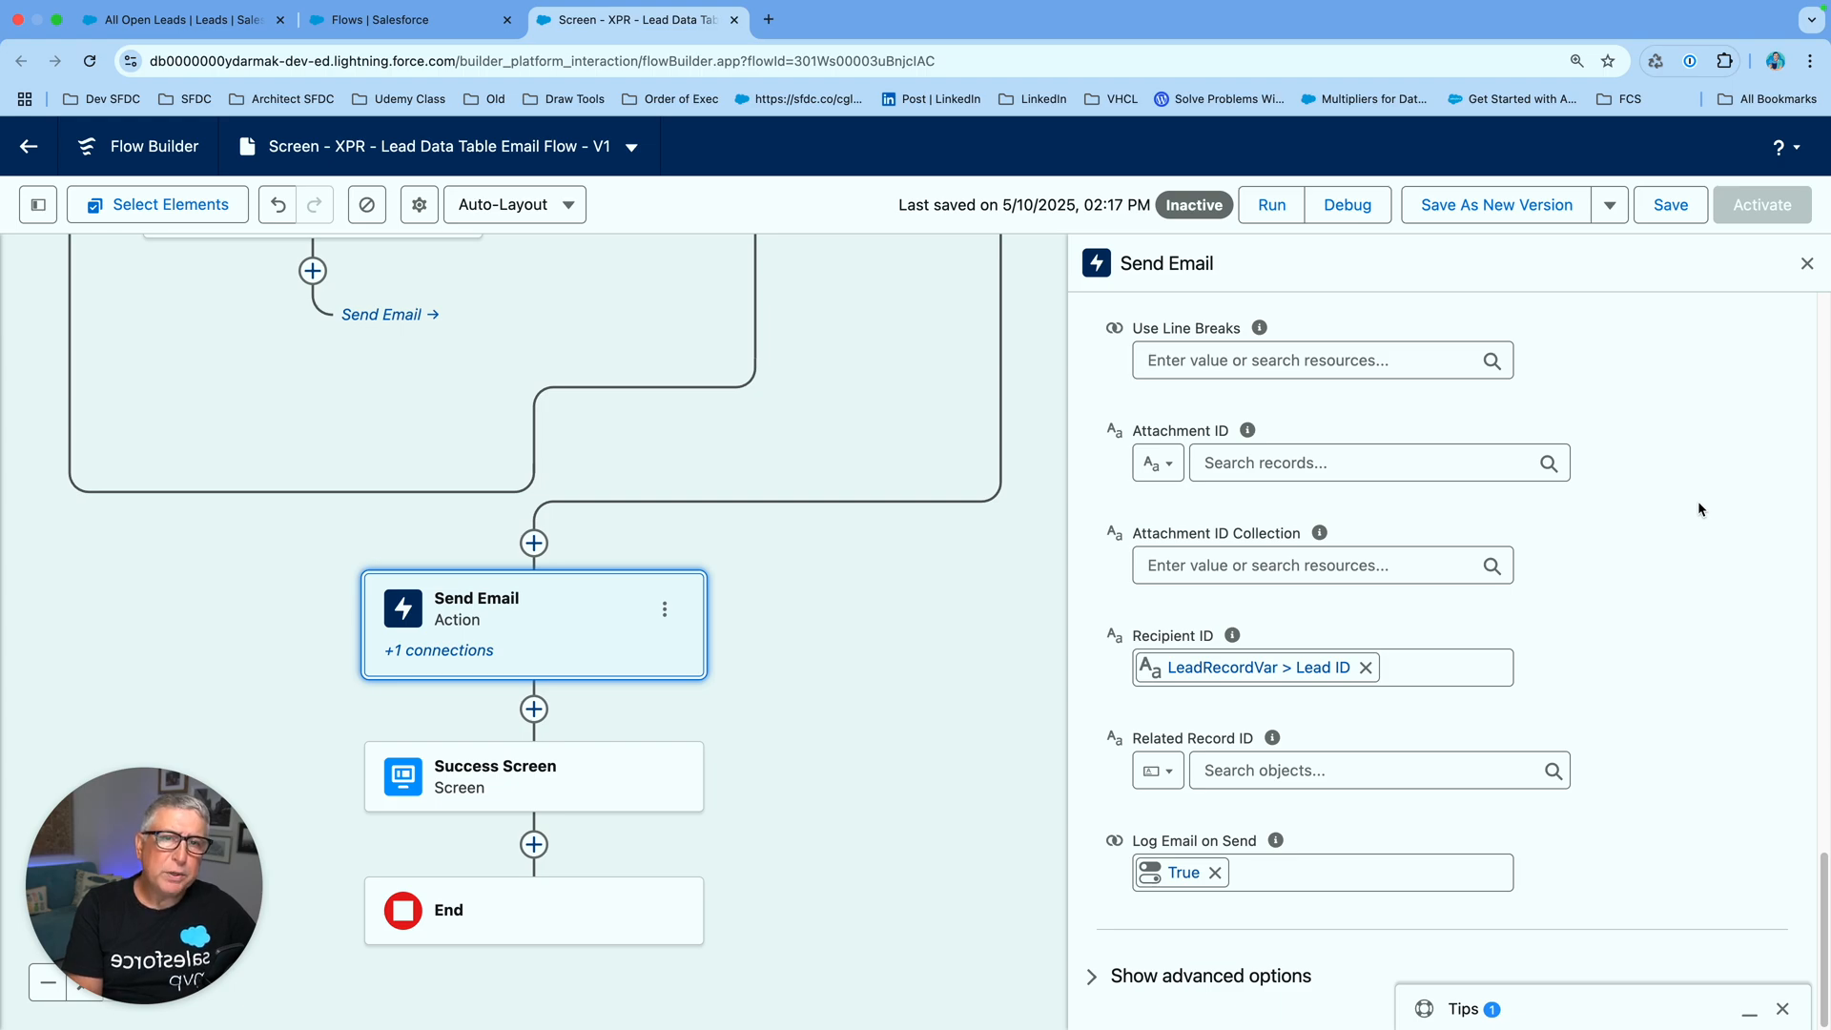
{"action": "mouse_move", "coordinate": [1693, 493]}
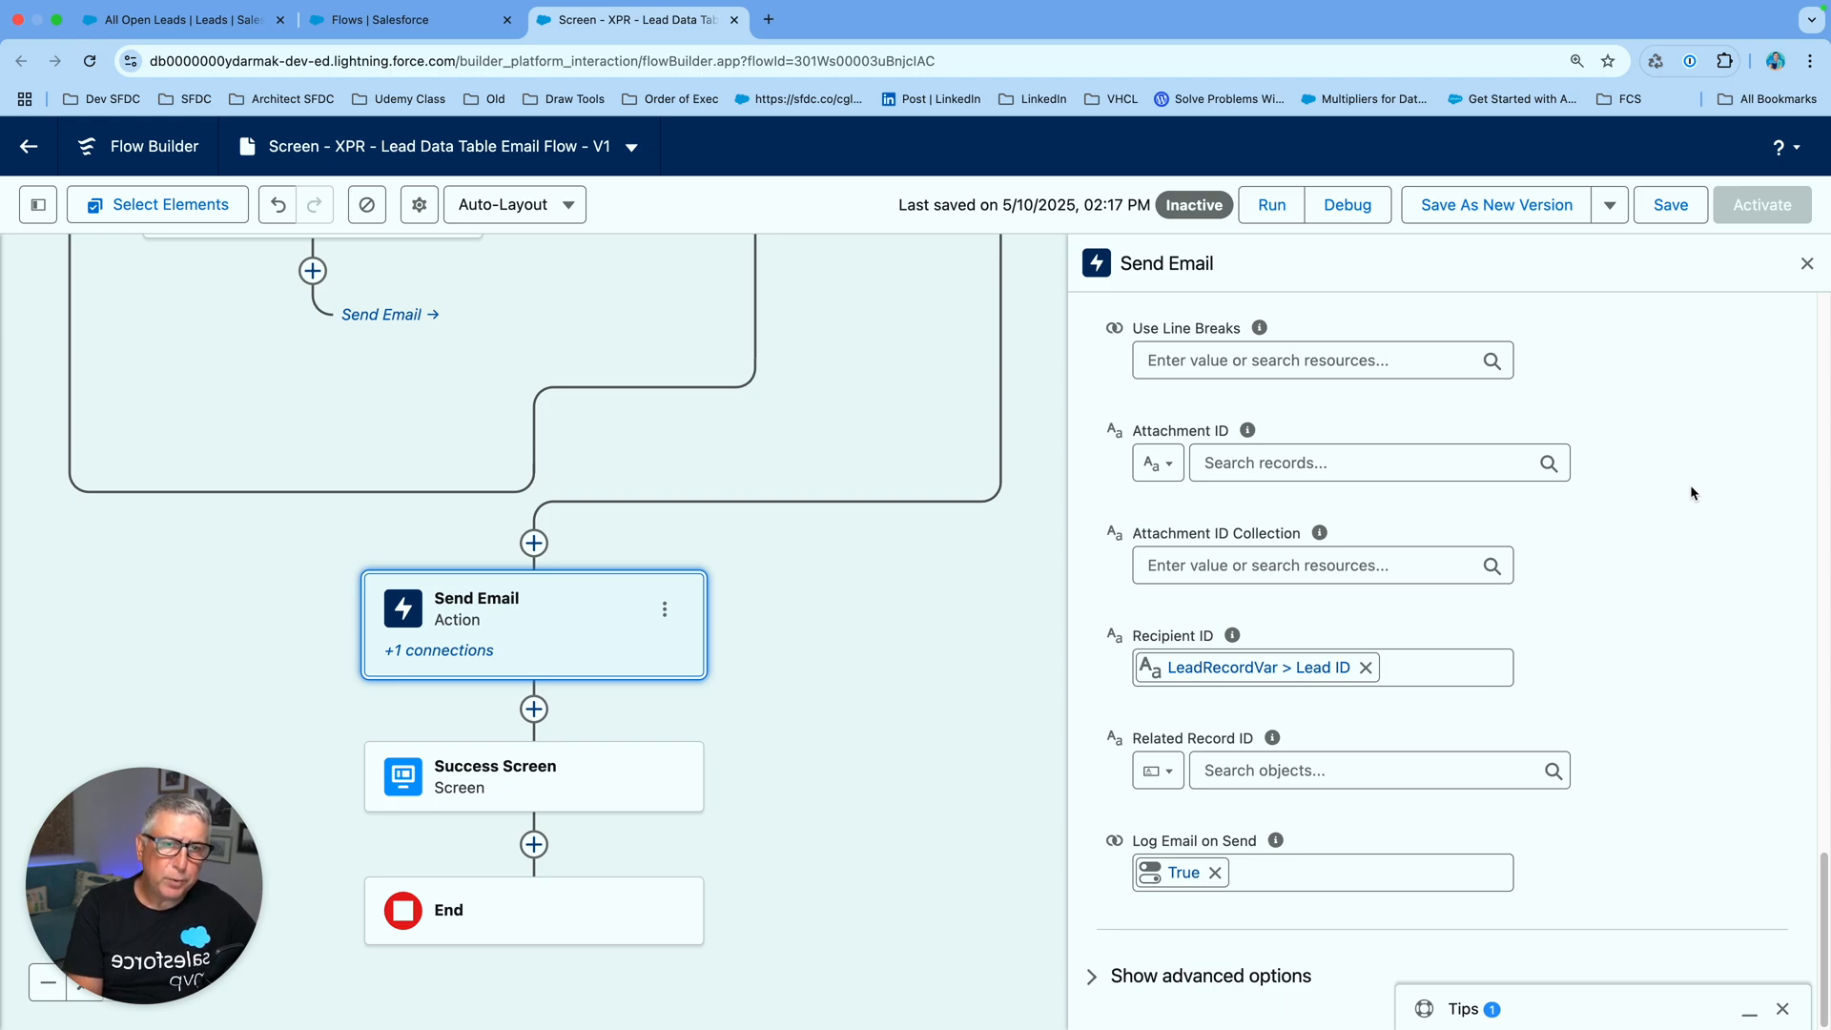